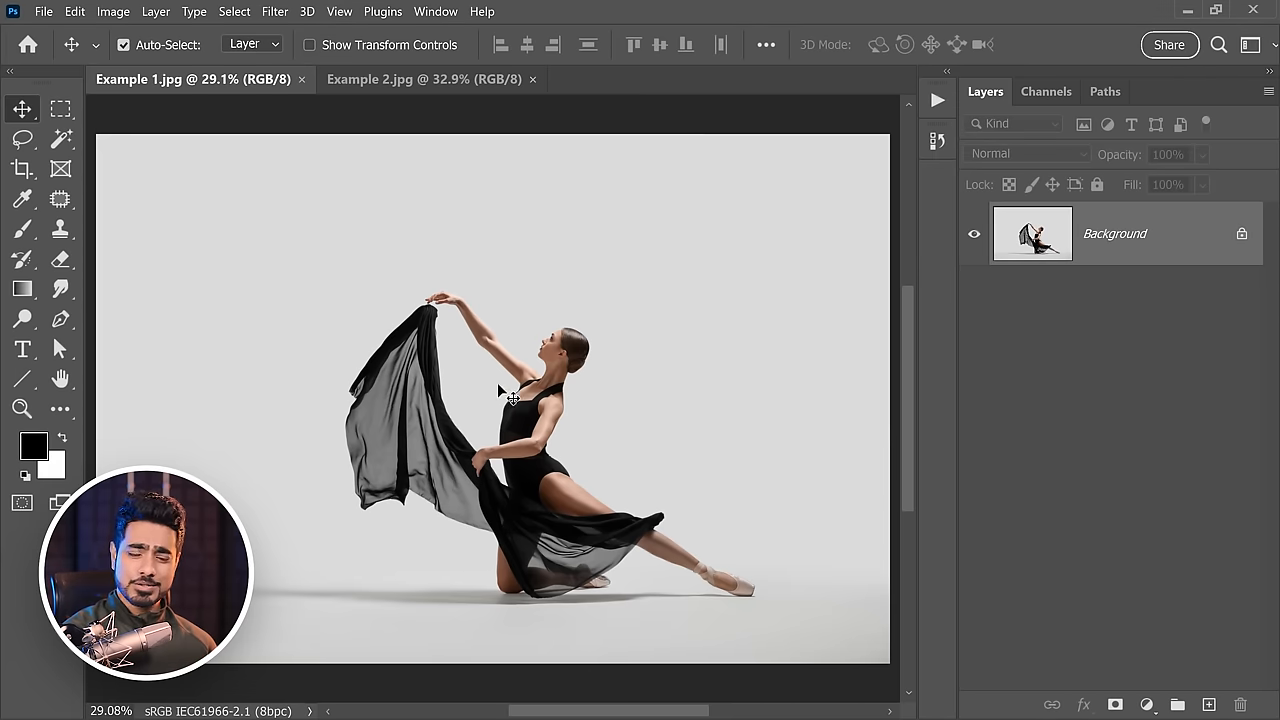
mouse_move(540, 350)
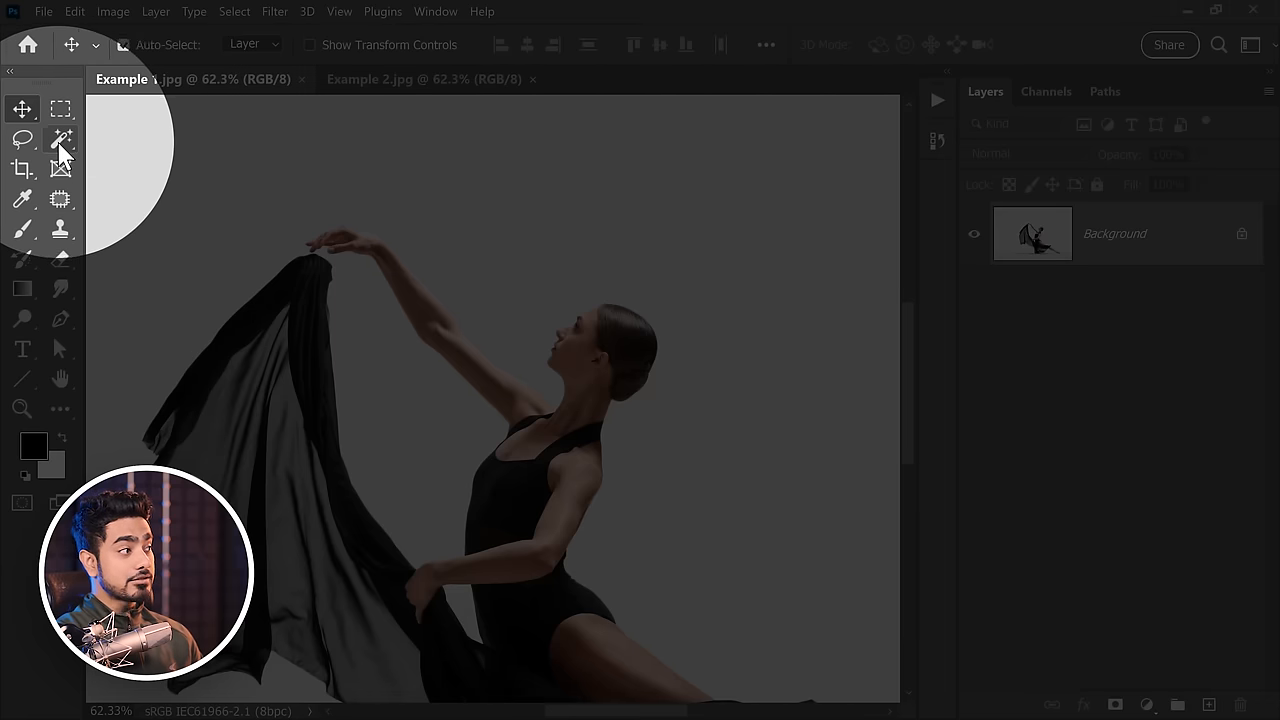
Select the dancer with Magic Wand's Select Subject using Cloud (Detailed results) processing
click(60, 138)
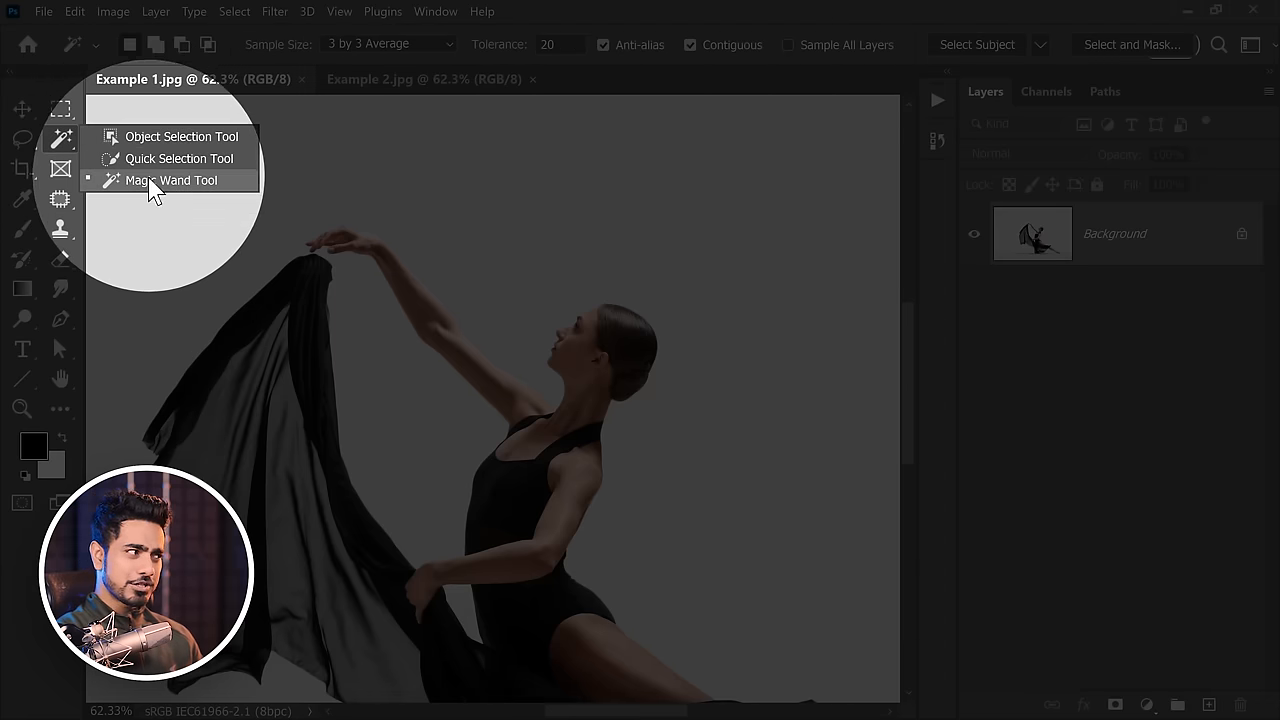
click(170, 180)
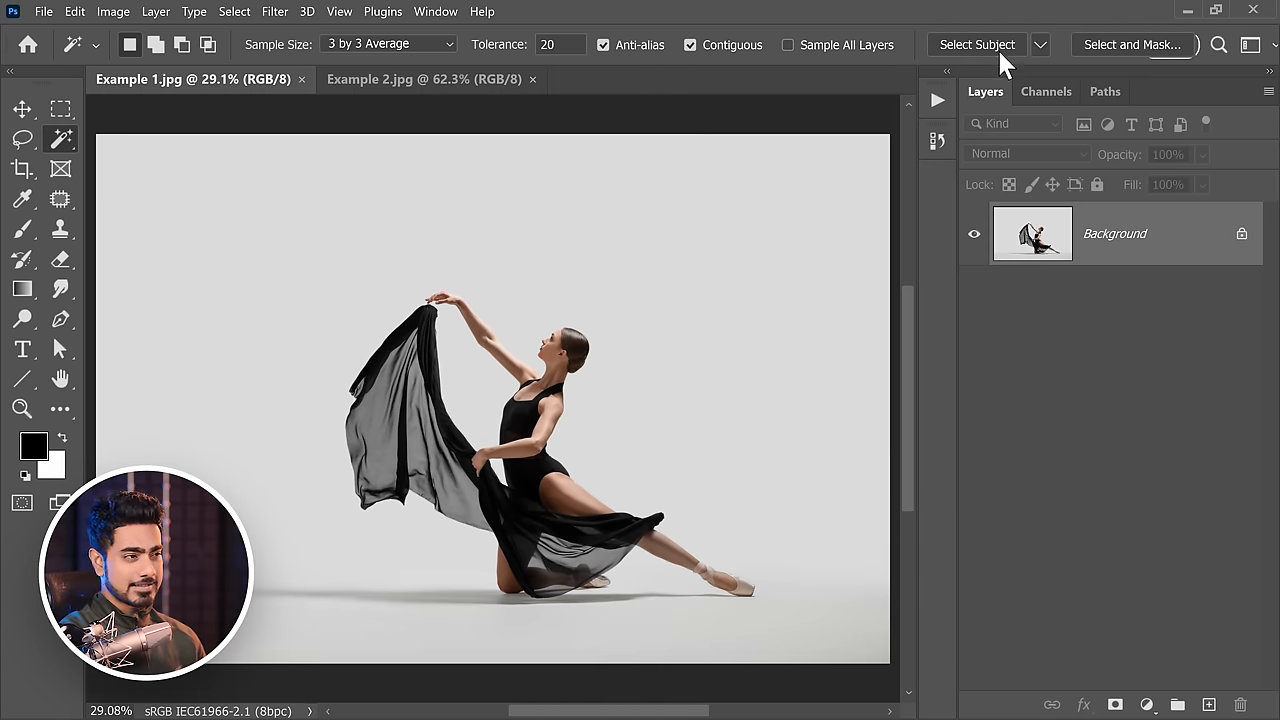
click(976, 44)
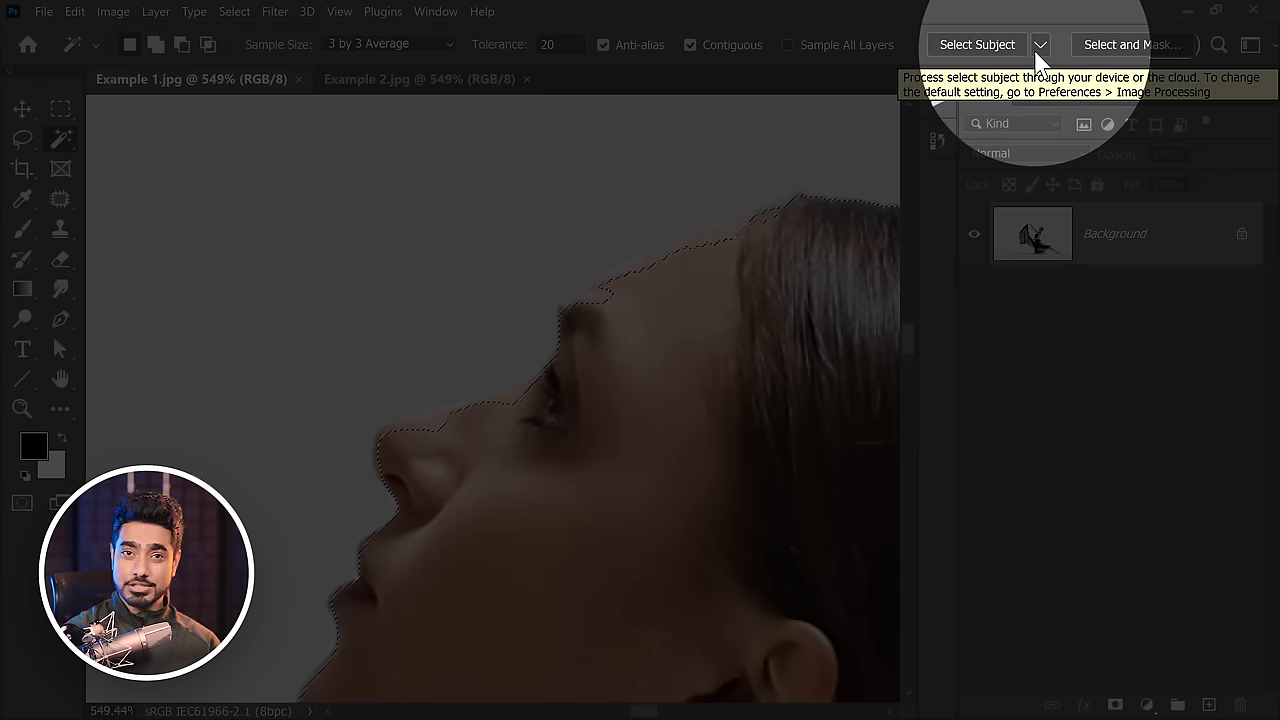
click(1040, 44)
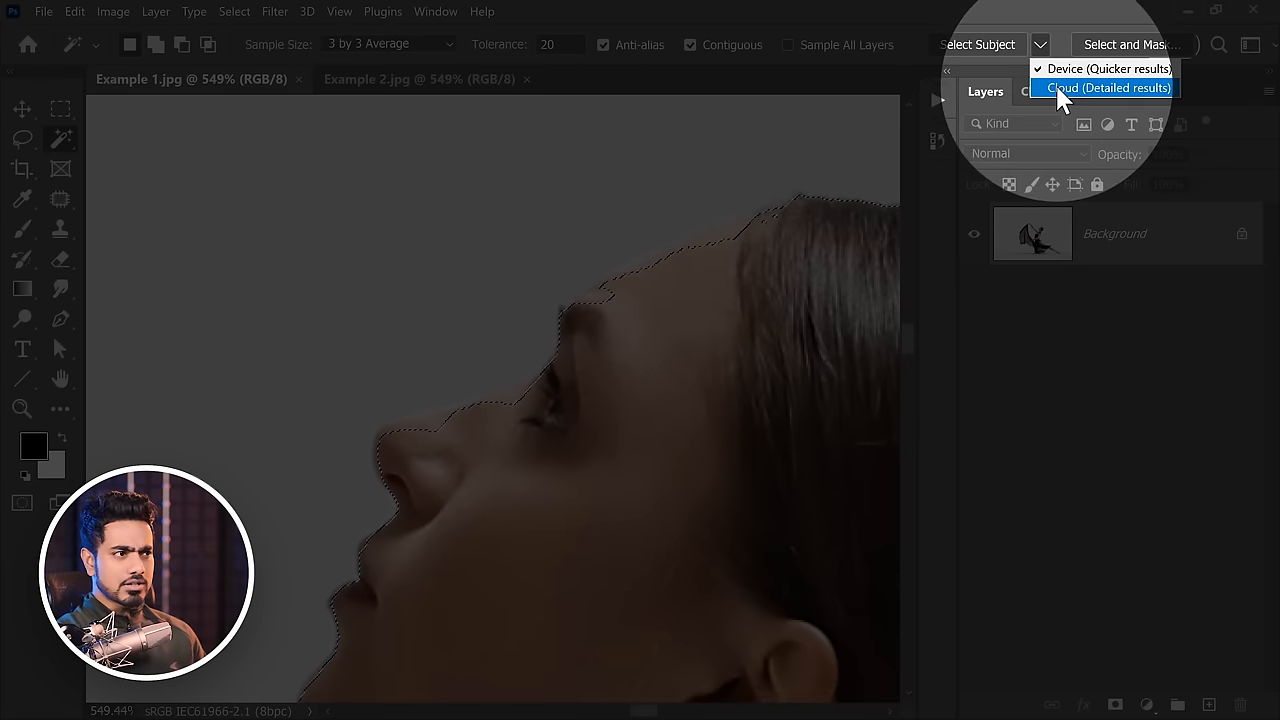
click(1104, 88)
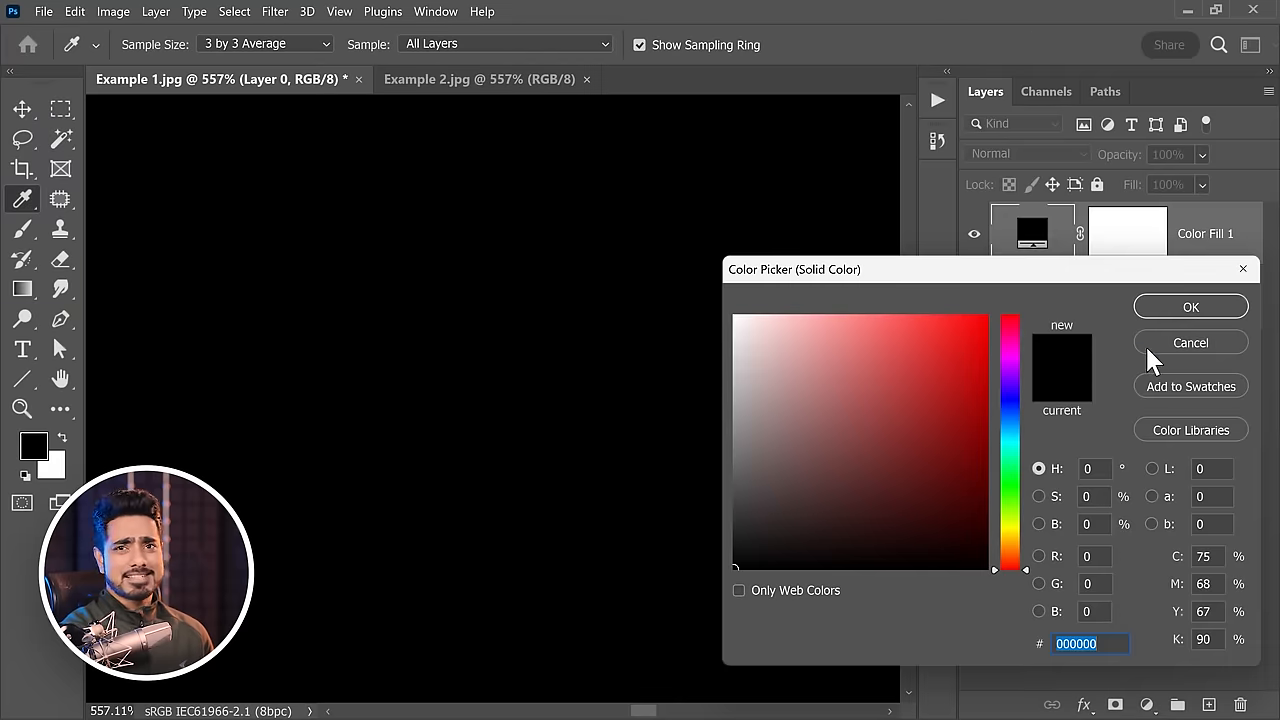
Fill the background with red and try lowering the dancer mask's density to half
click(888, 428)
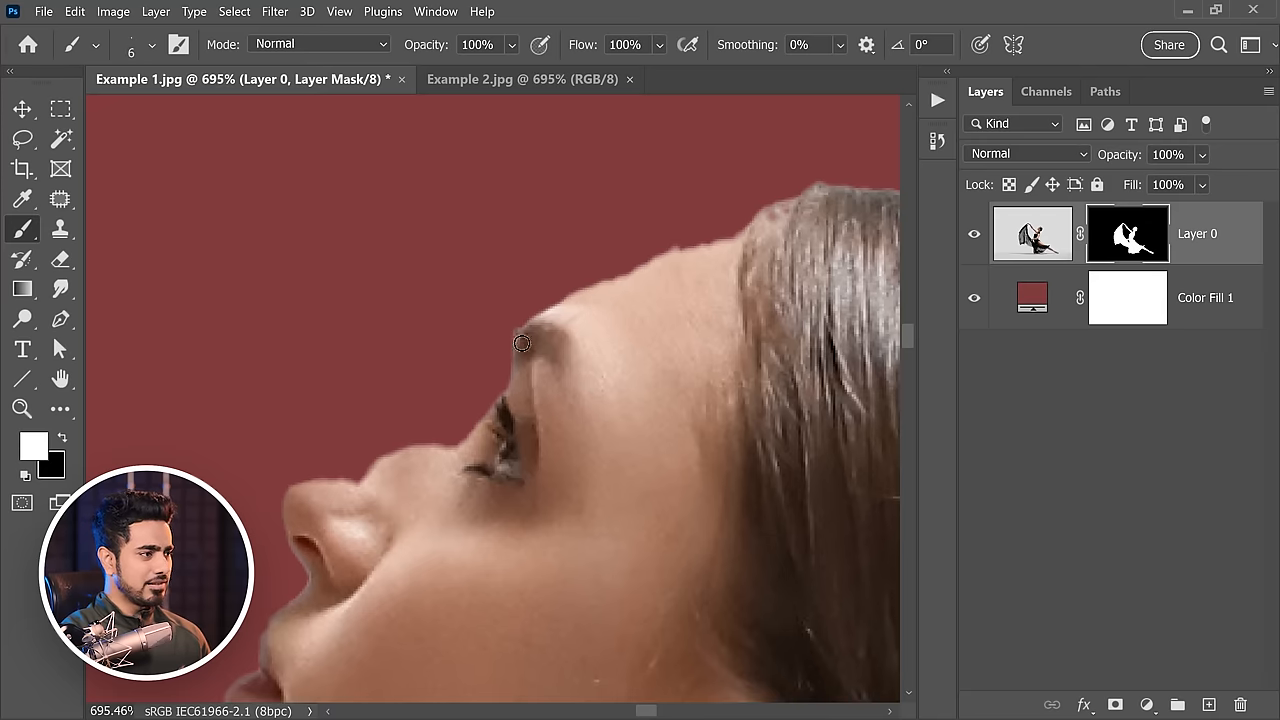
drag(520, 344, 710, 240)
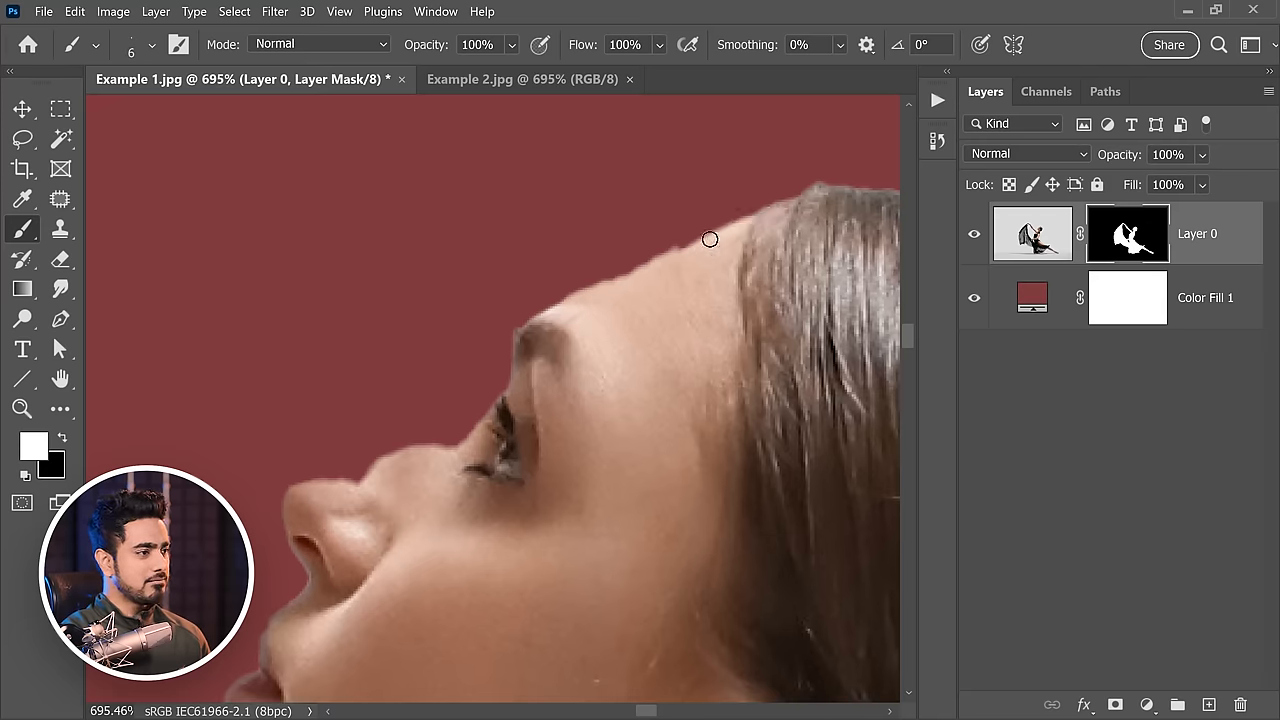
double_click(1128, 232)
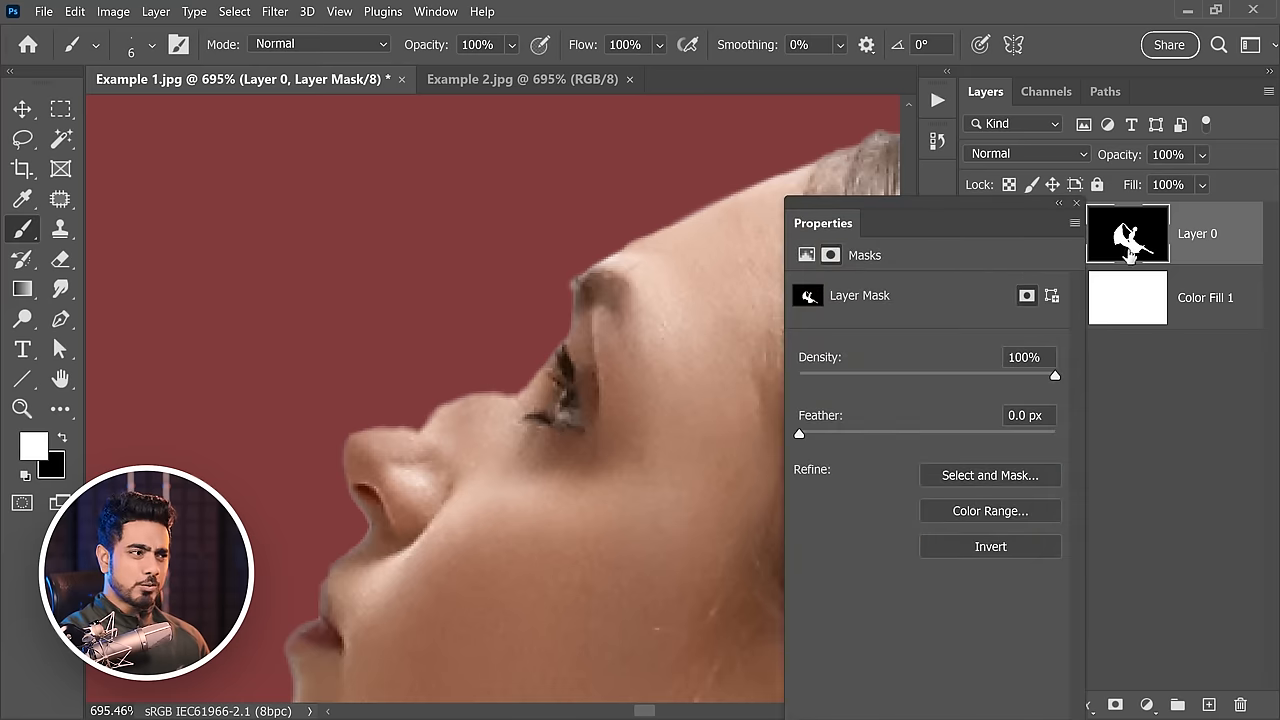
drag(1054, 374, 924, 374)
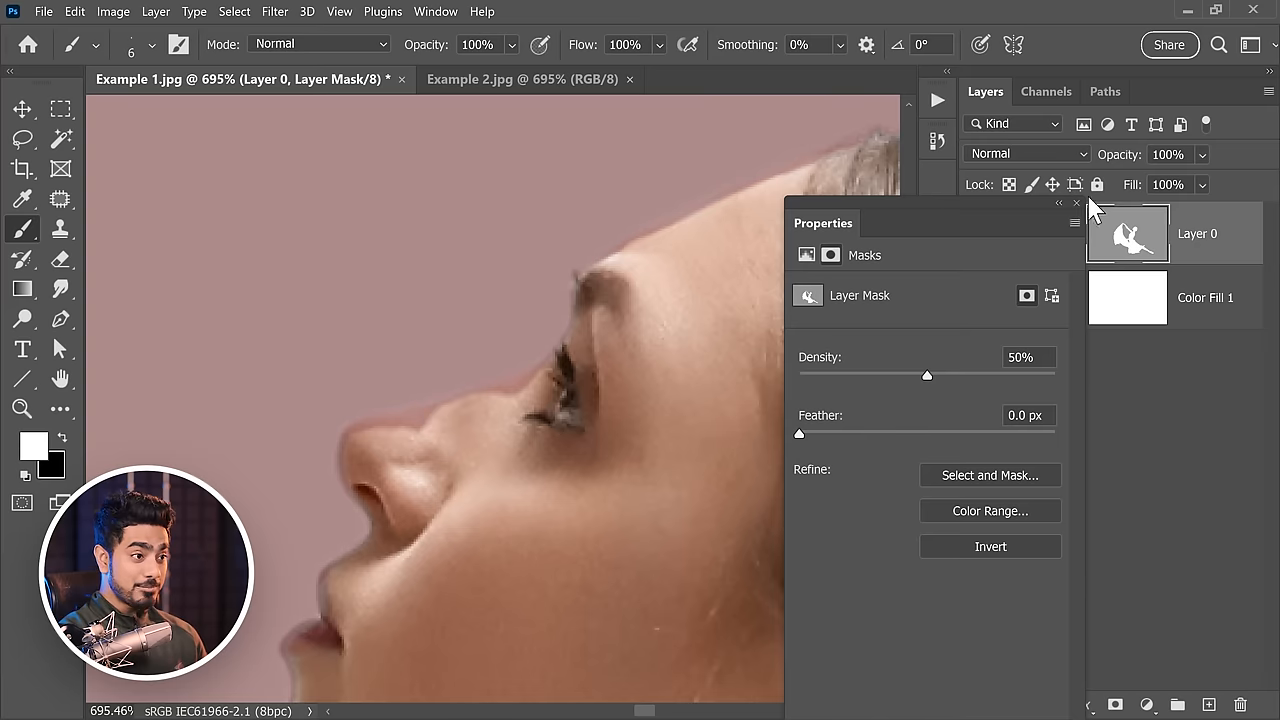
click(1076, 204)
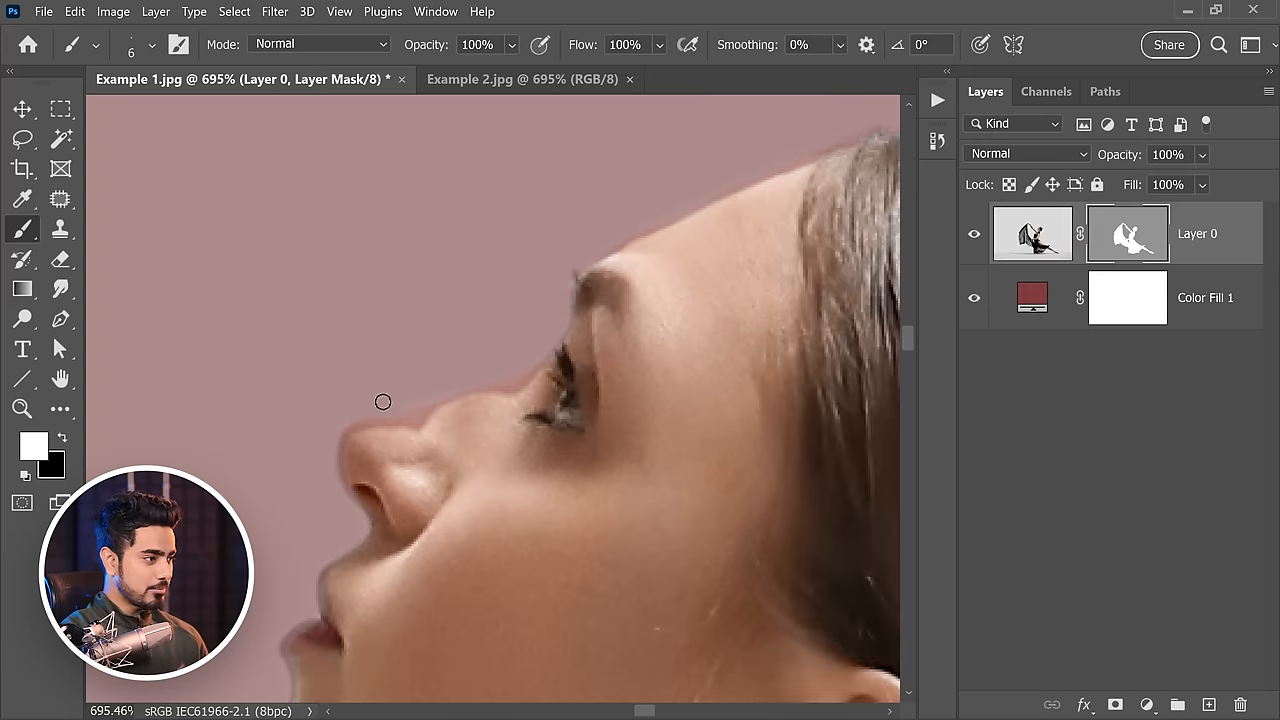
drag(384, 400, 496, 396)
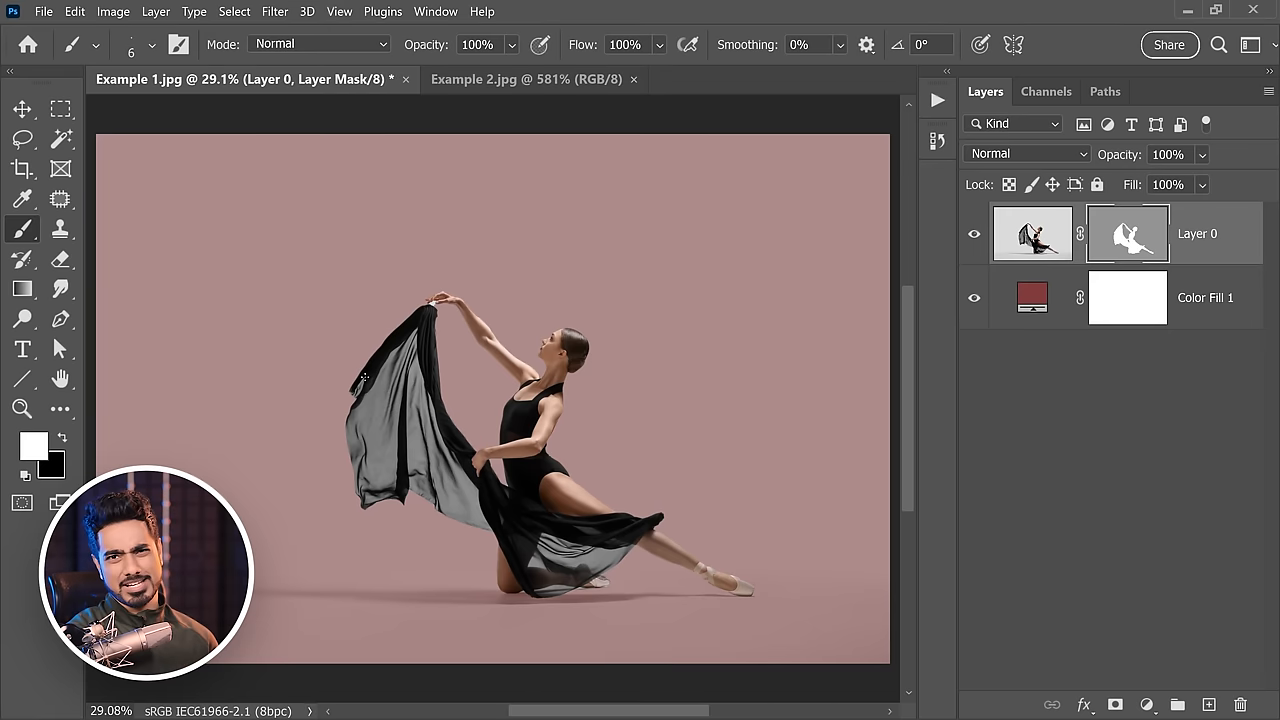
Recolour the background fill to a brighter coral red (#db7070)
double_click(1128, 232)
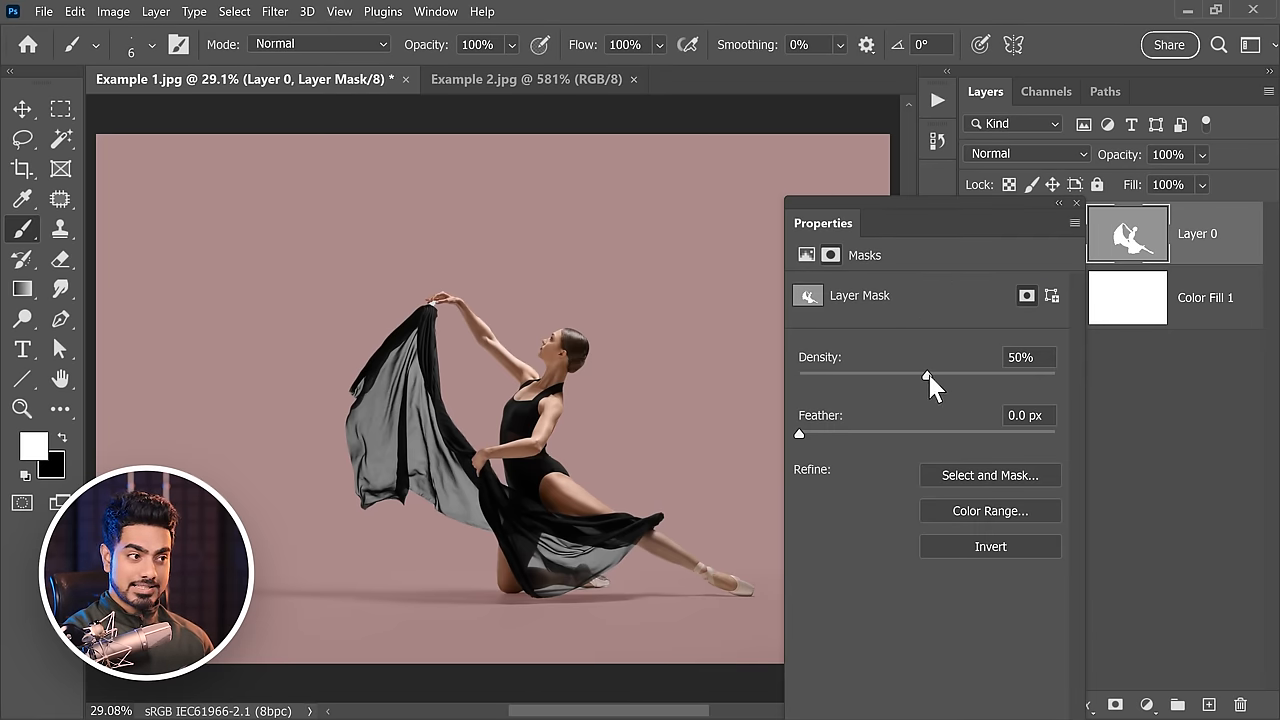
double_click(1128, 296)
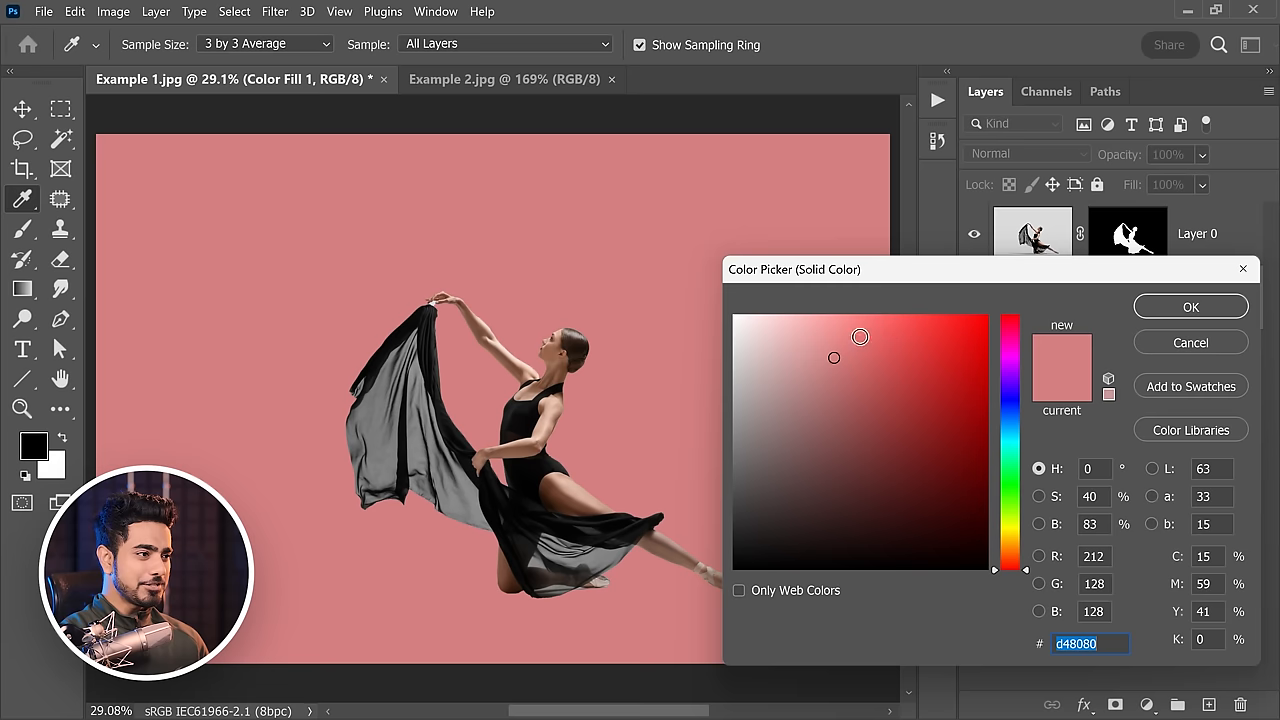
click(858, 350)
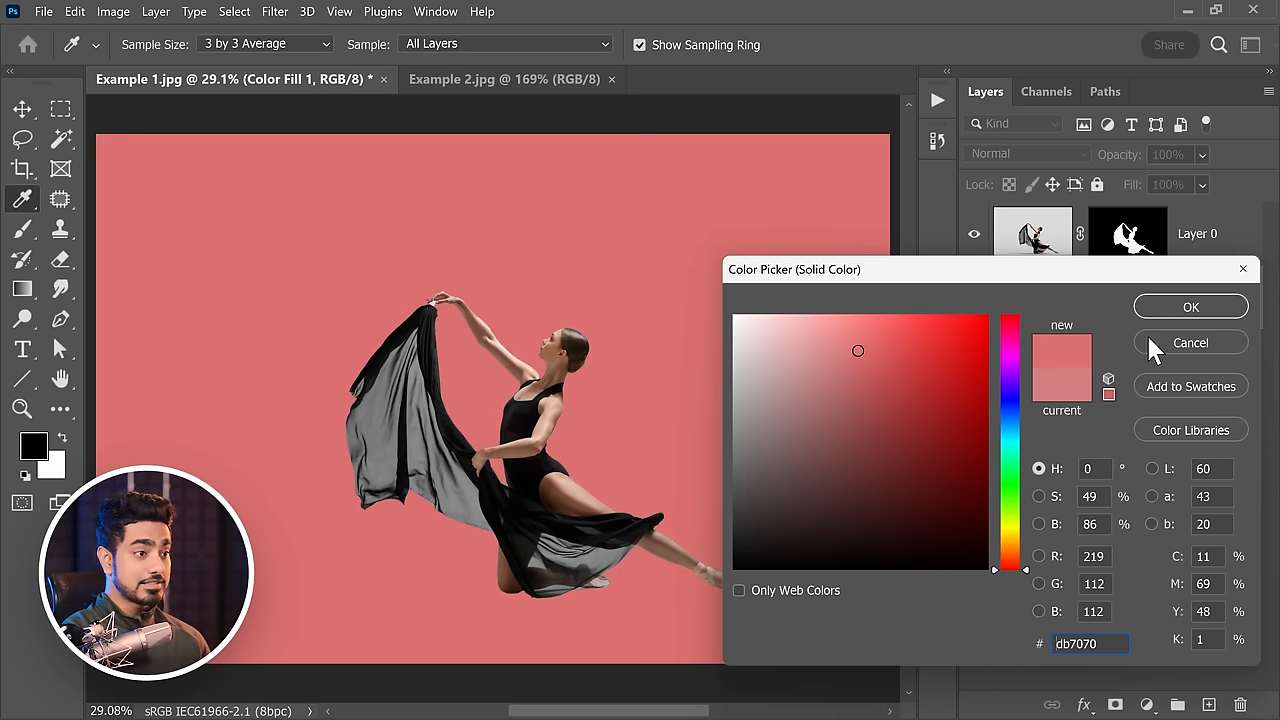
click(1190, 306)
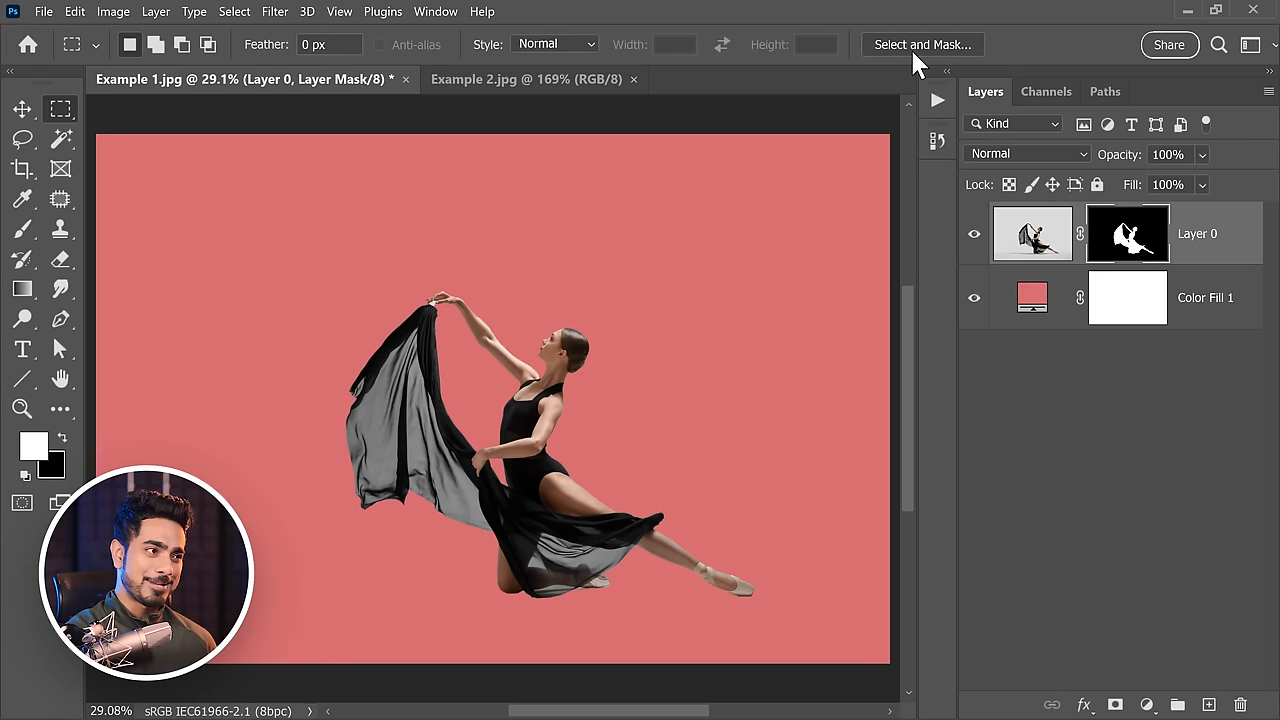
In Select and Mask, refine the mask over the translucent scarf and sheer skirt with a larger Refine Edge brush
click(920, 44)
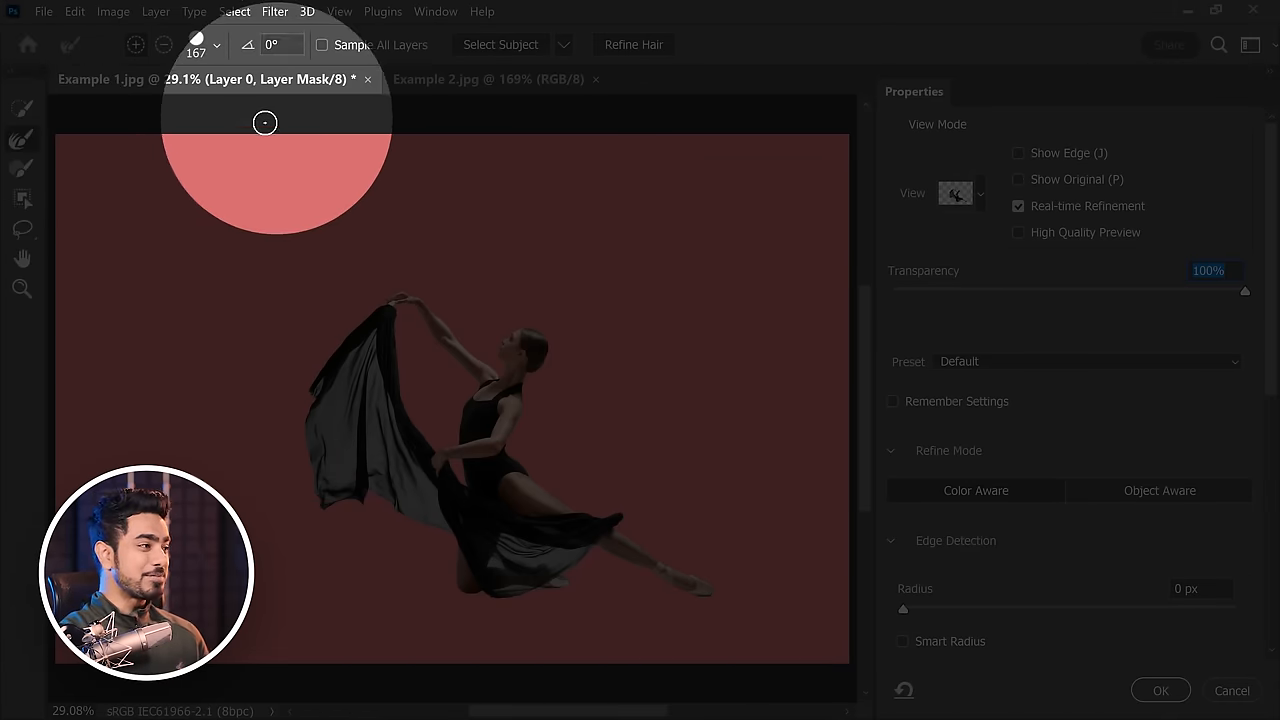
click(216, 44)
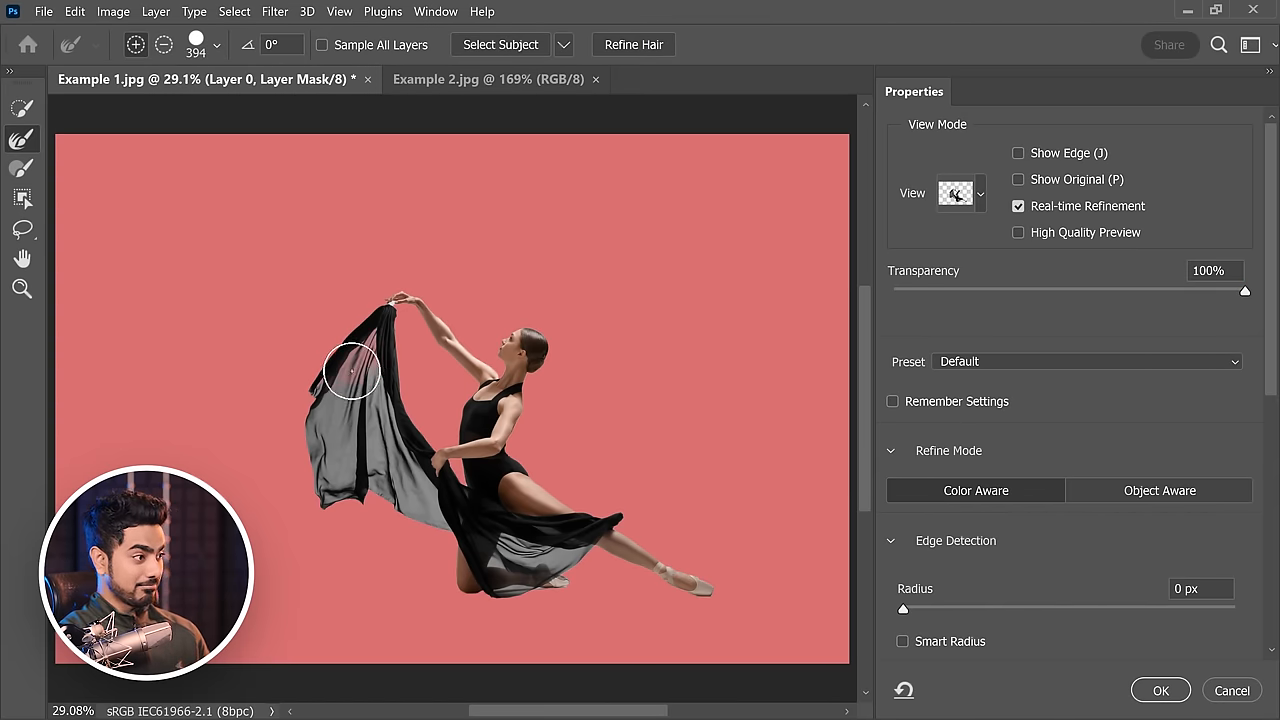
drag(350, 370, 384, 490)
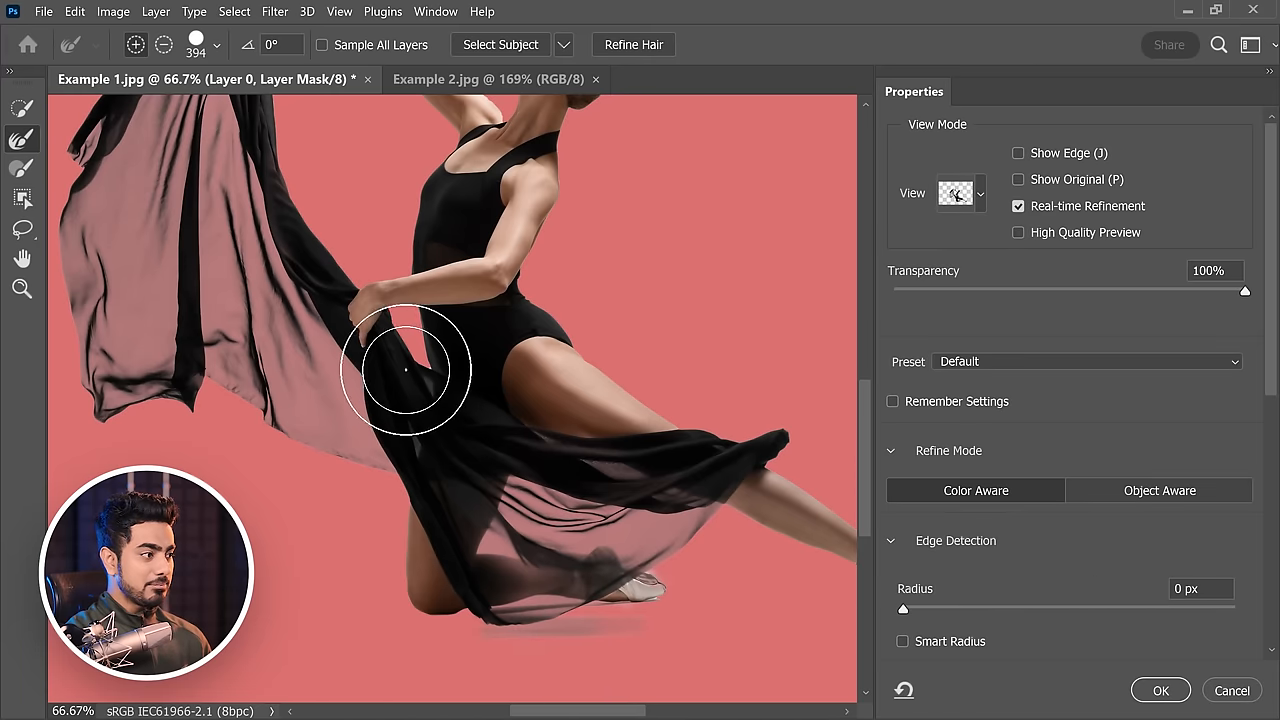
drag(404, 370, 600, 444)
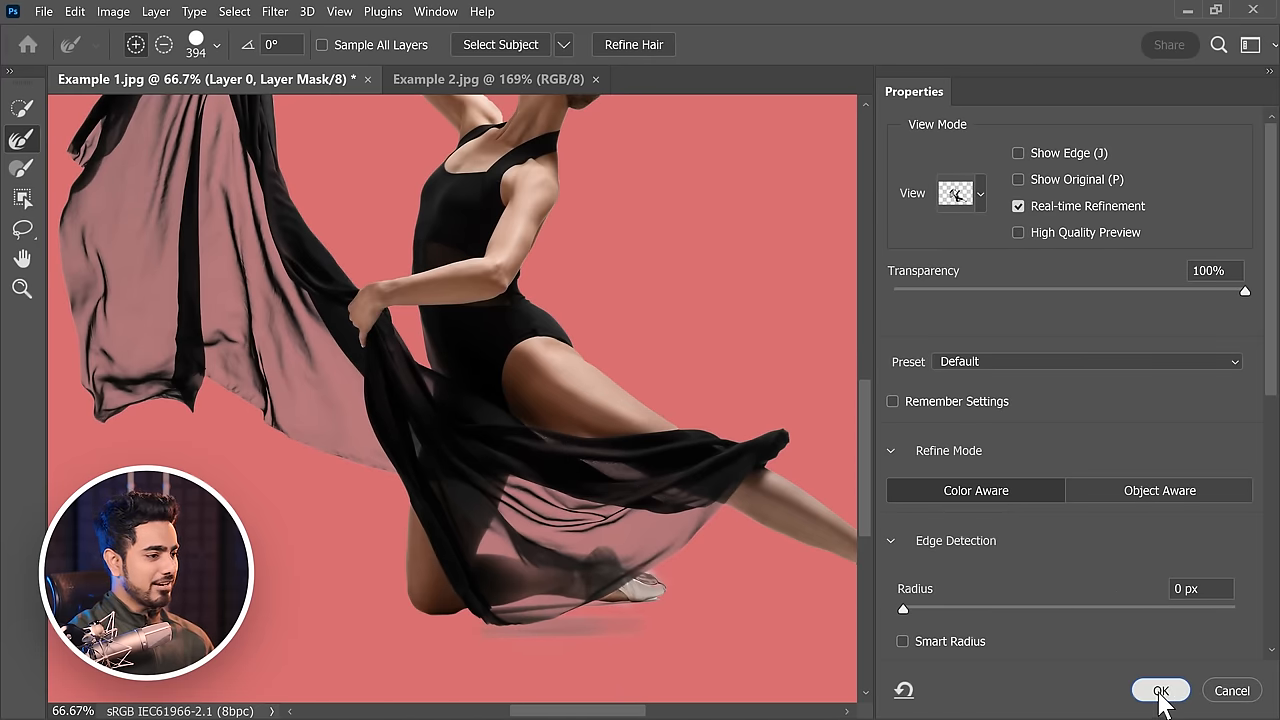
click(1160, 690)
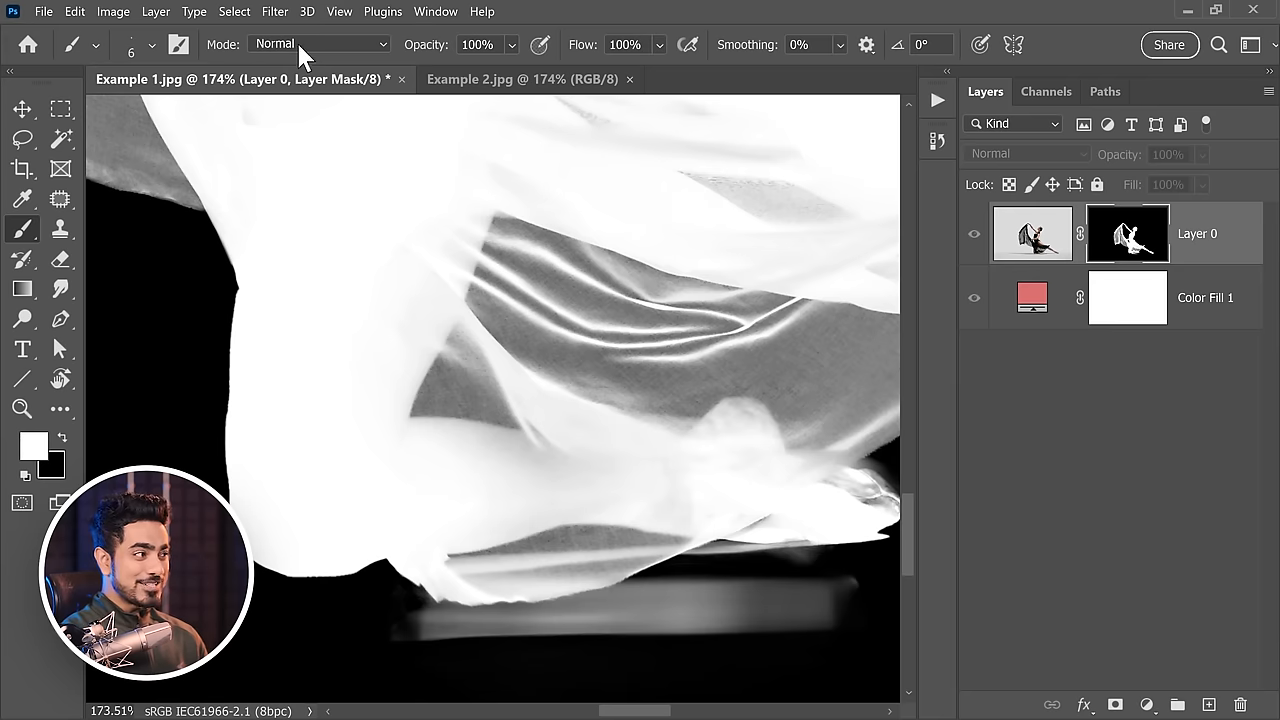
Set the Brush Tool's mode to Overlay for touching up the dancer's mask
click(318, 44)
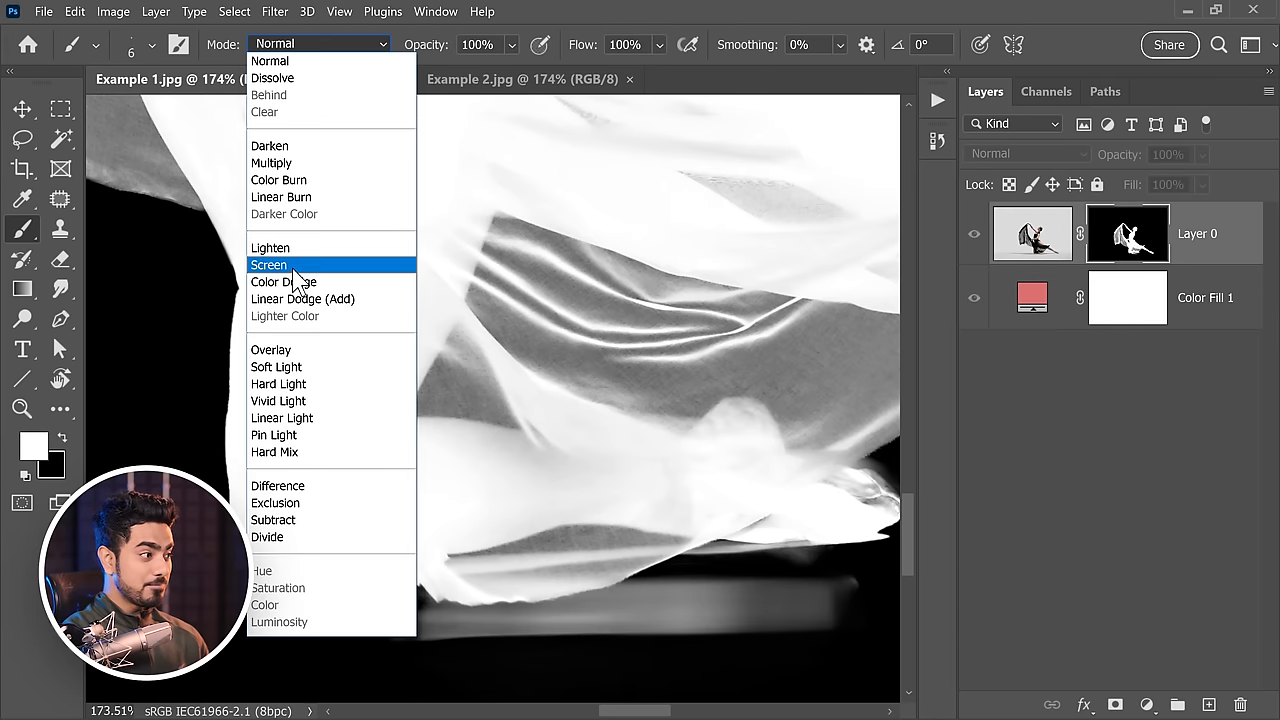
click(272, 348)
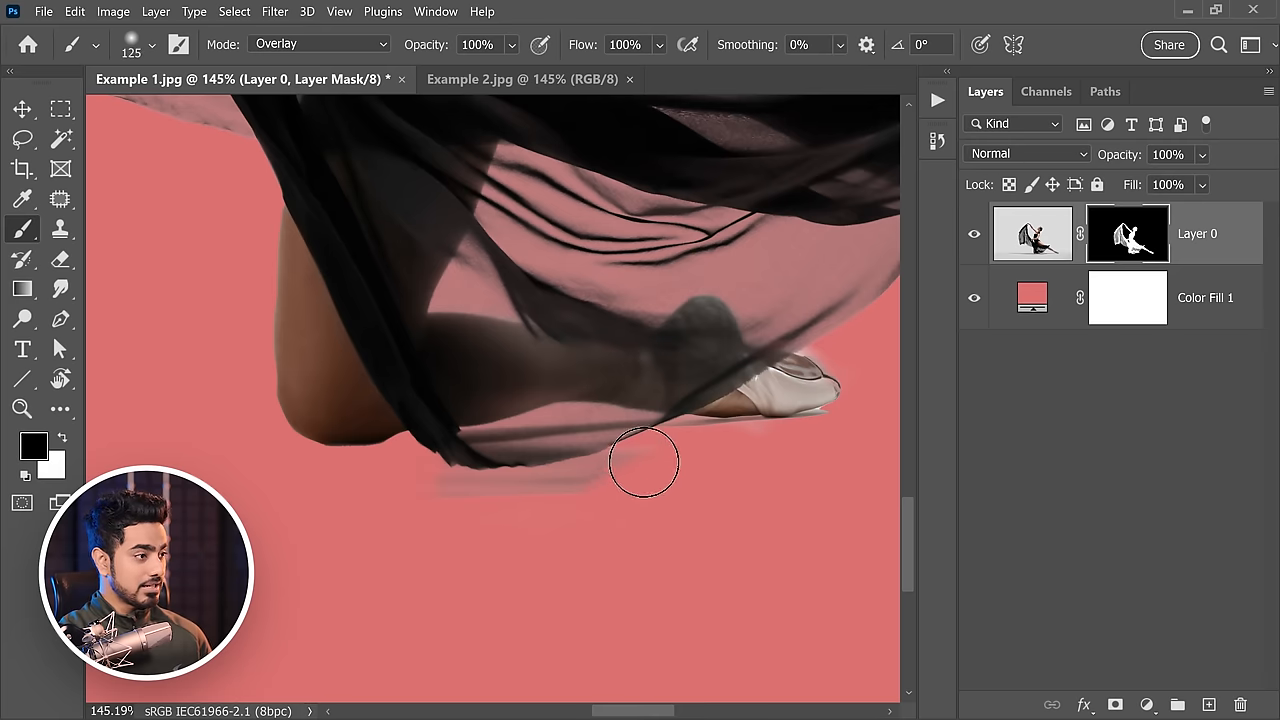
mouse_move(340, 496)
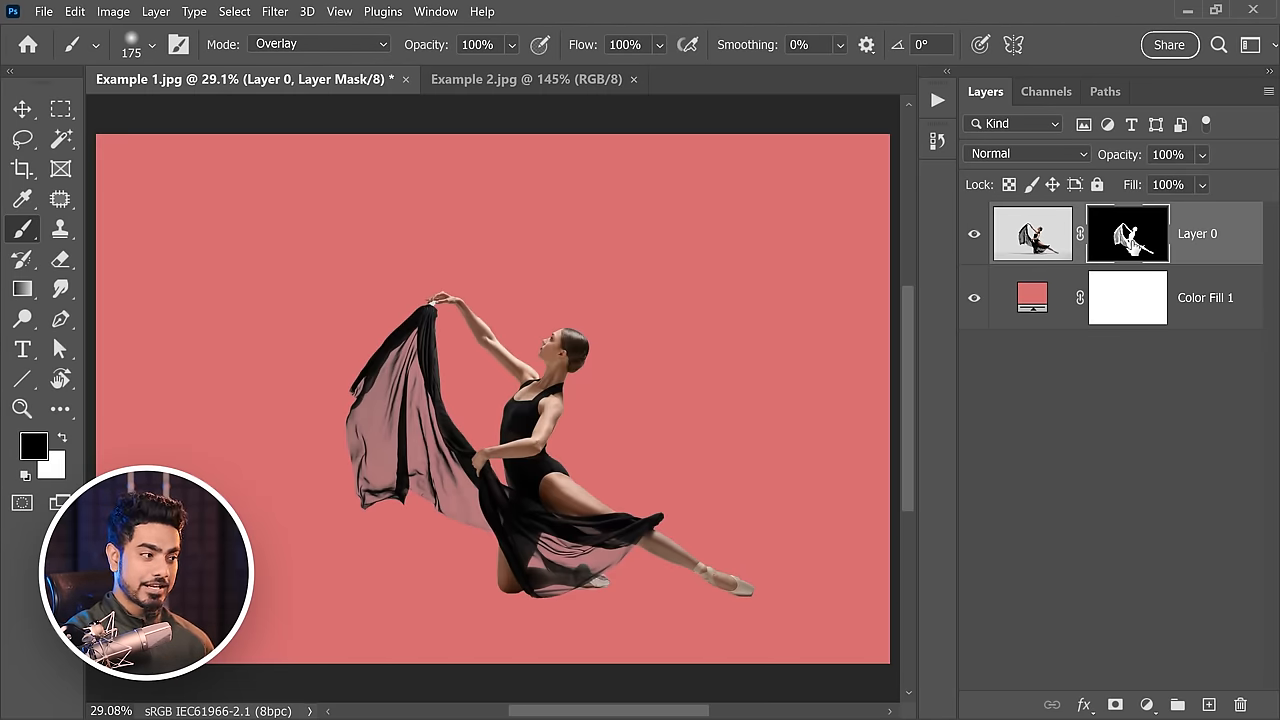
Duplicate the dancer layer and rename the copy to Shadow
click(1032, 232)
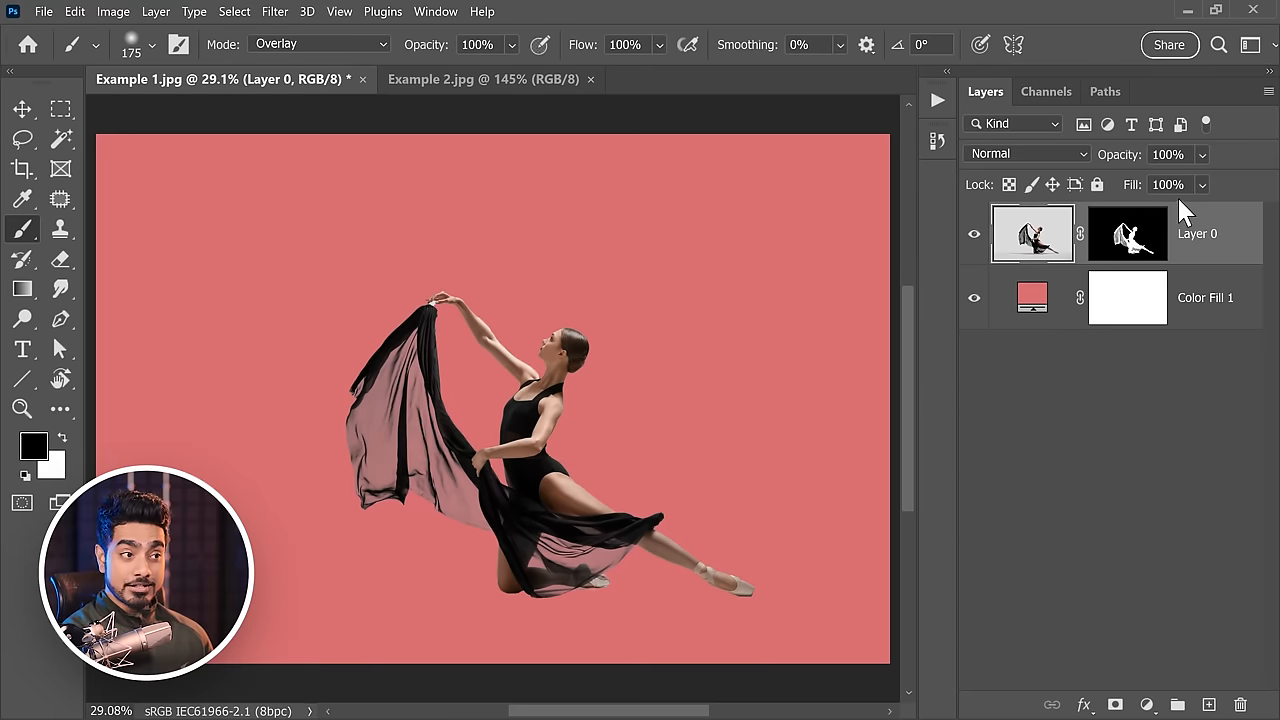
key(ctrl+j)
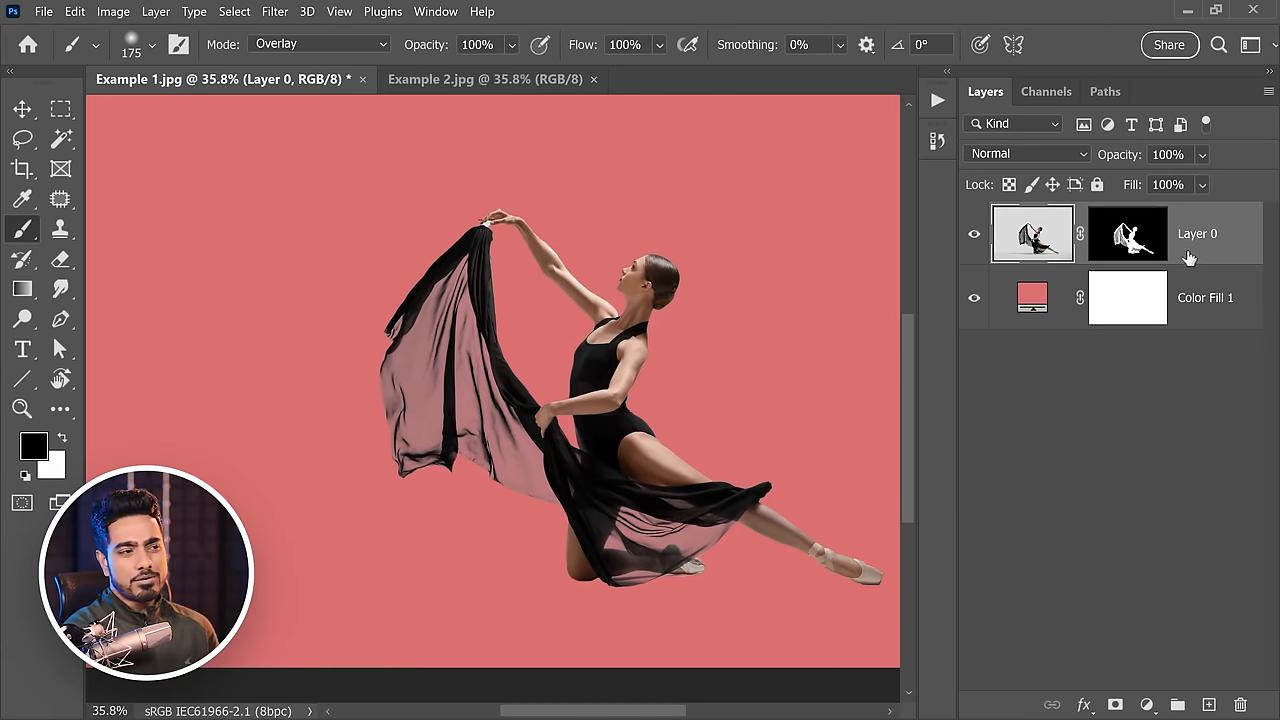
key(ctrl+j)
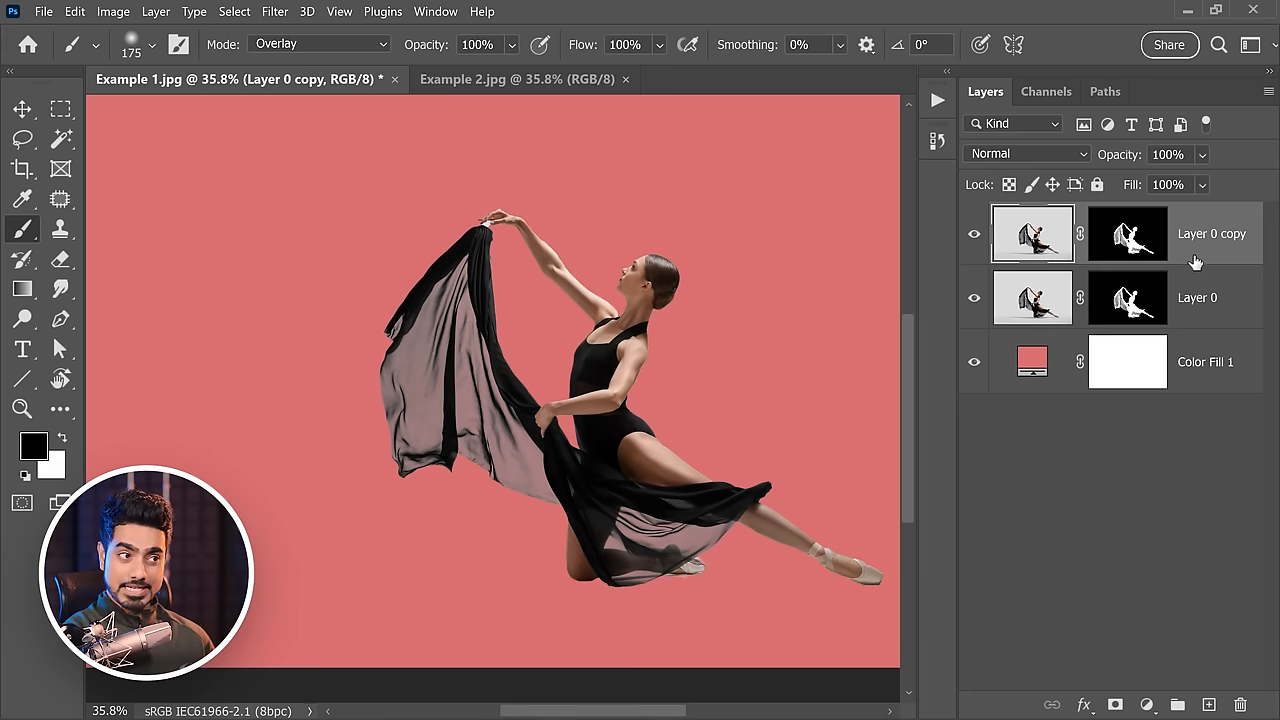
double_click(1212, 232)
text(Subject)
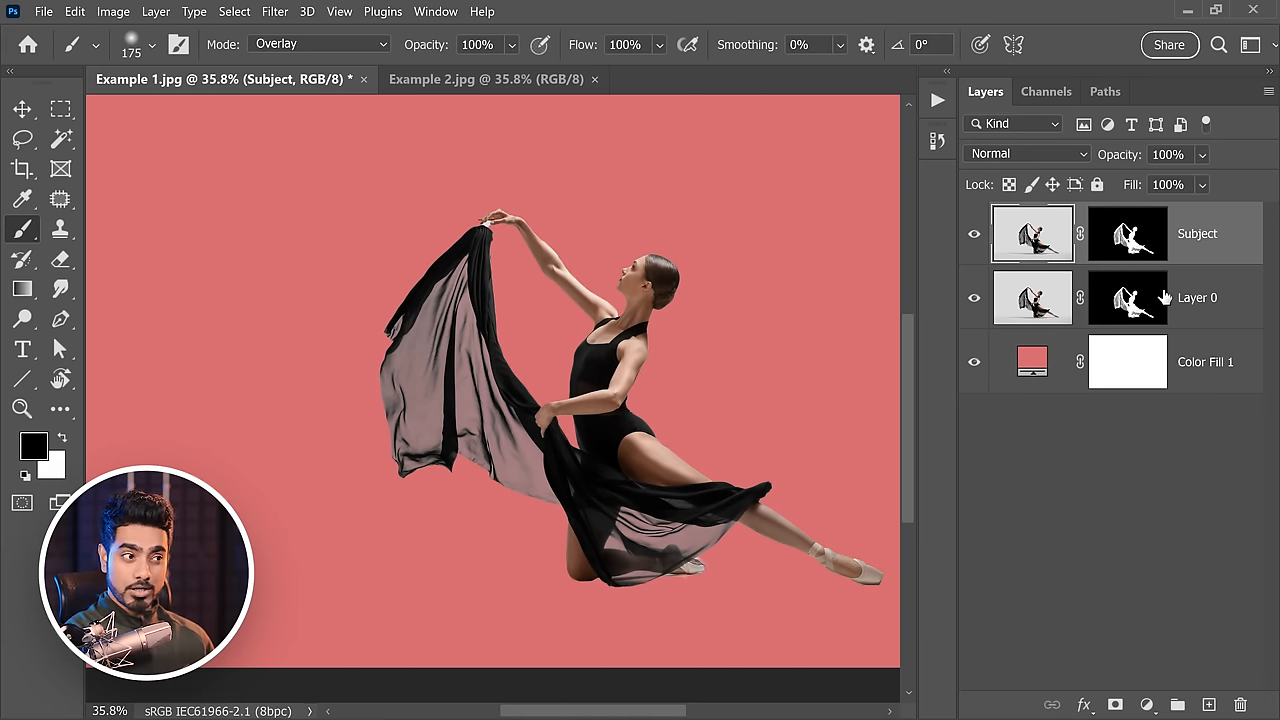
double_click(1196, 296)
text(Shadow)
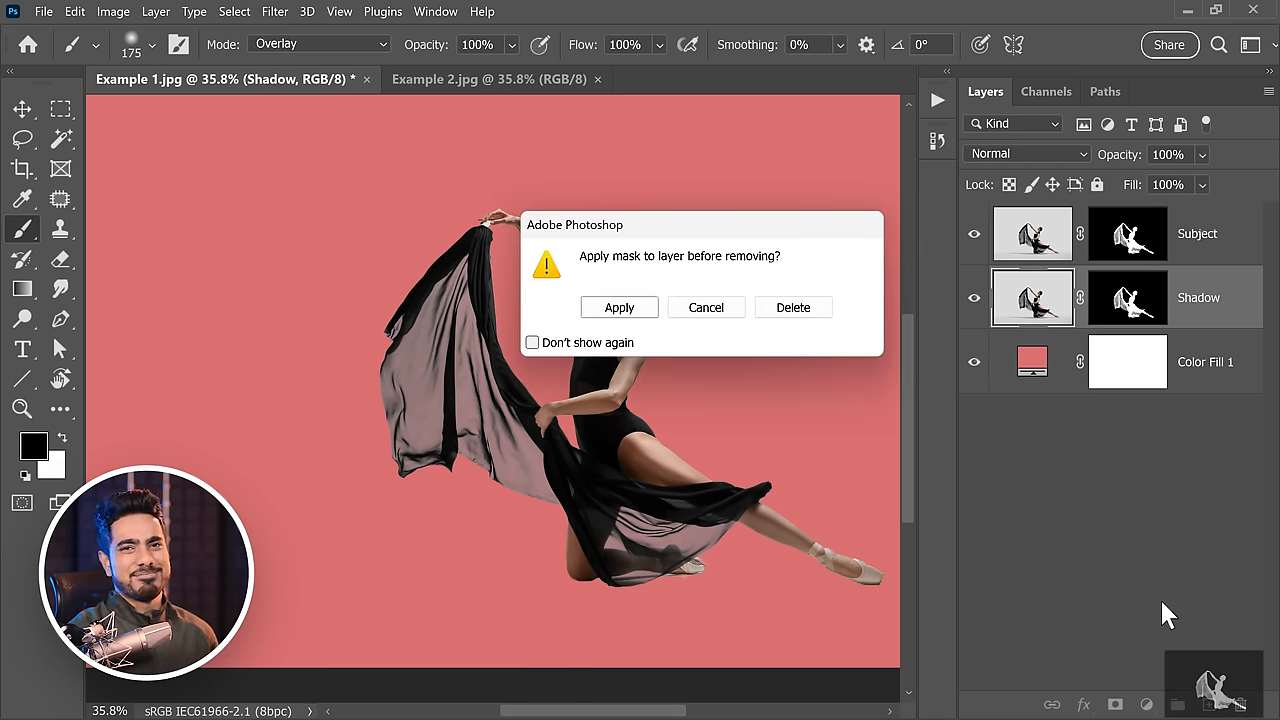
Delete the Shadow layer's mask without applying it
click(792, 306)
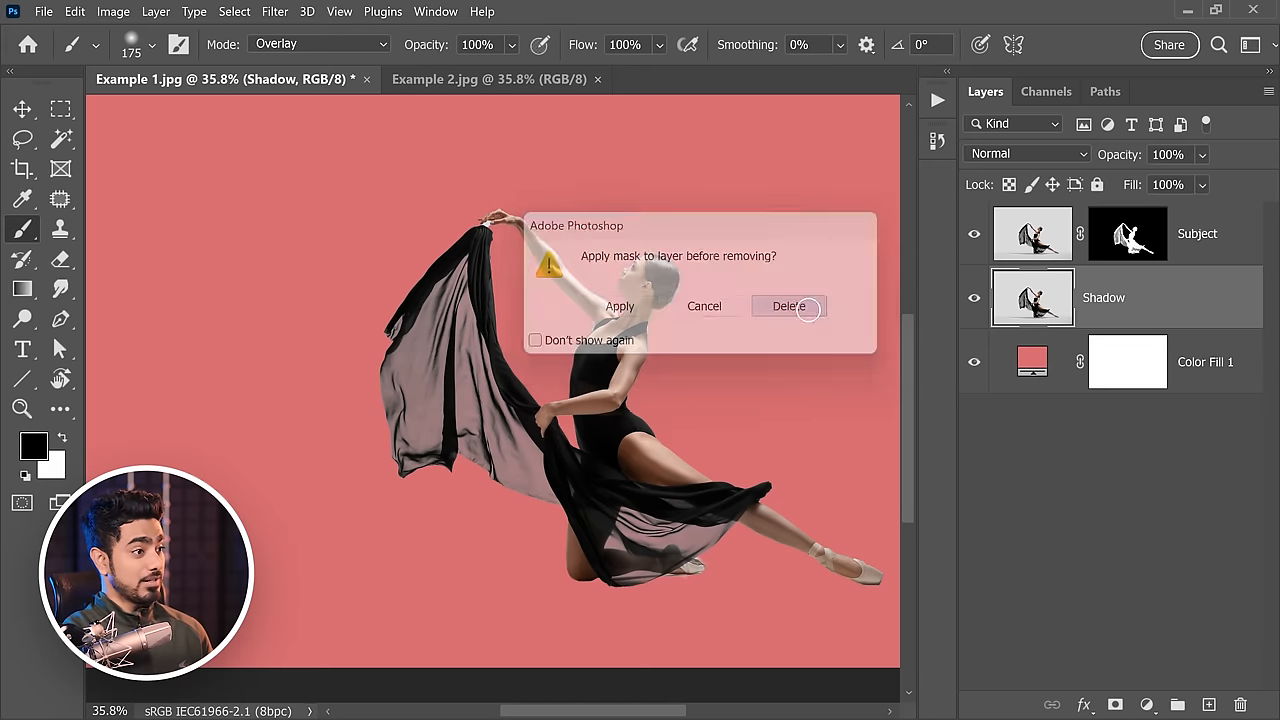
click(788, 306)
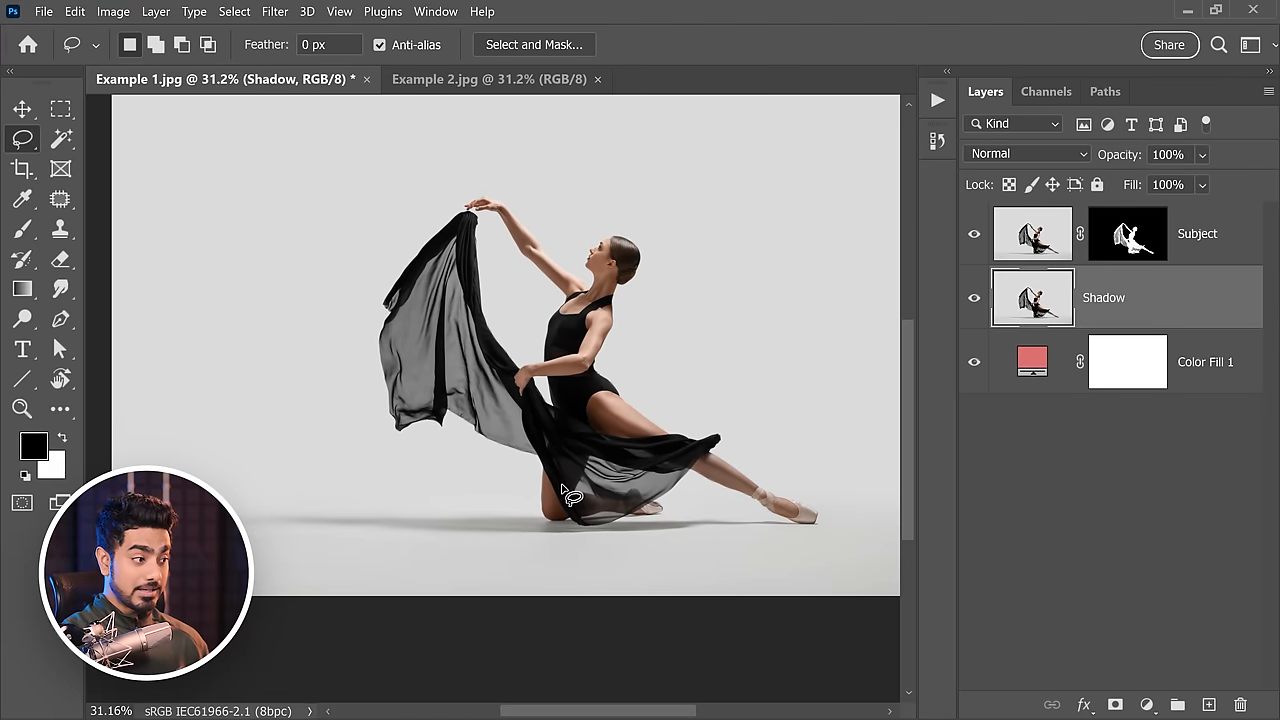
Mask the Shadow layer to a lasso around the floor shadow and blend it with Multiply
drag(210, 486, 564, 486)
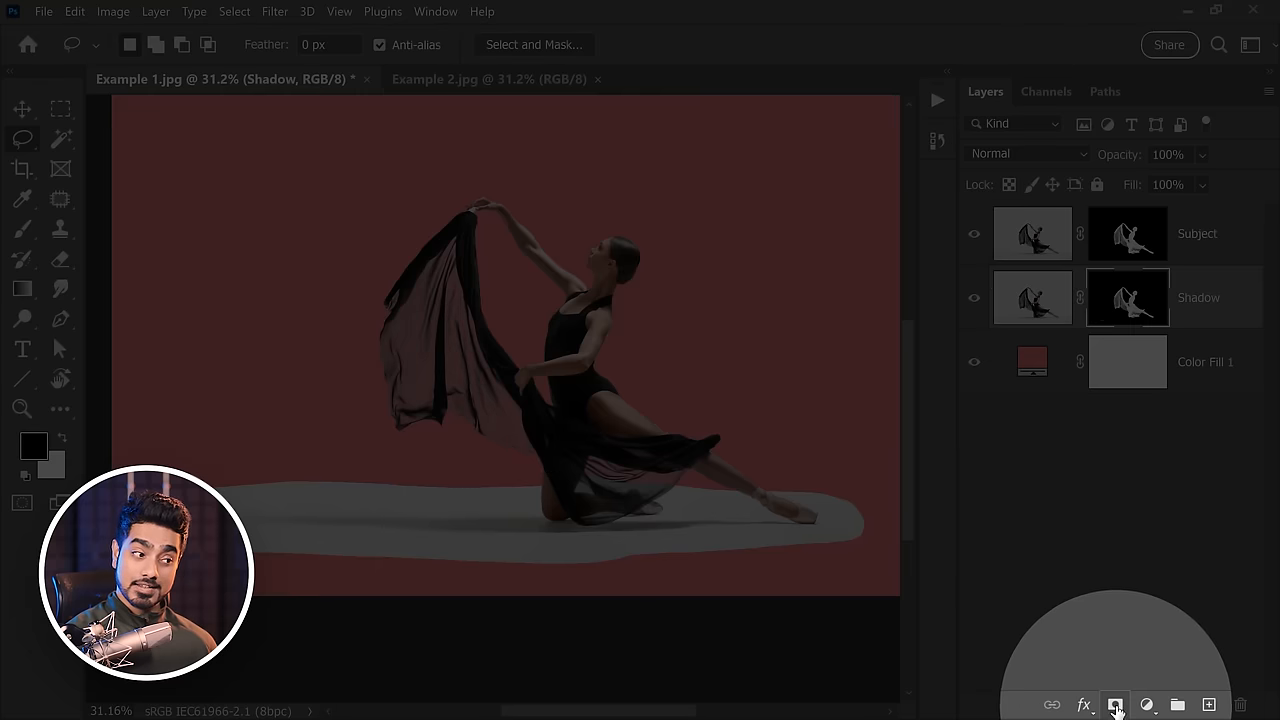
click(1024, 152)
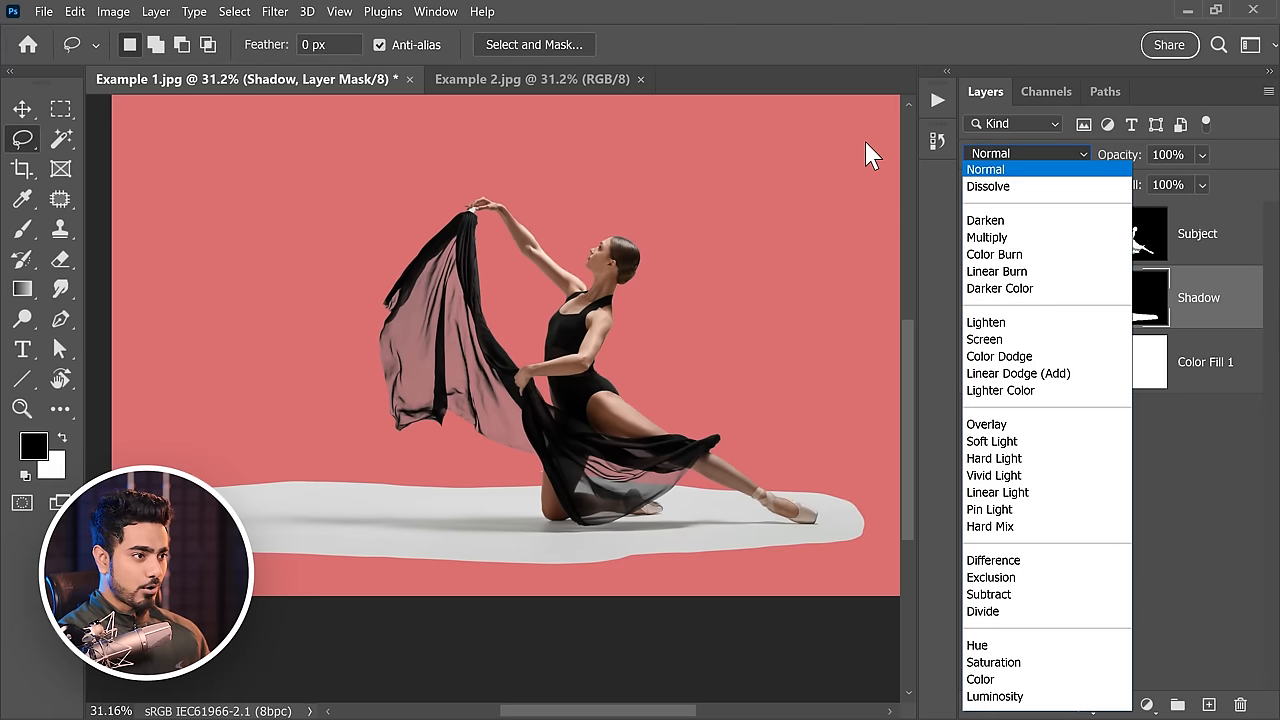
click(988, 236)
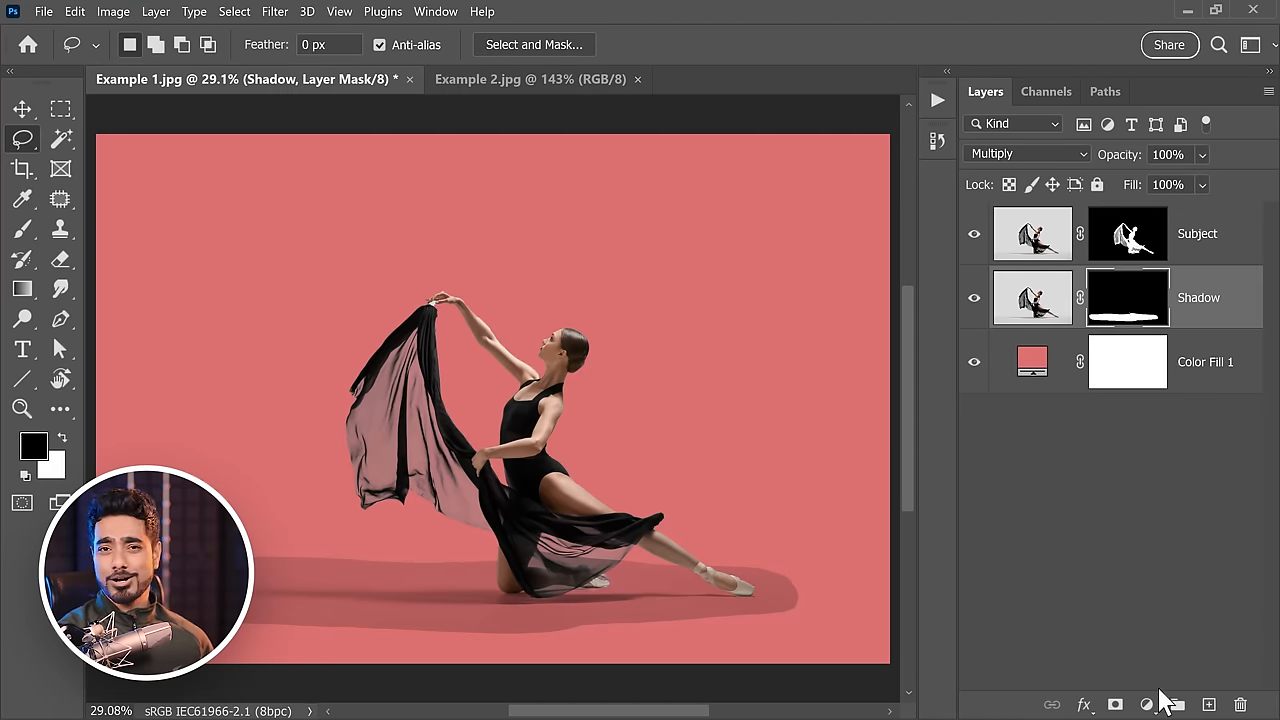
Add a Curves adjustment layer above the shadow
click(1148, 704)
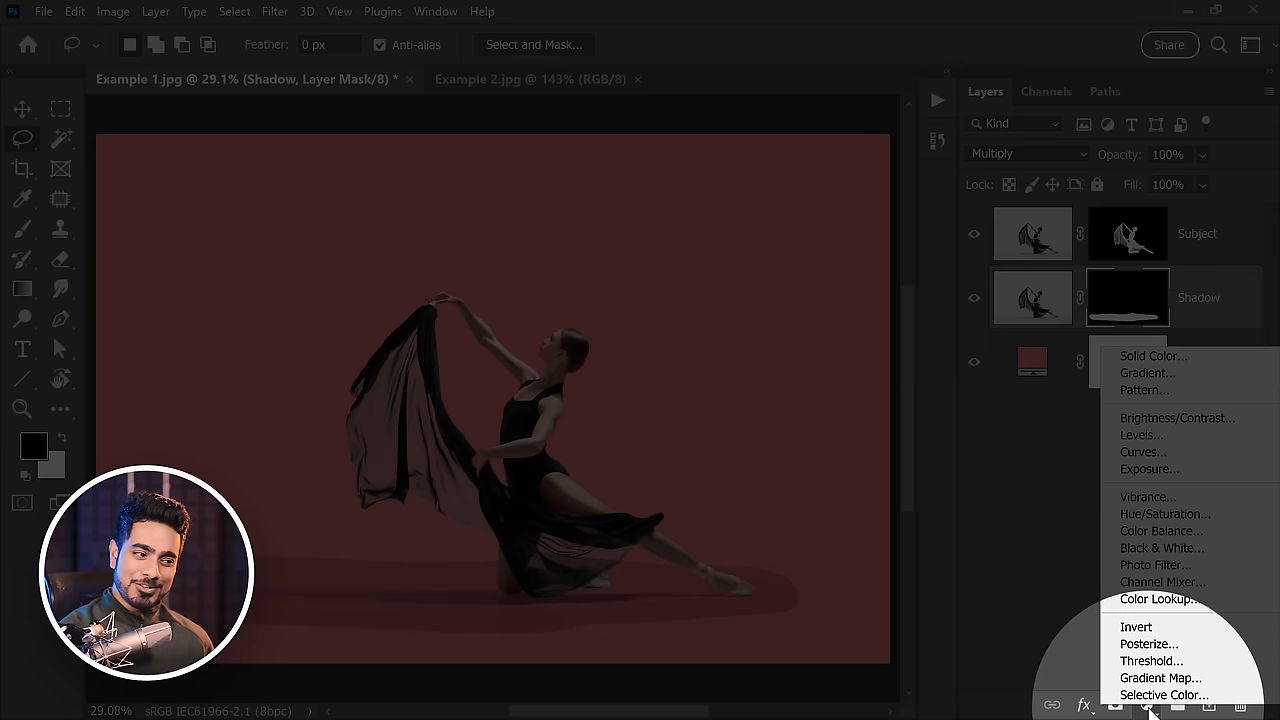
click(1142, 452)
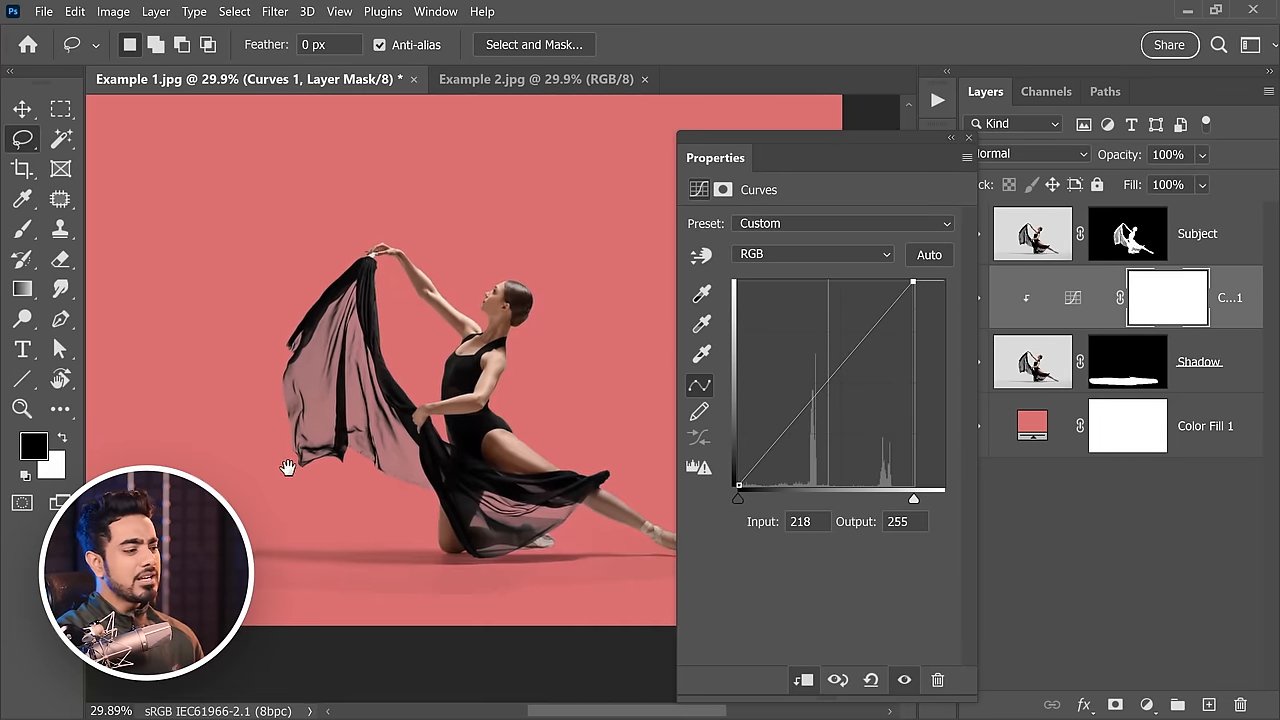
Set the curve's white point to input 218 and black point to 9 so the grey floor vanishes
drag(912, 496, 890, 496)
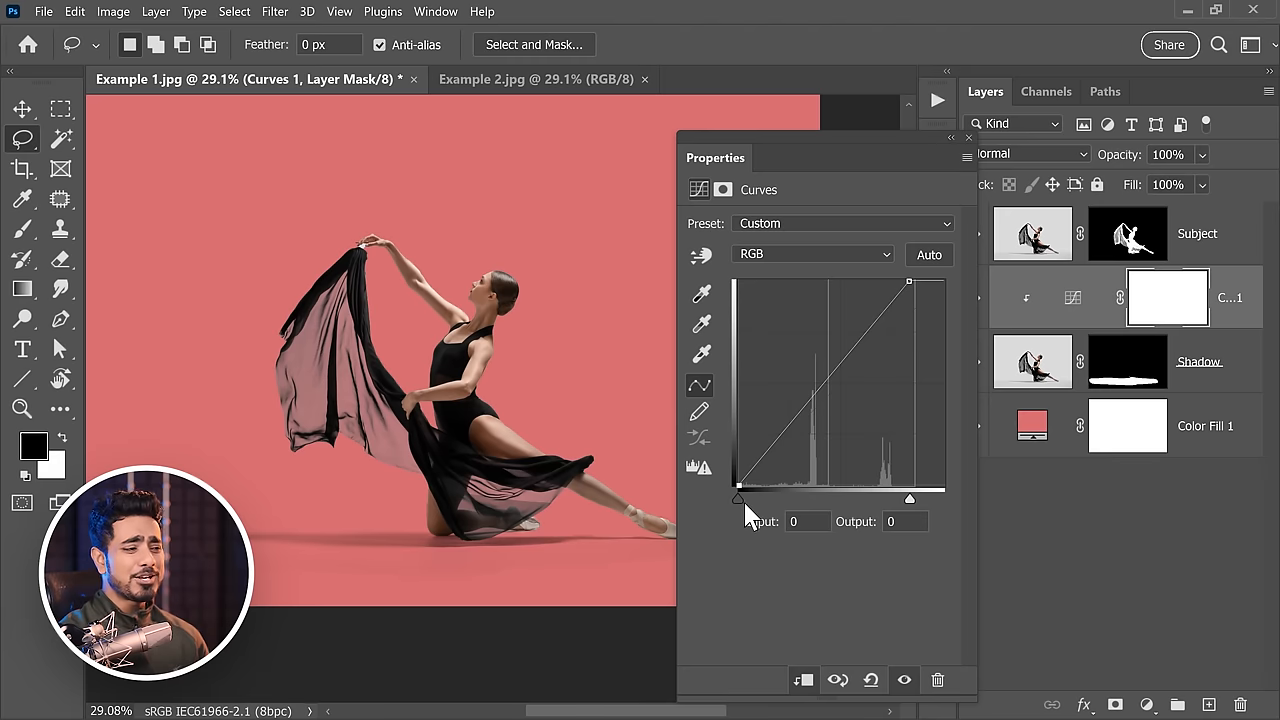
drag(738, 496, 746, 496)
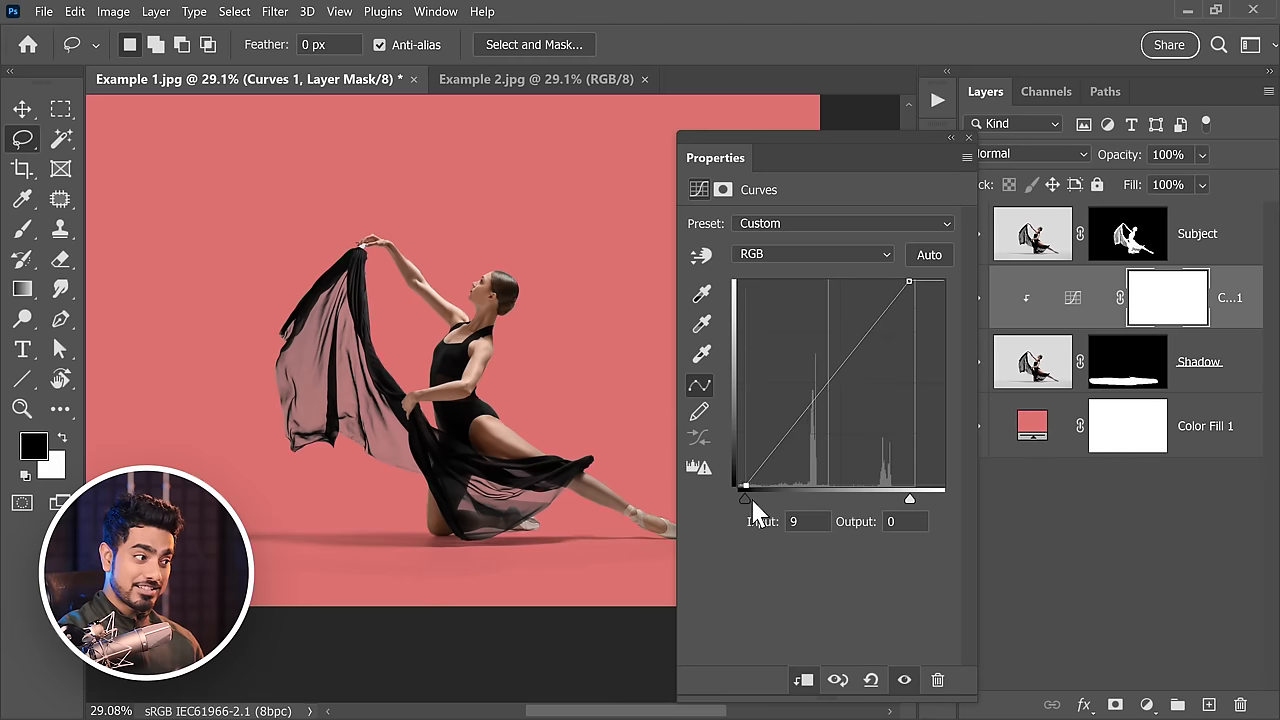
drag(744, 496, 772, 496)
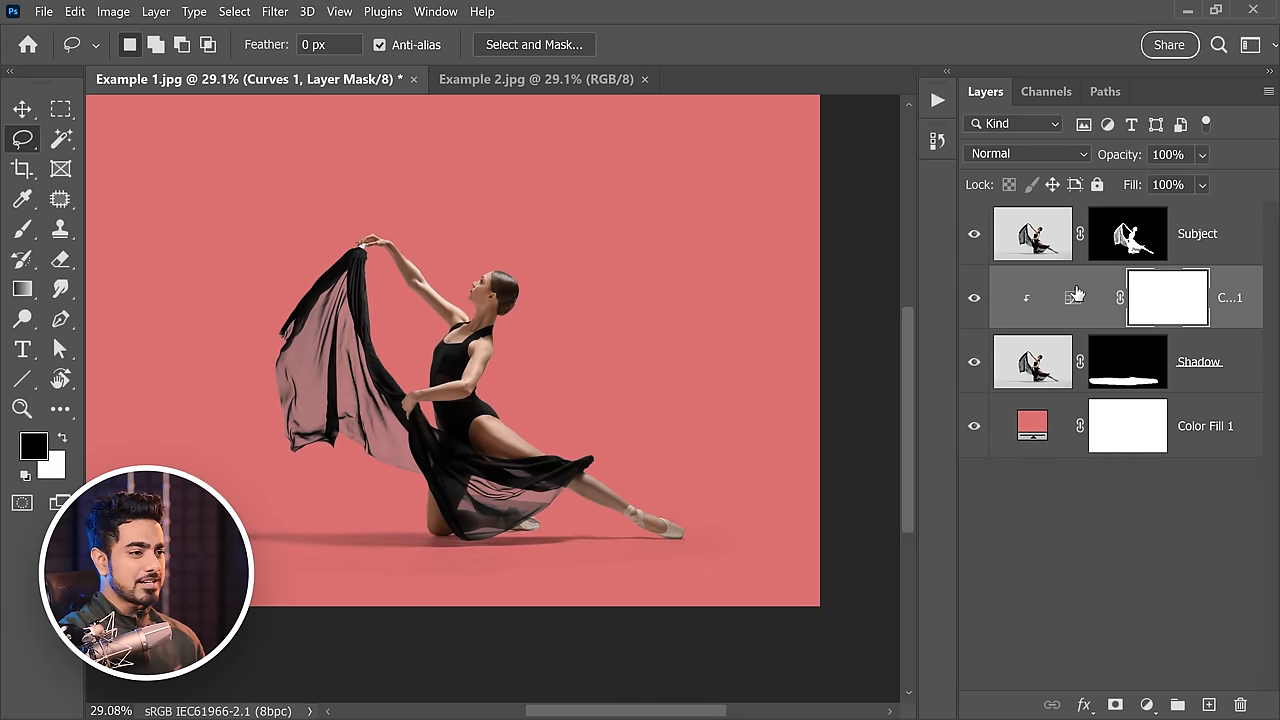
Target the Shadow layer's mask and switch the brush mode back to Normal
click(1200, 360)
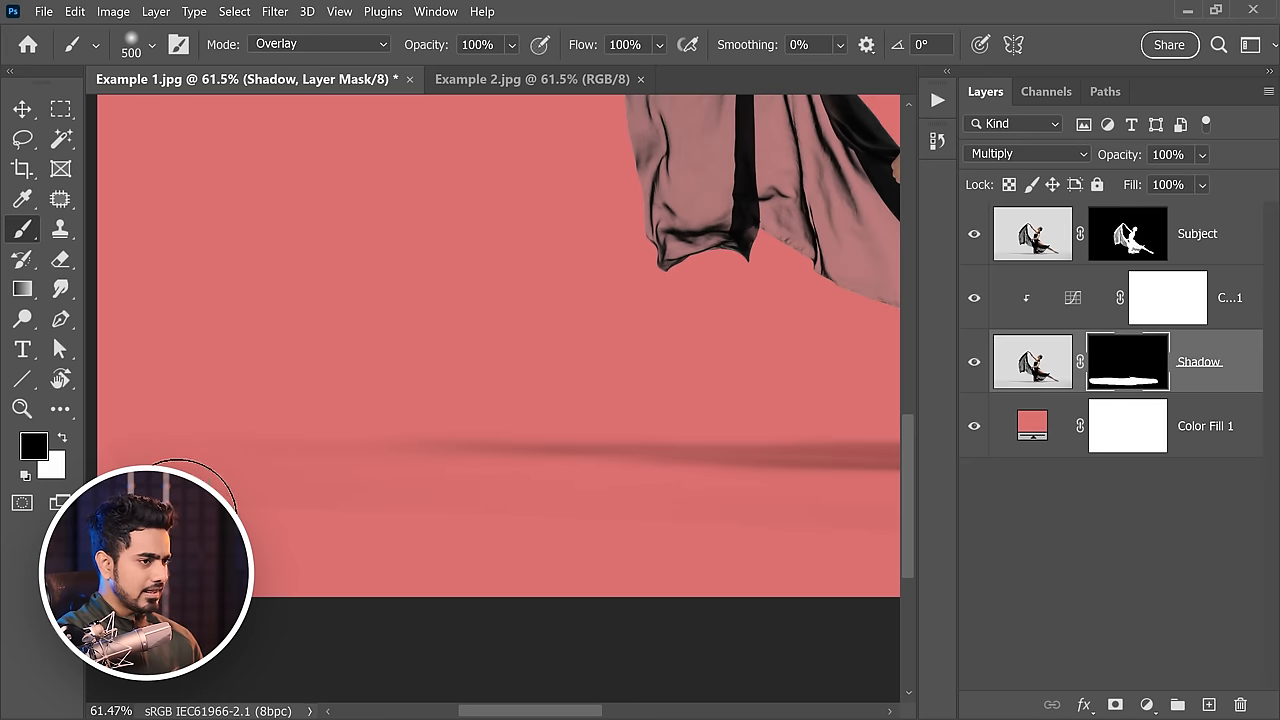
click(318, 44)
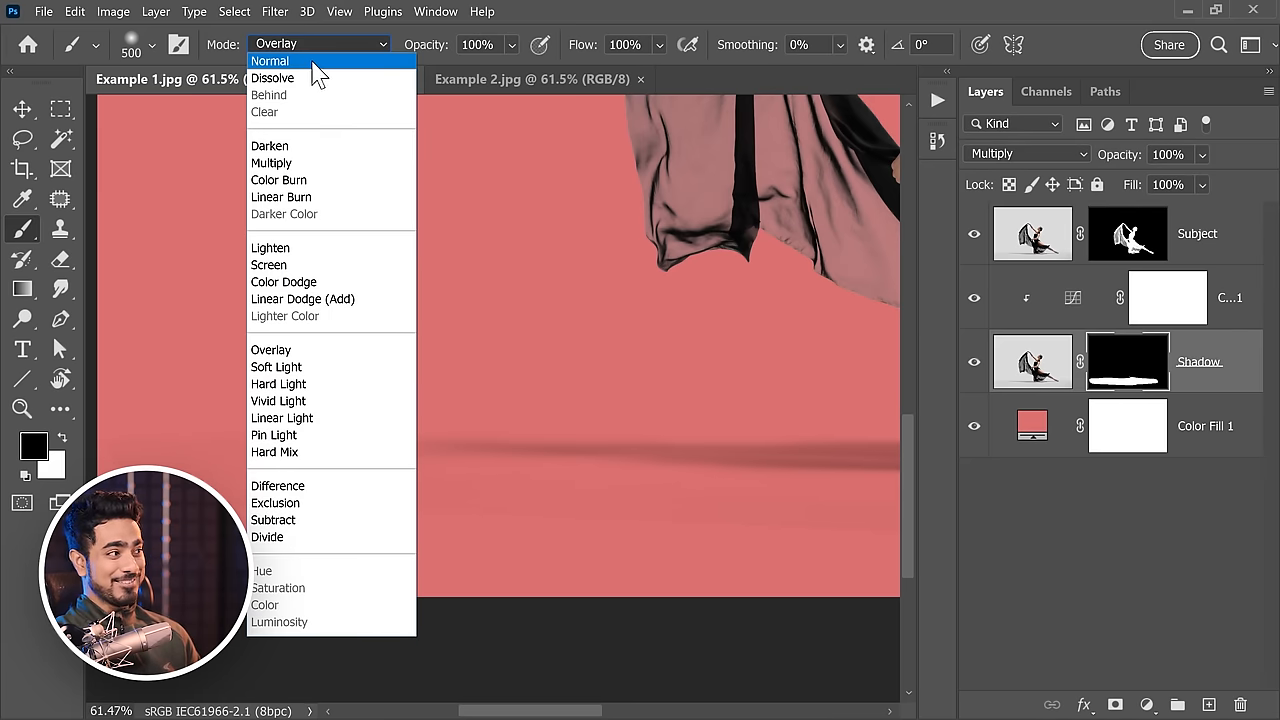
click(270, 60)
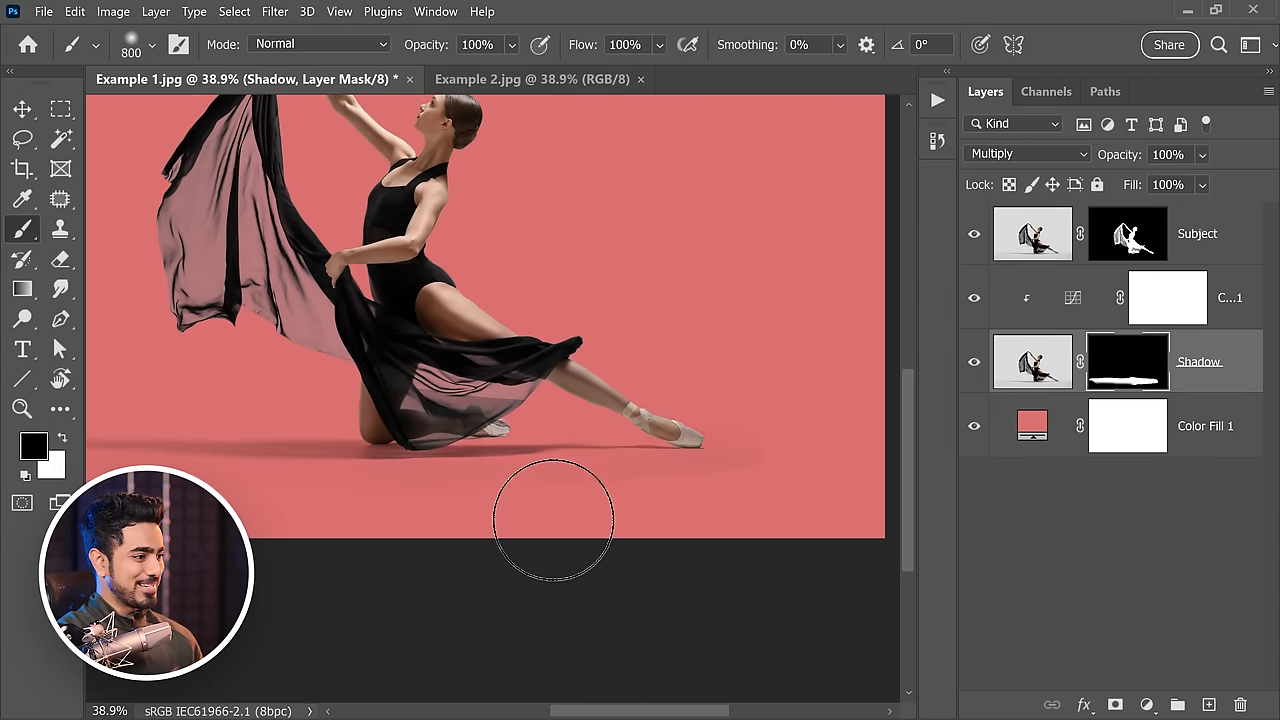
mouse_move(660, 376)
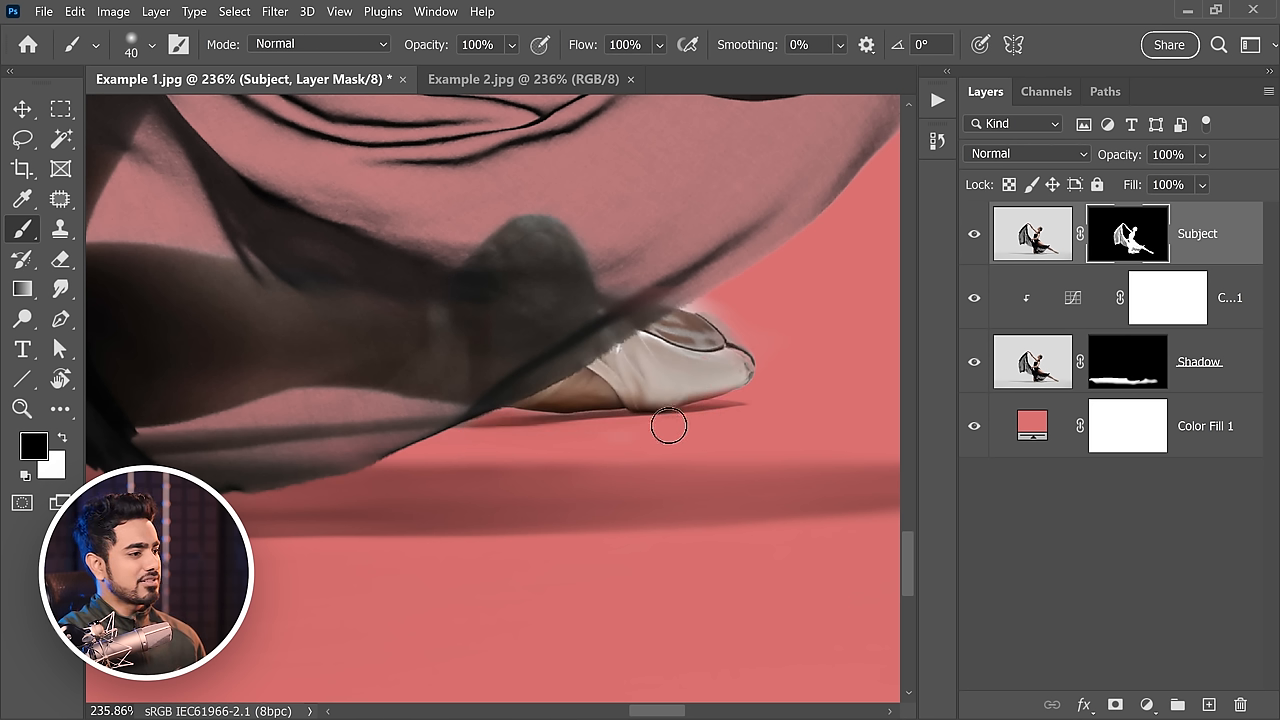
mouse_move(468, 438)
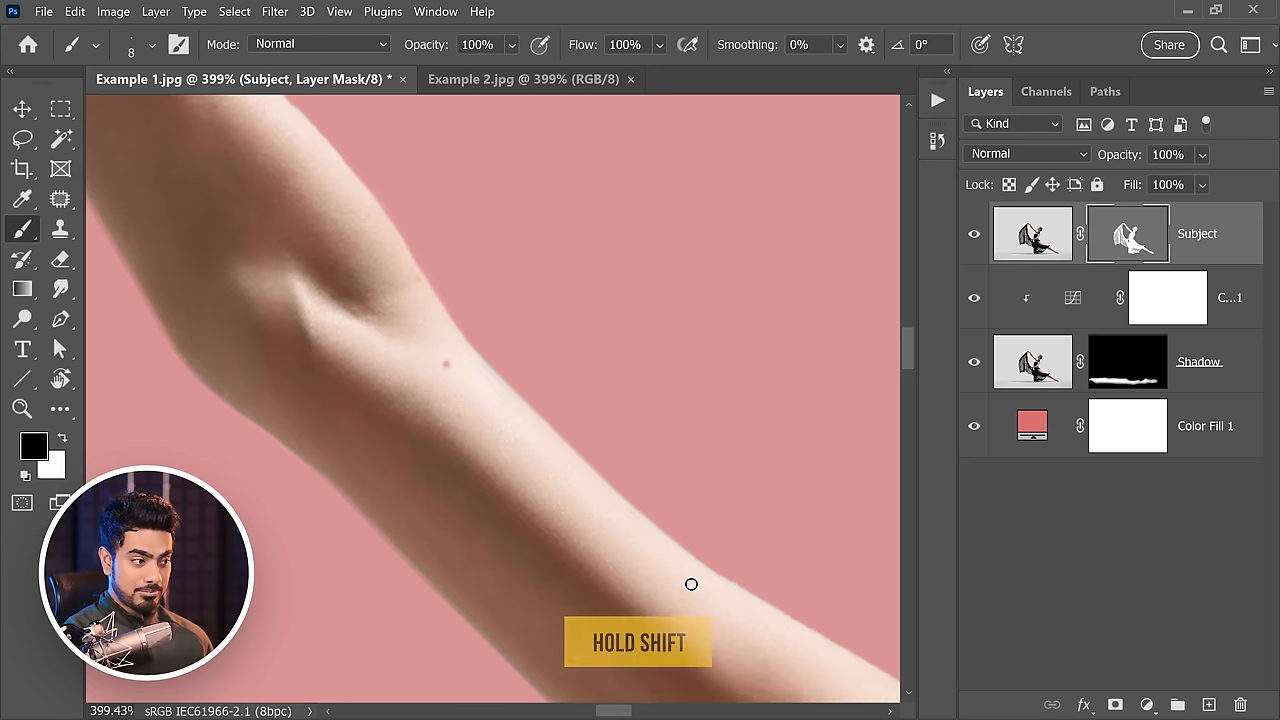
mouse_move(660, 424)
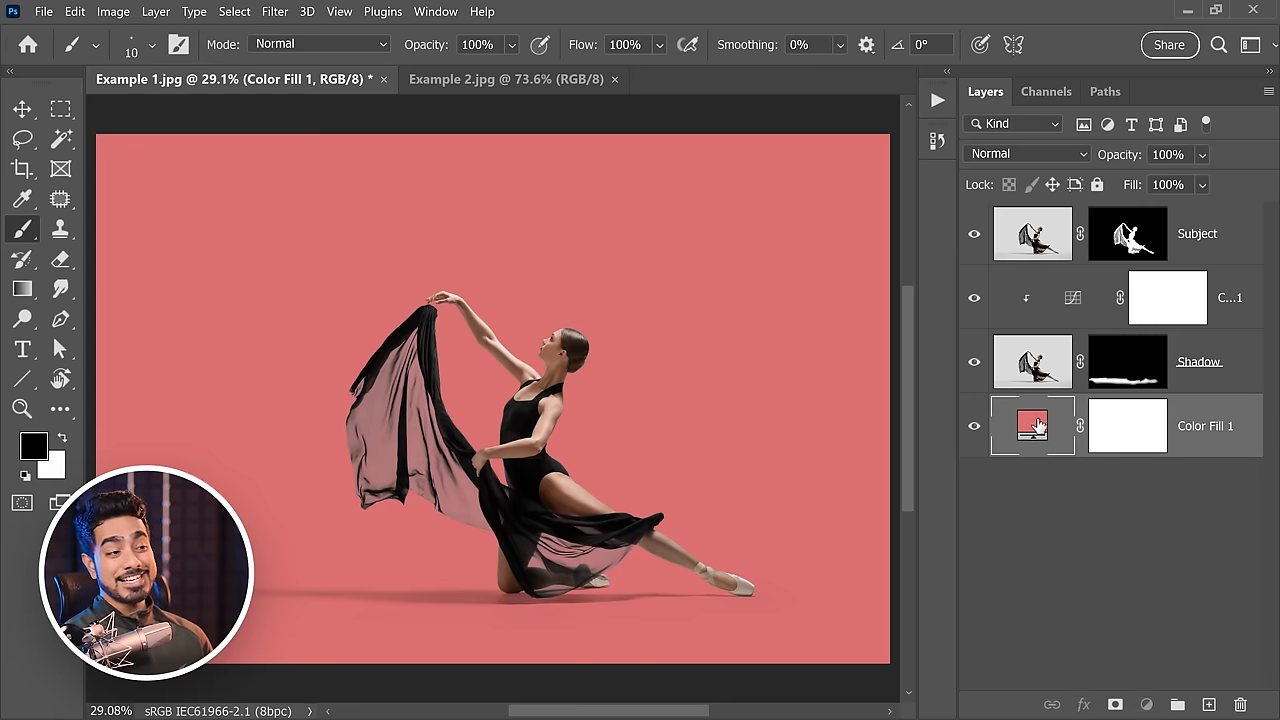
Recolour the background fill to a deep crimson red (#8f2929)
double_click(1032, 424)
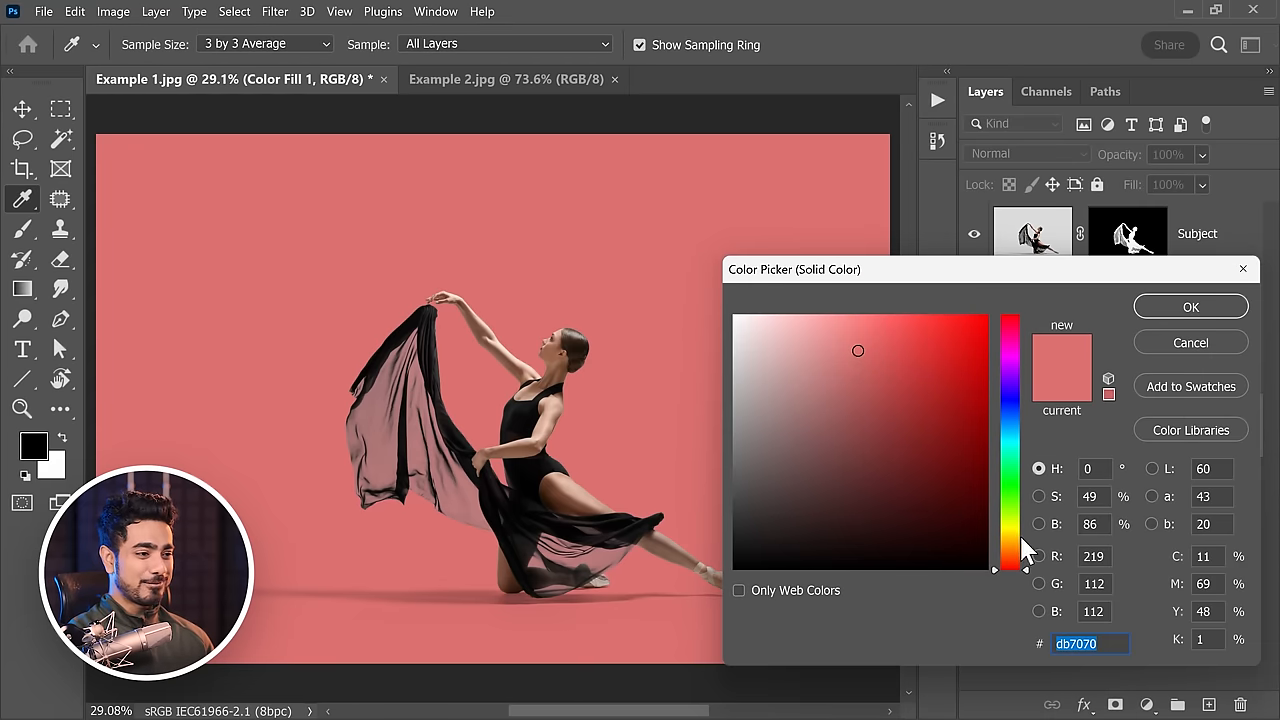
click(1008, 404)
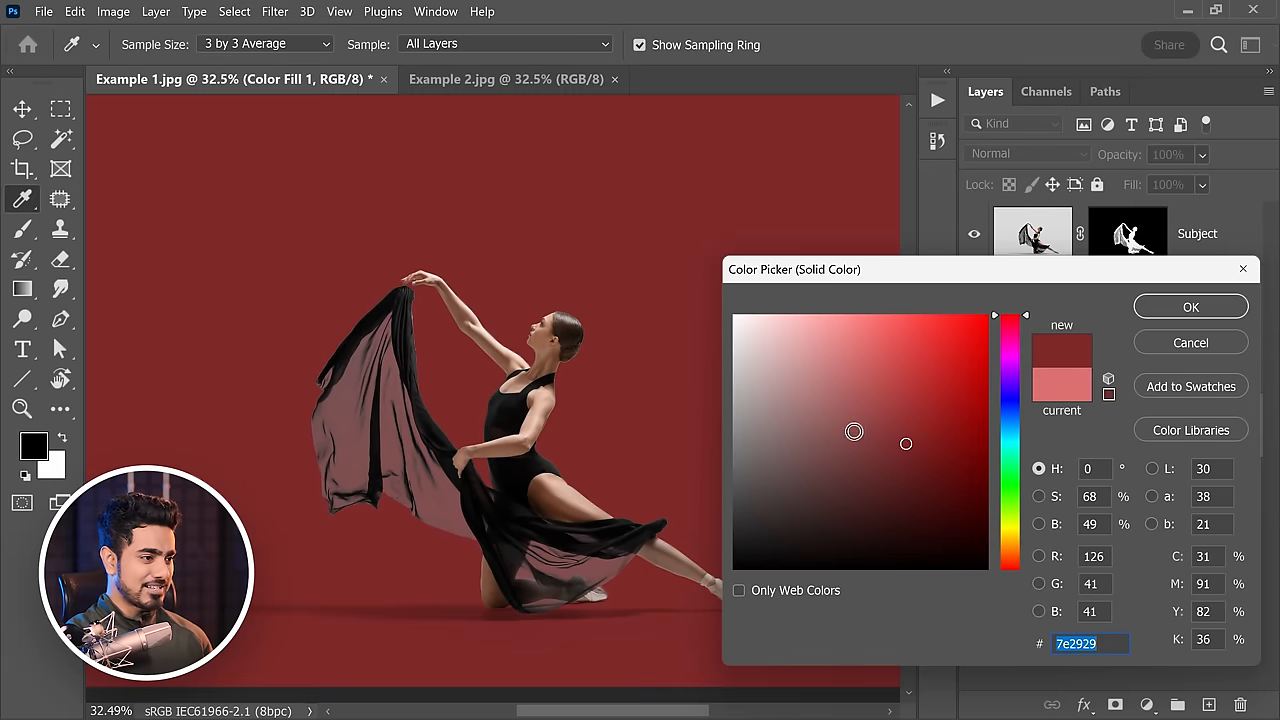
click(916, 426)
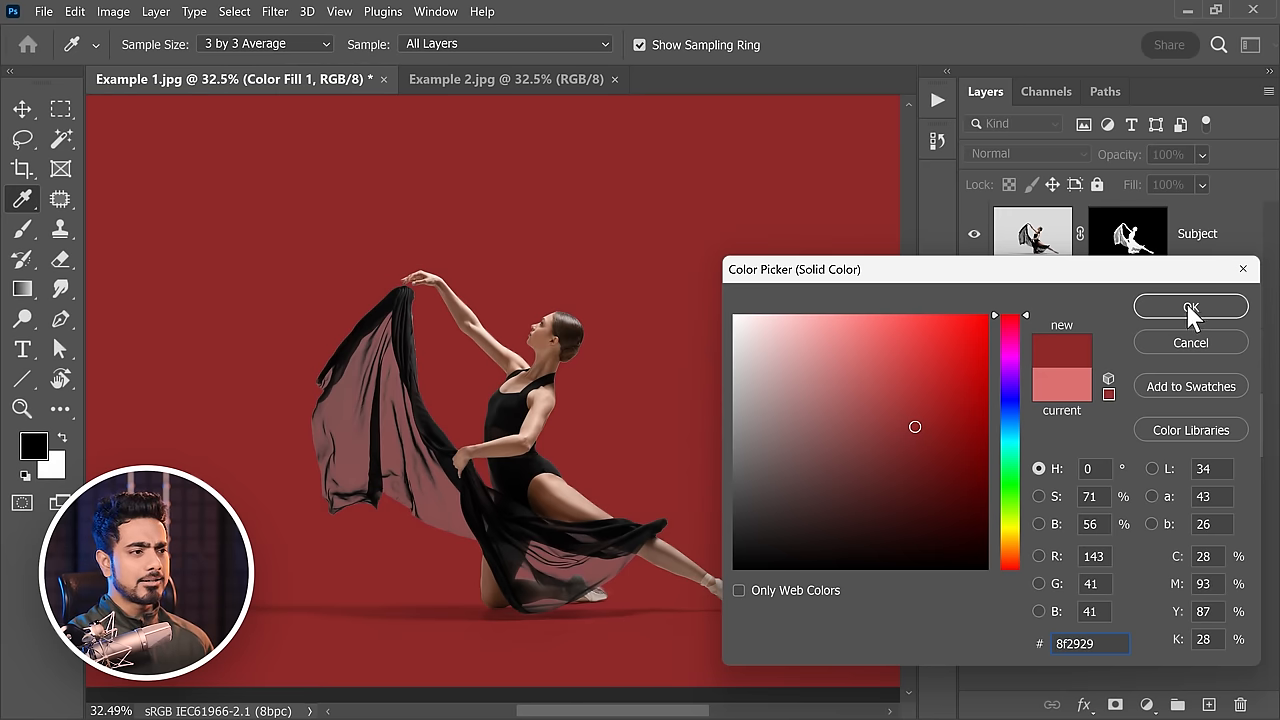
click(1190, 308)
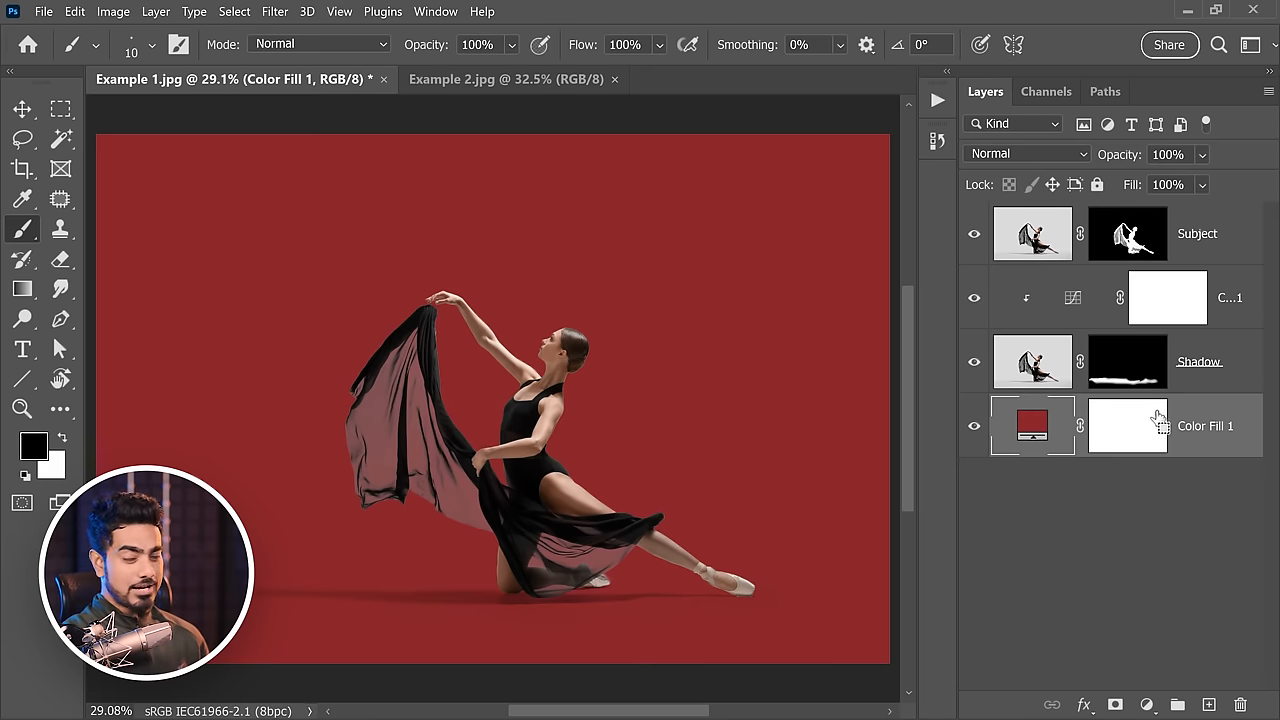
Duplicate the red fill above Subject and replace its mask with a copy of the dancer's mask
key(ctrl+j)
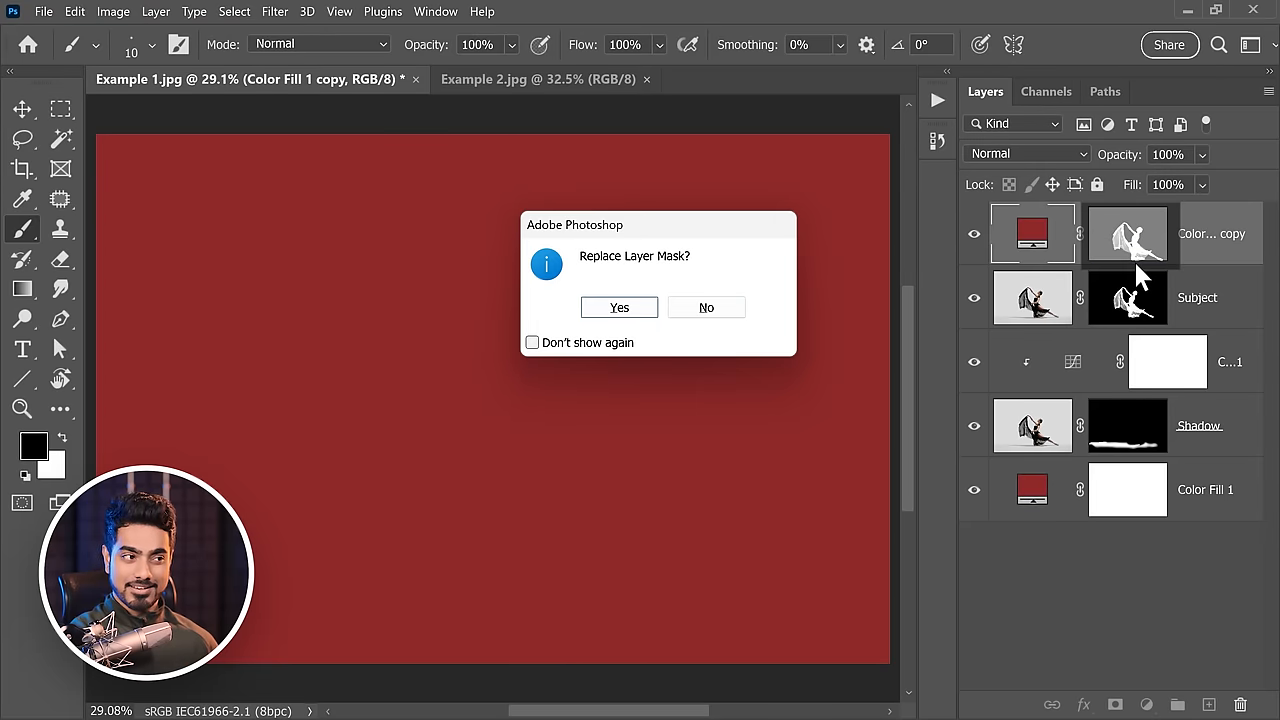
click(618, 308)
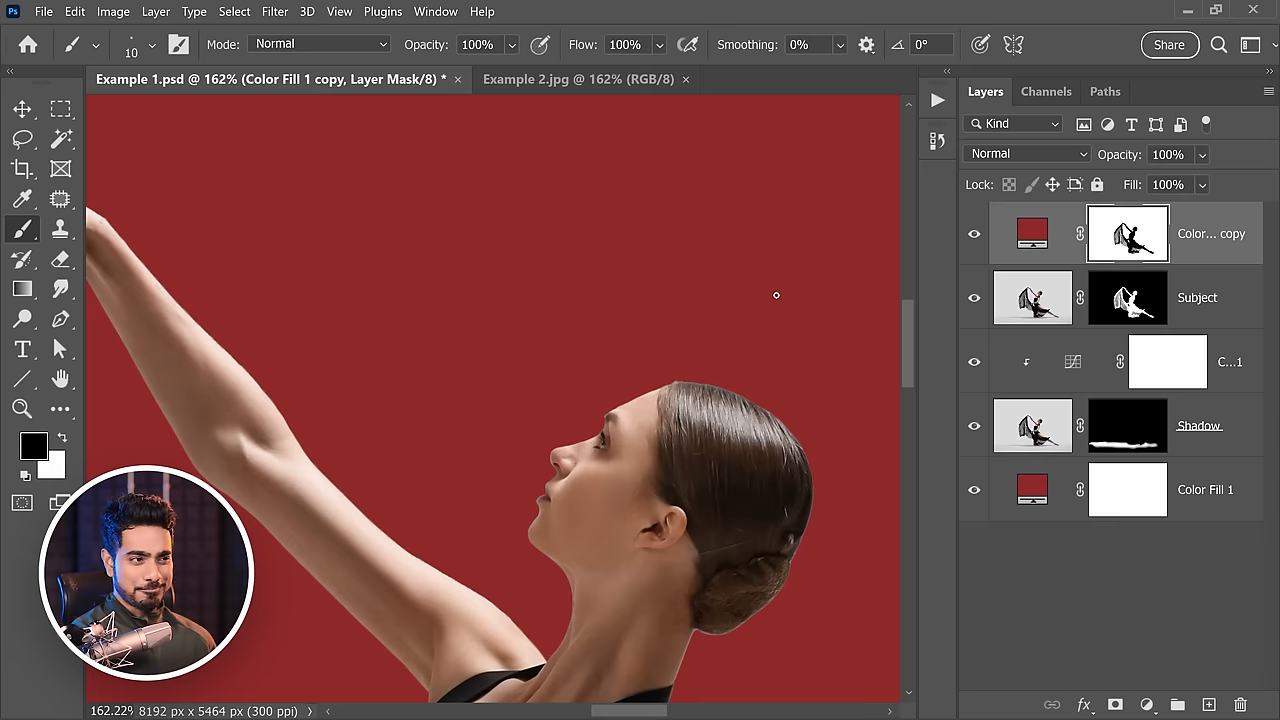
Load the dancer's outline as a selection and expand it by 25 pixels for the red copy's mask
click(1128, 232)
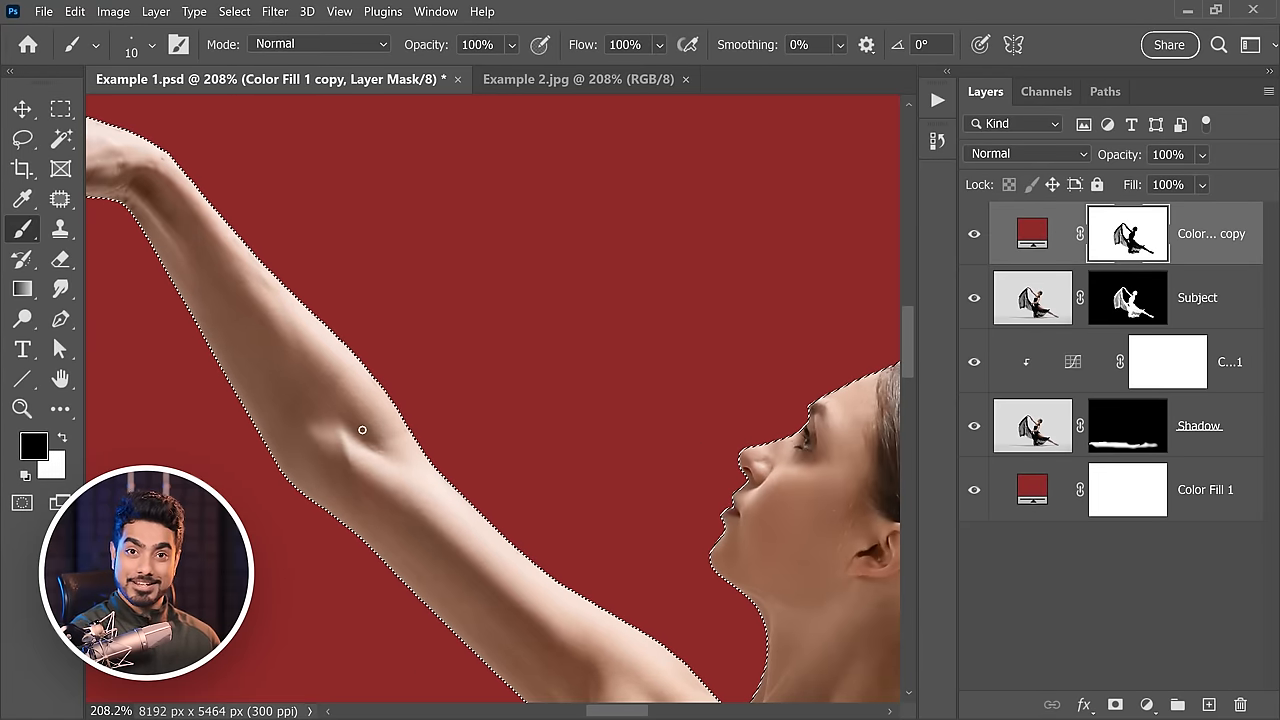
click(232, 12)
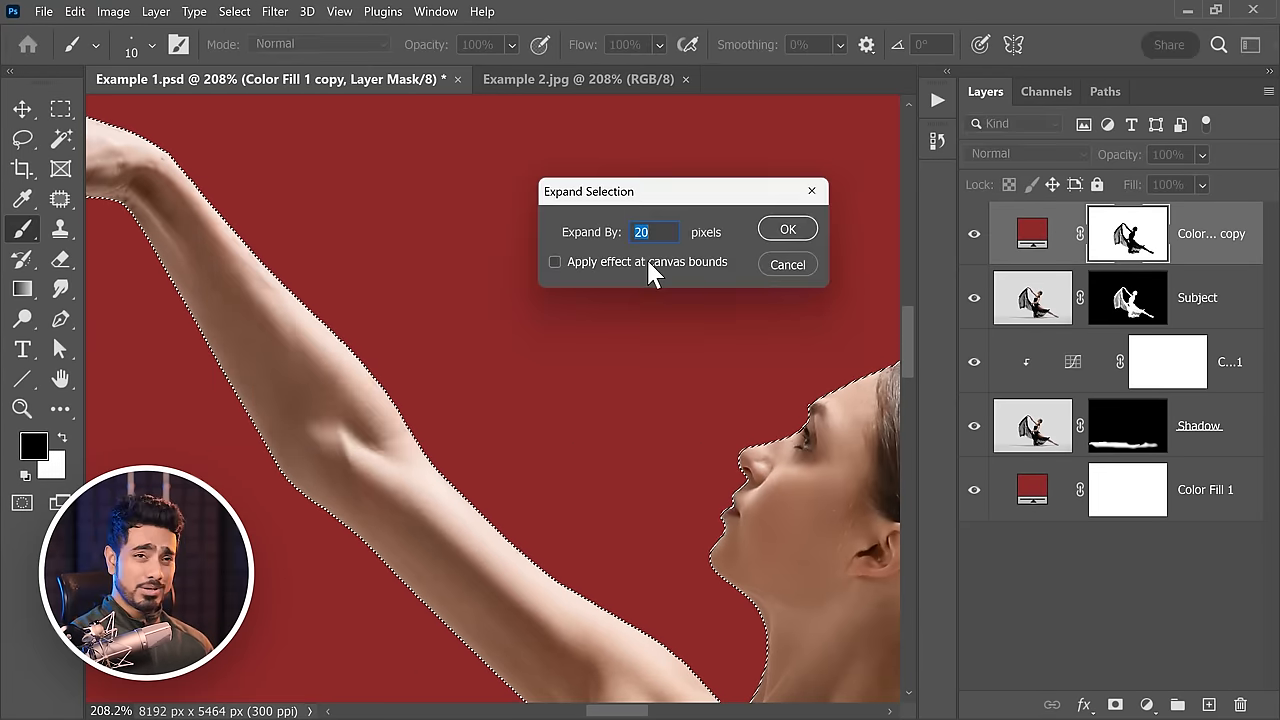
text(25)
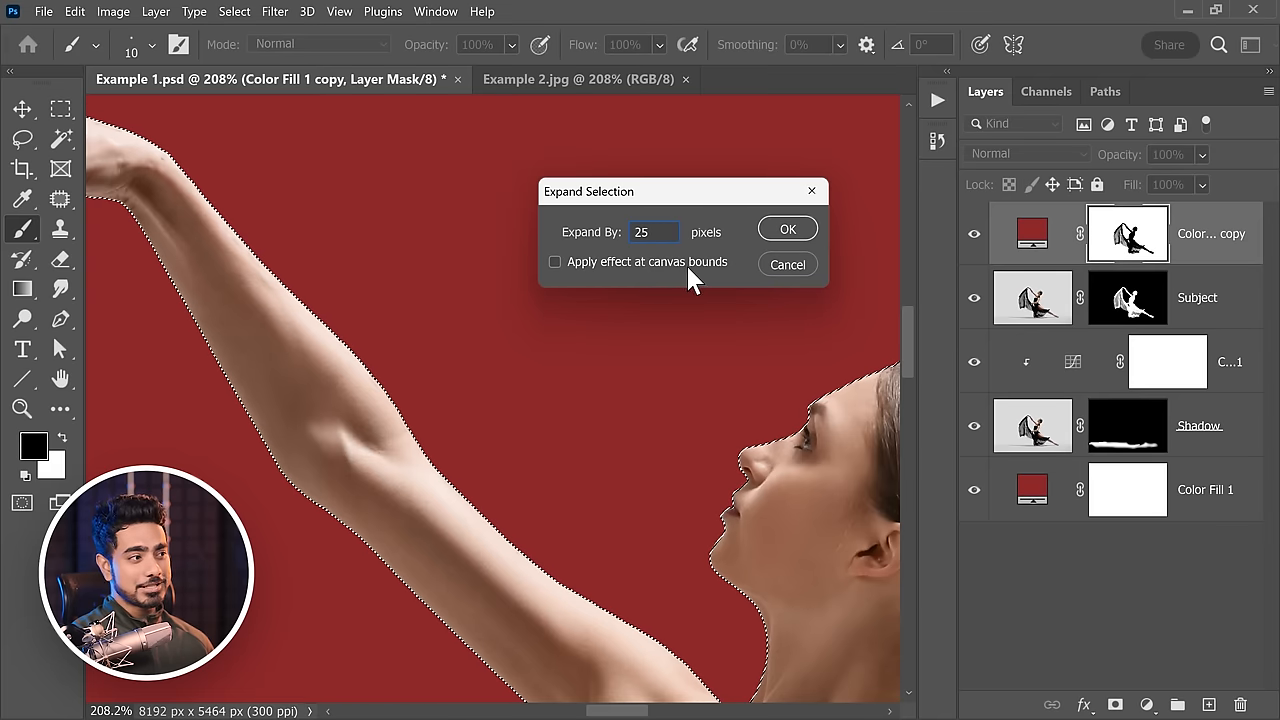
click(788, 228)
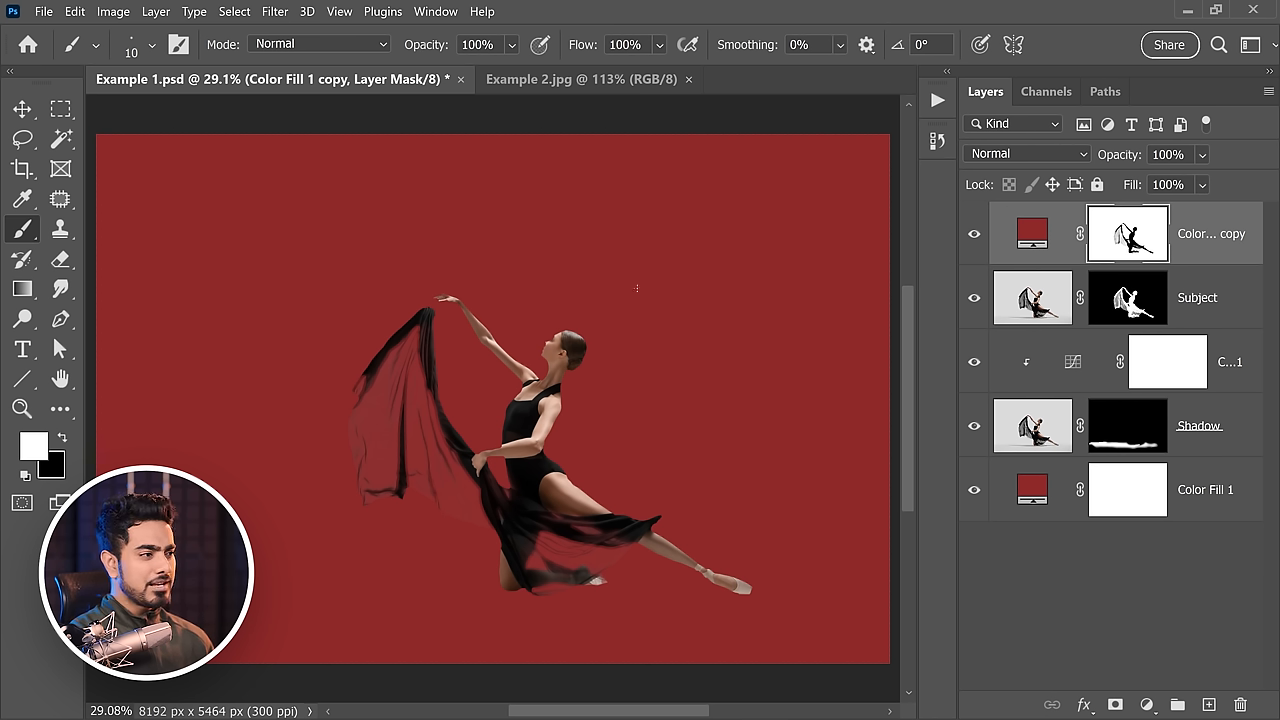
click(1024, 152)
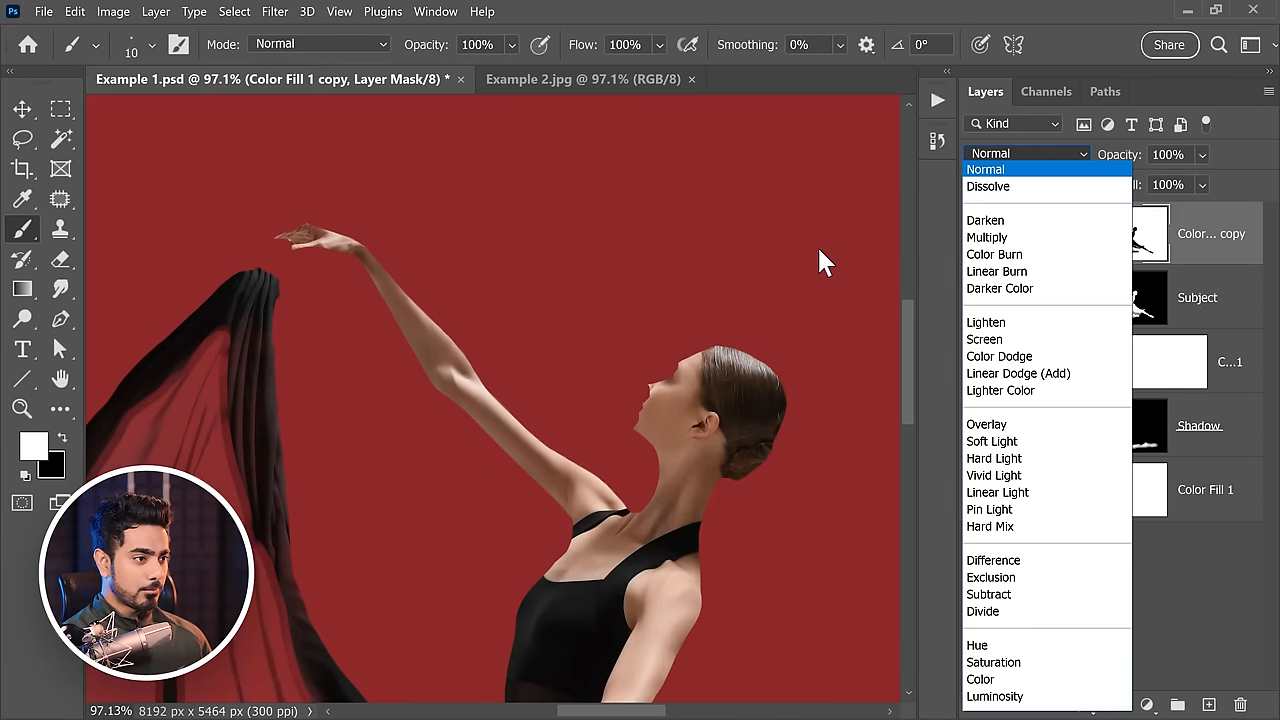
Blend the Color Fill 1 copy in Multiply and target its mask for editing
click(988, 236)
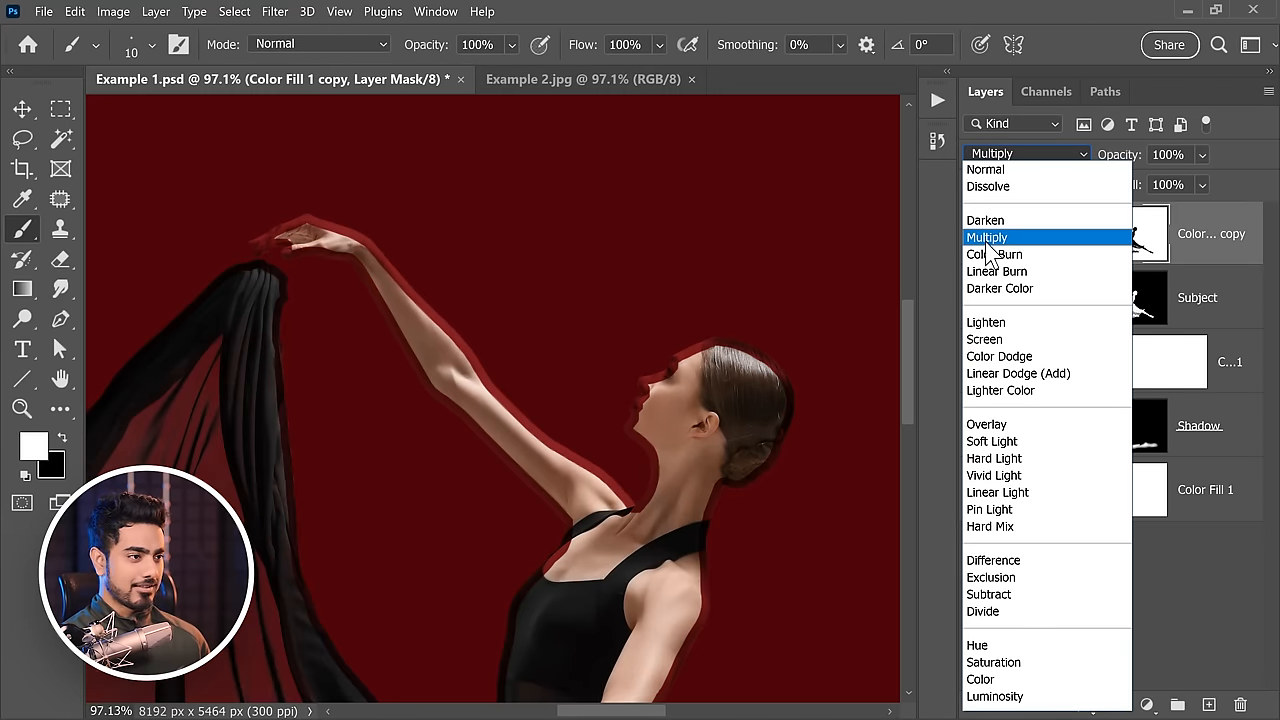
click(988, 236)
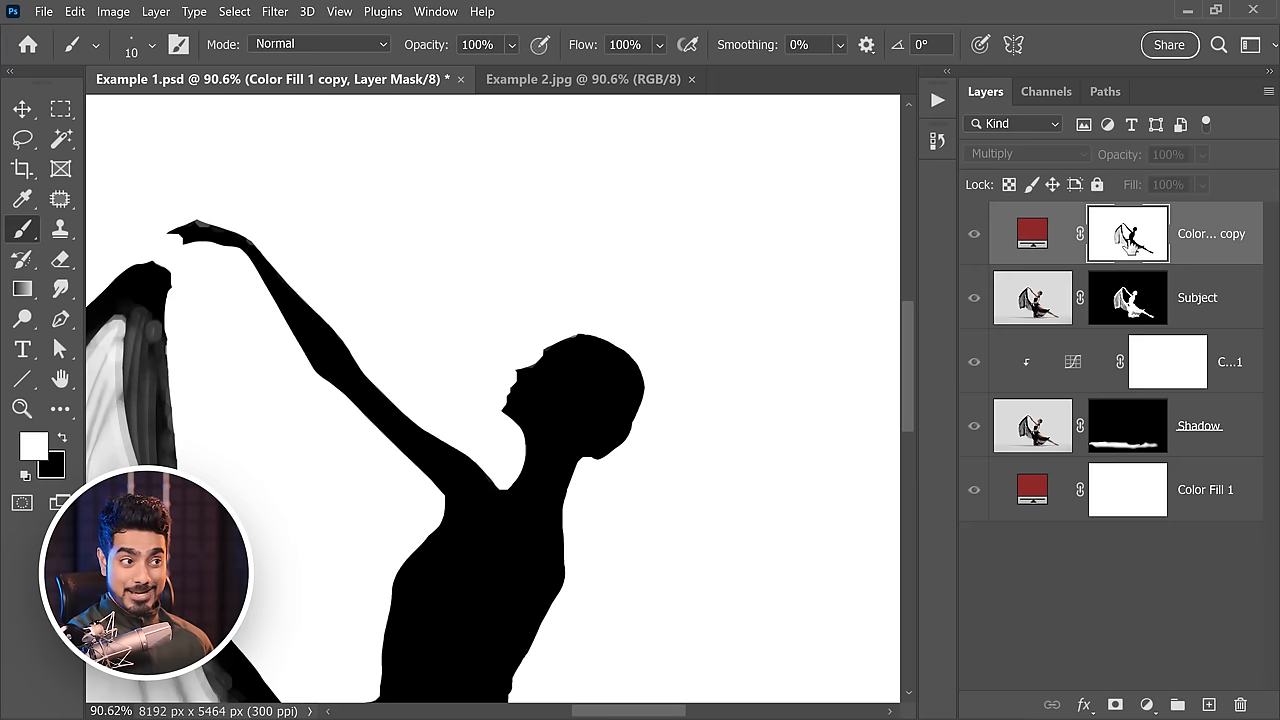
click(274, 12)
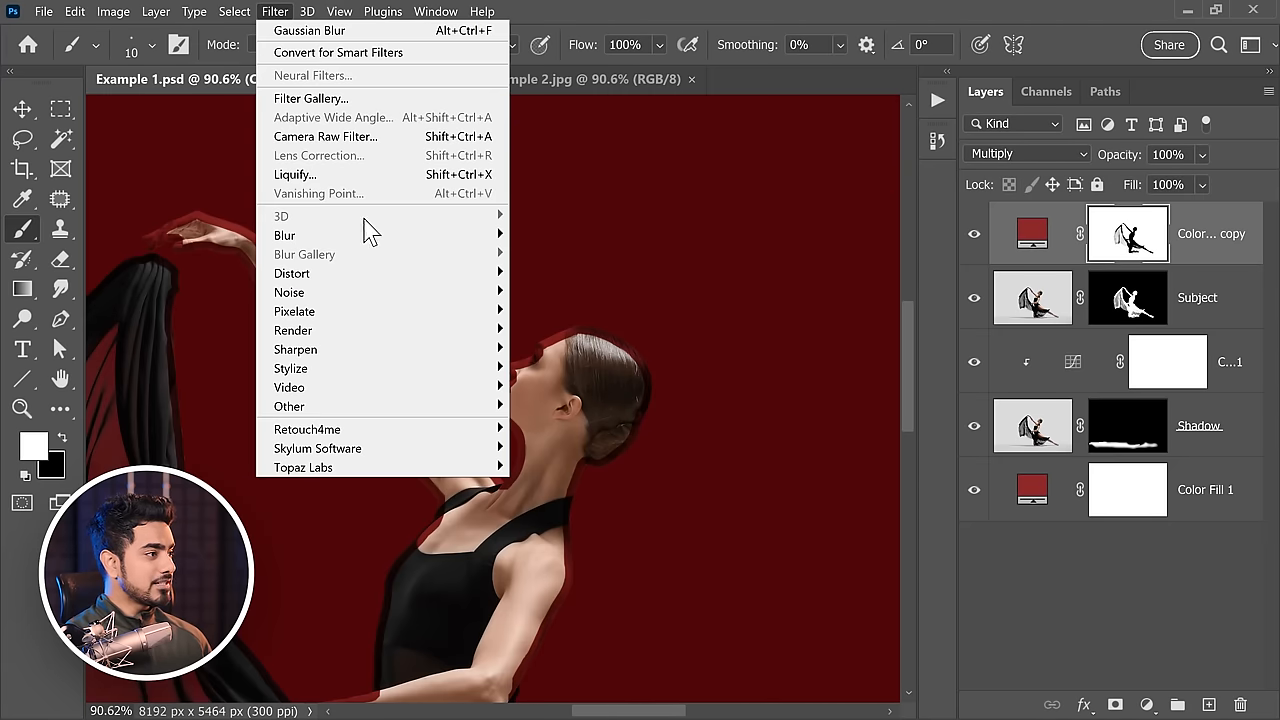
Soften the light-wrap mask with a Gaussian Blur of radius 38 pixels
click(308, 30)
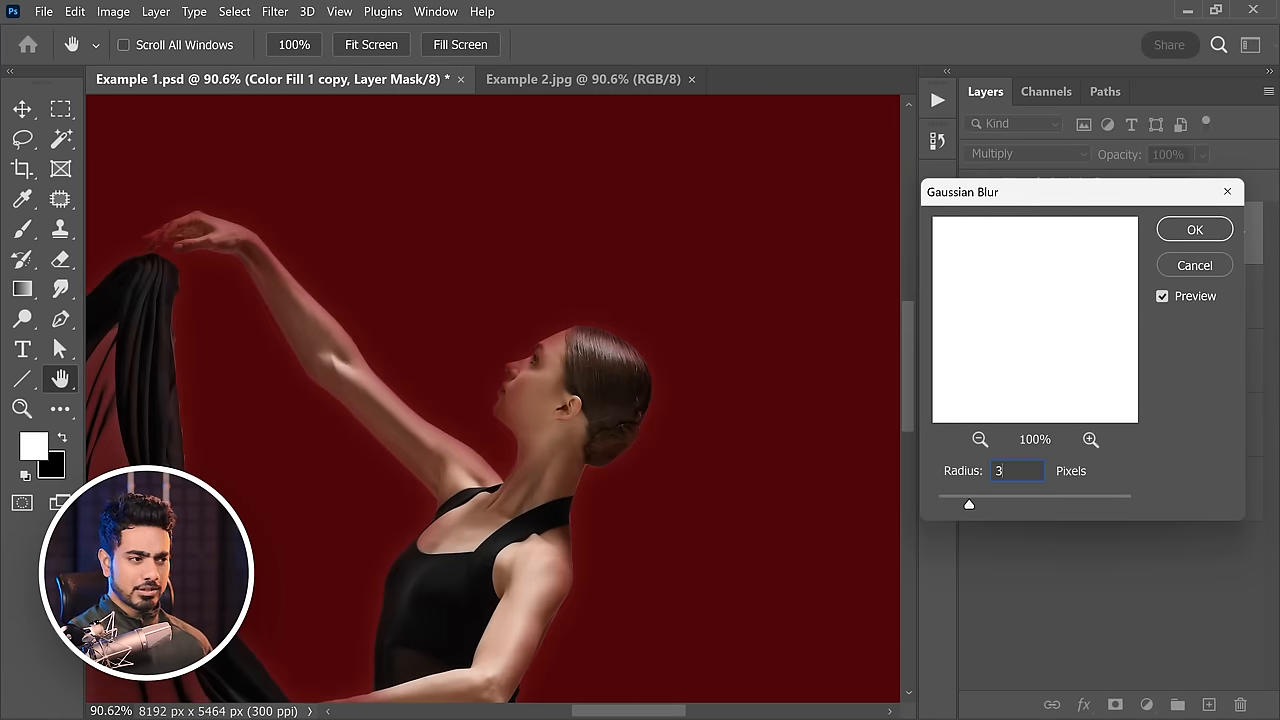
drag(968, 504, 1036, 504)
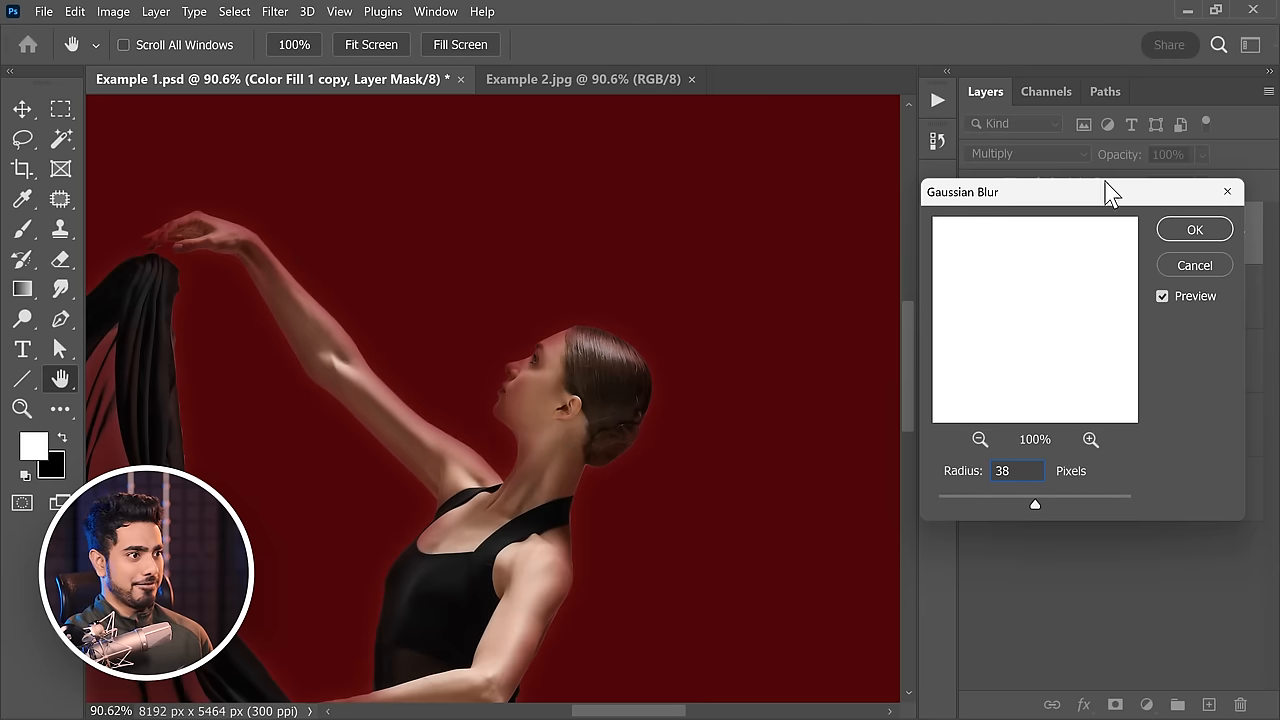
click(1194, 228)
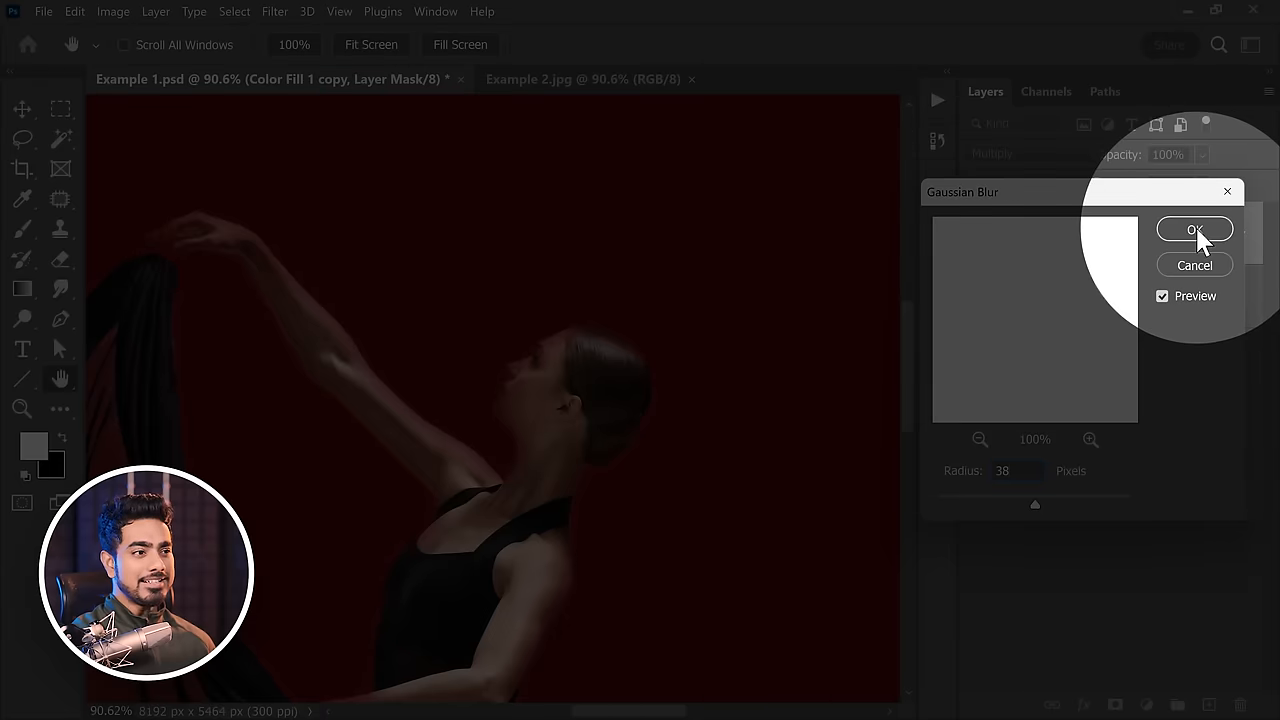
click(1196, 228)
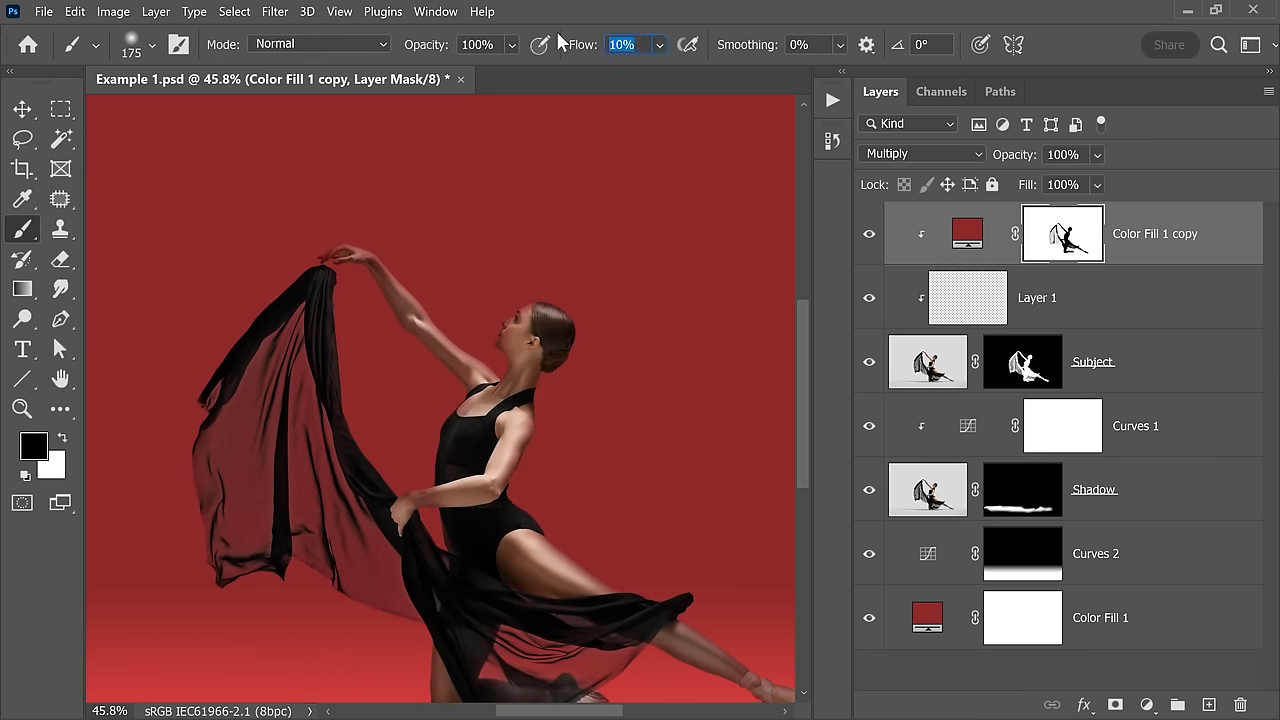
Set brush Flow to 20% and bring up Layer Style for the red light-wrap layer
text(20%)
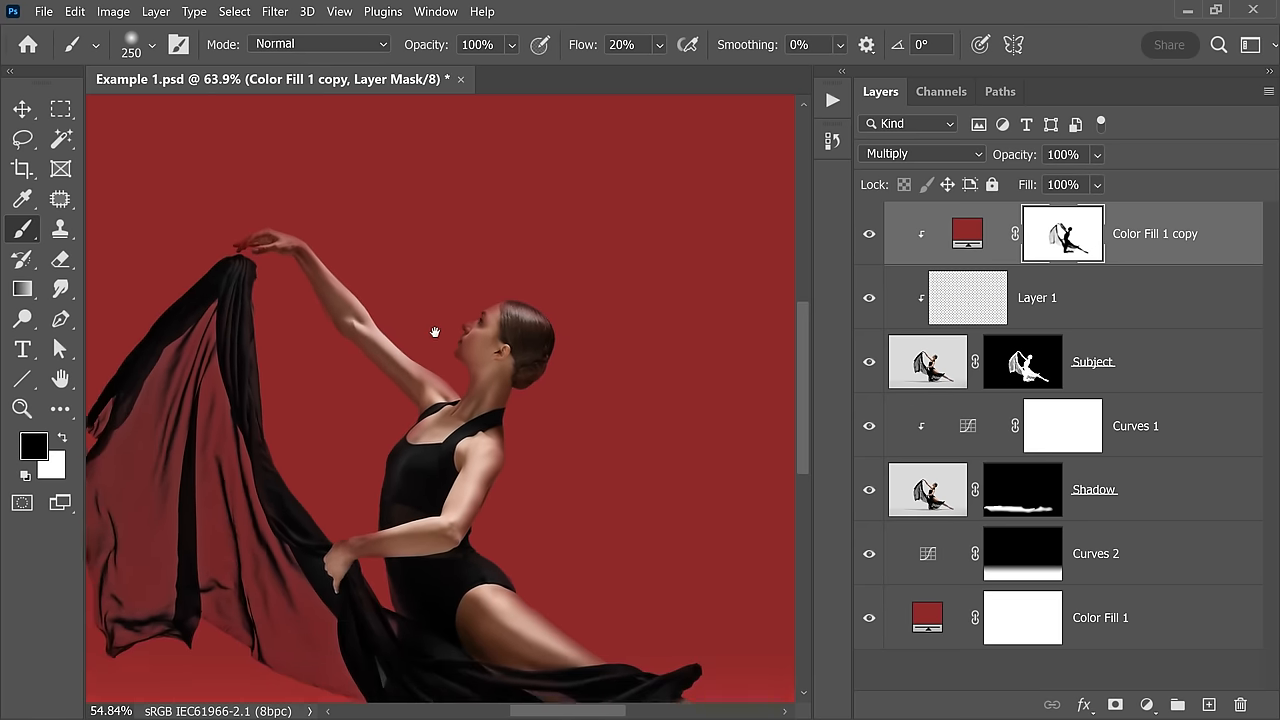
double_click(1062, 232)
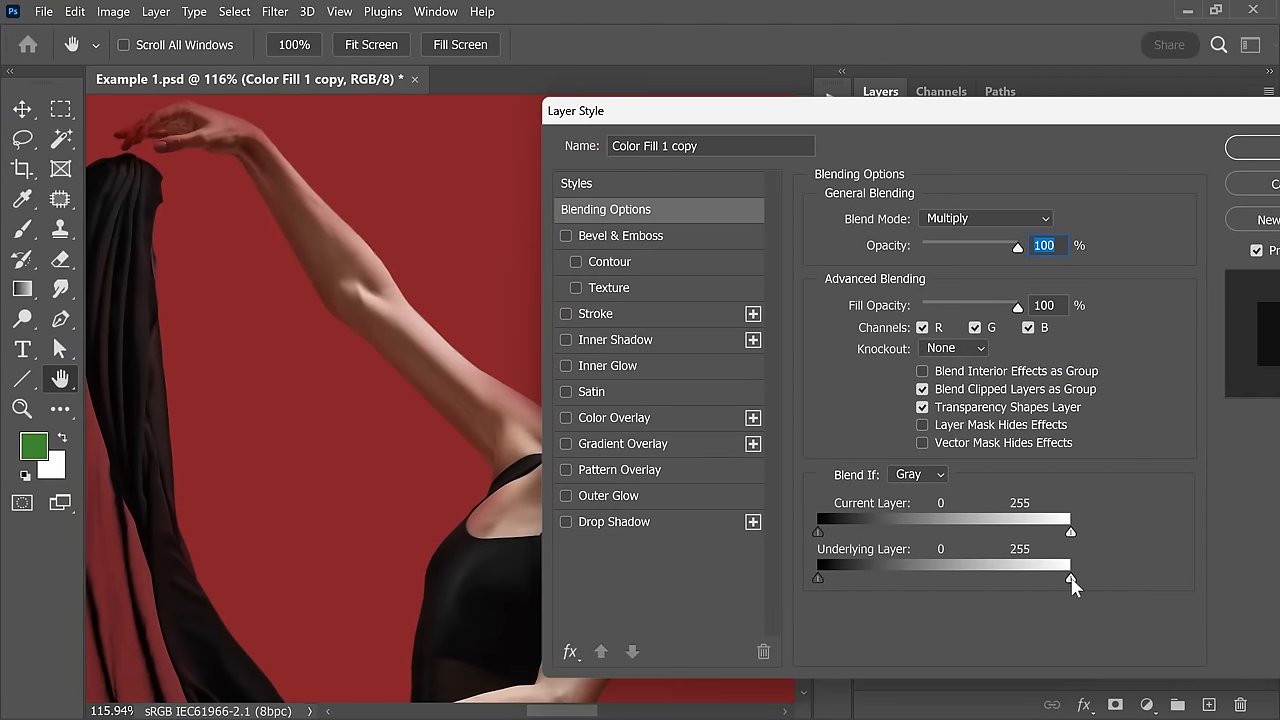
Drag the Blend If underlying-layer white slider down to 107 so the wrap hits only darker tones
drag(1070, 578, 928, 578)
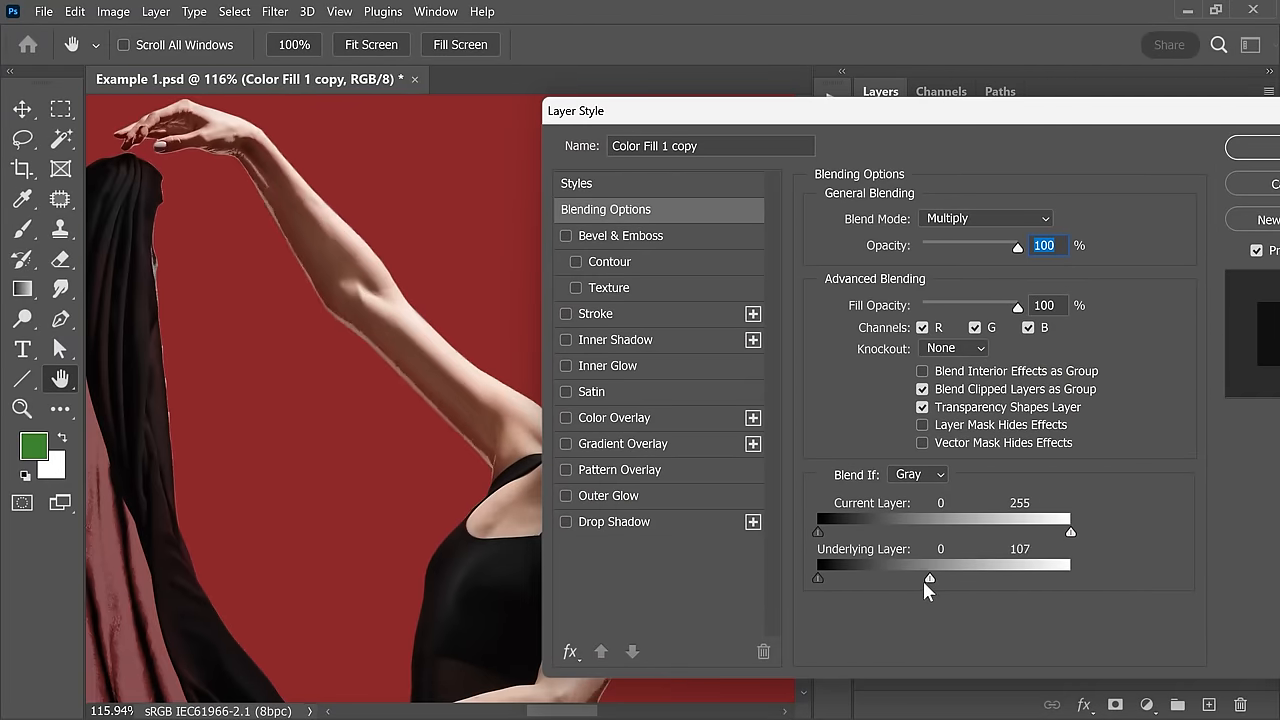
drag(930, 578, 944, 578)
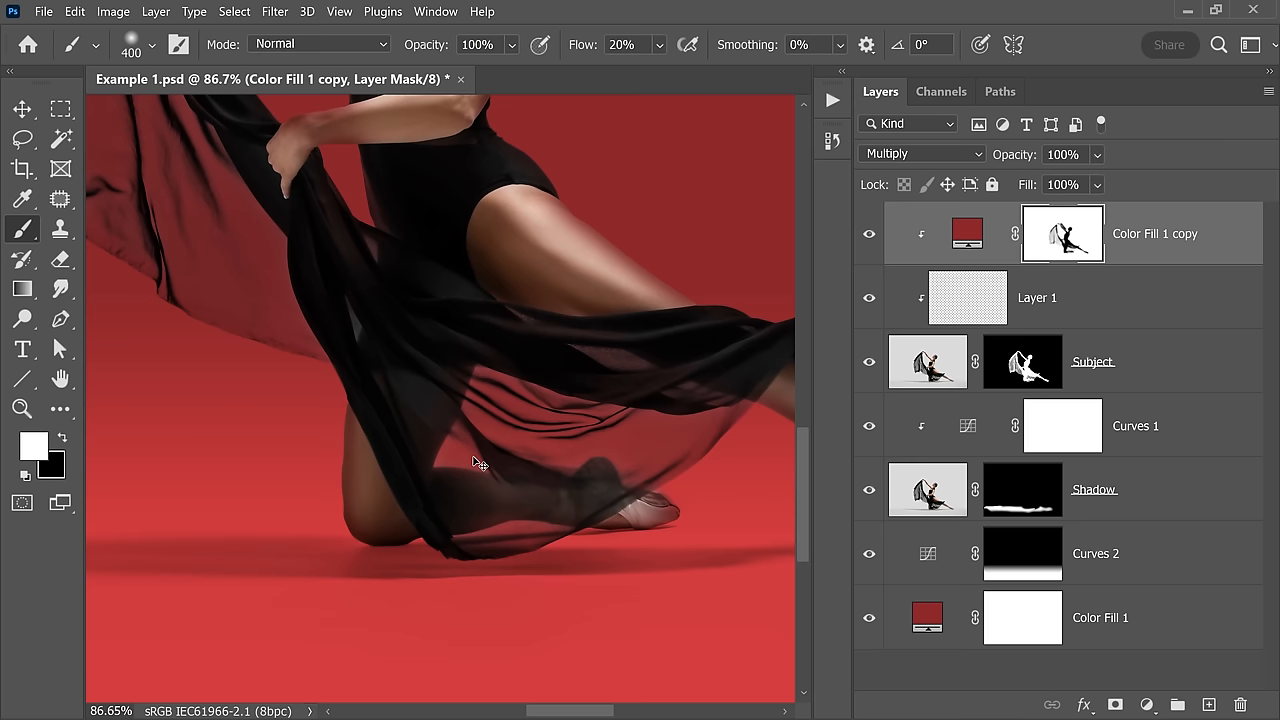
mouse_move(560, 490)
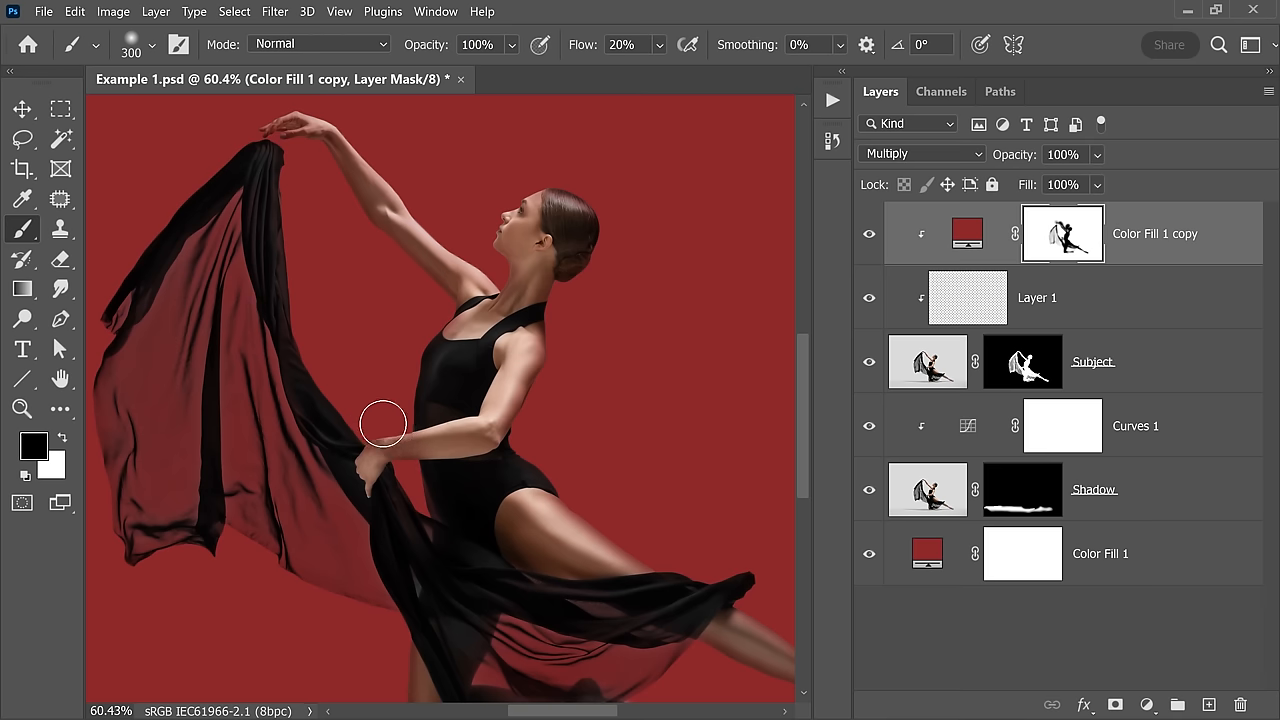
mouse_move(480, 404)
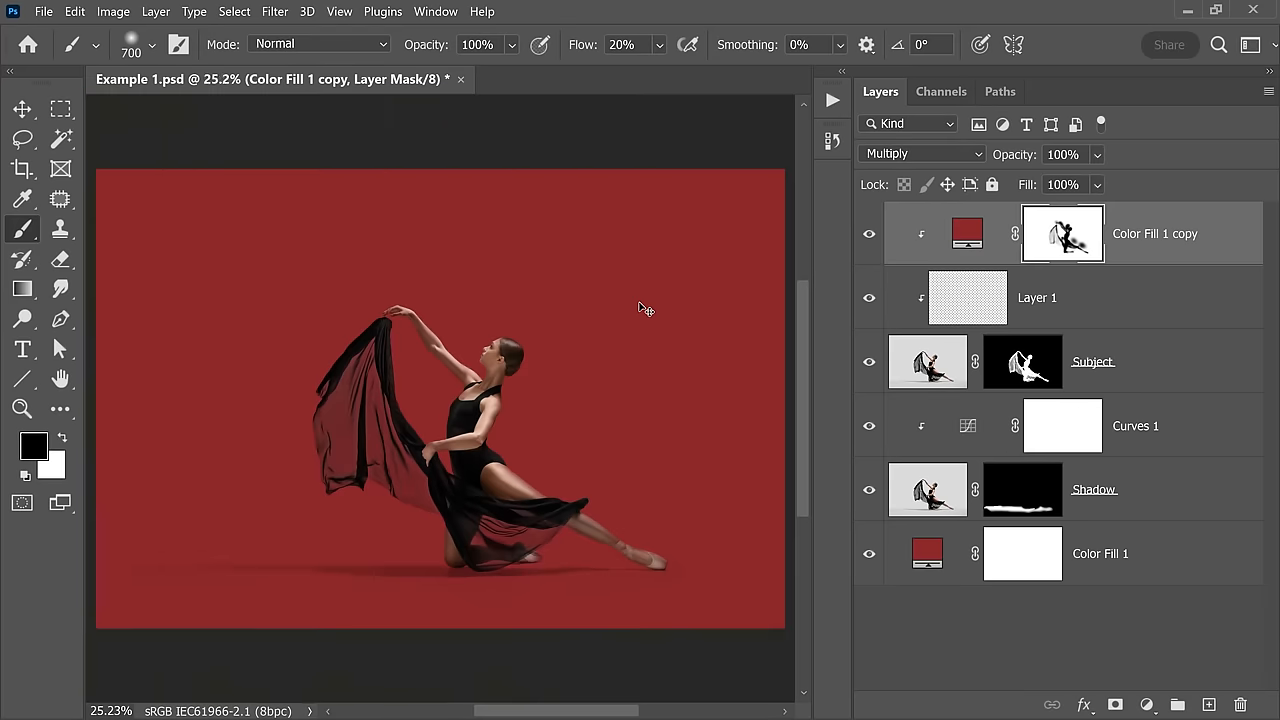
Paint black on the light-wrap mask along the dancer's legs and veil to remove unwanted red
click(868, 238)
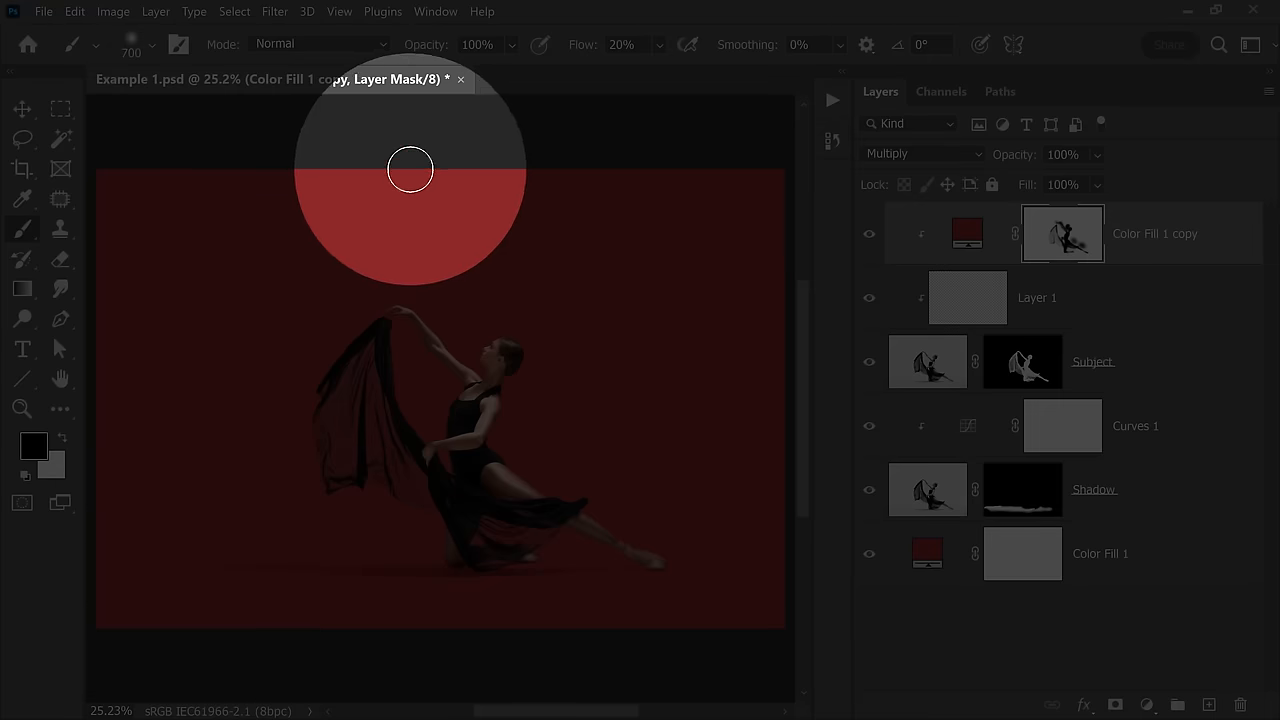
drag(410, 168, 424, 552)
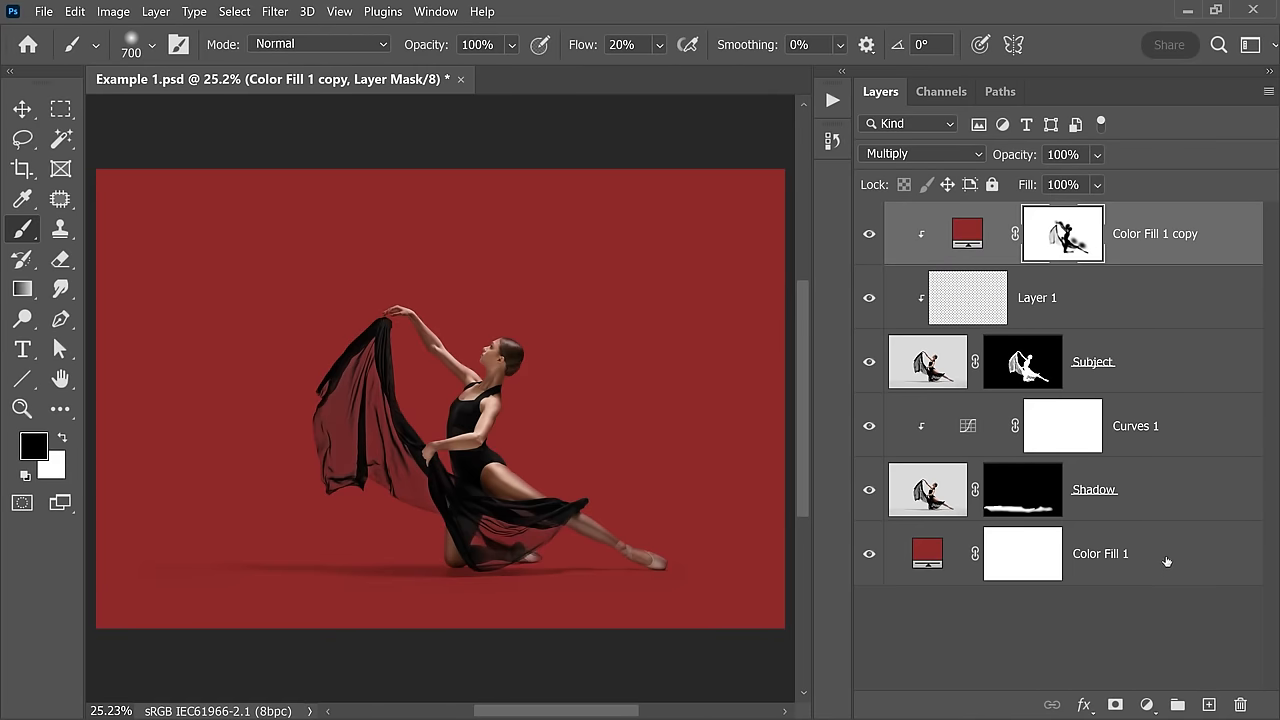
Add a Curves layer above Color Fill 1 with a black-to-white gradient mask fading toward the top
click(1100, 552)
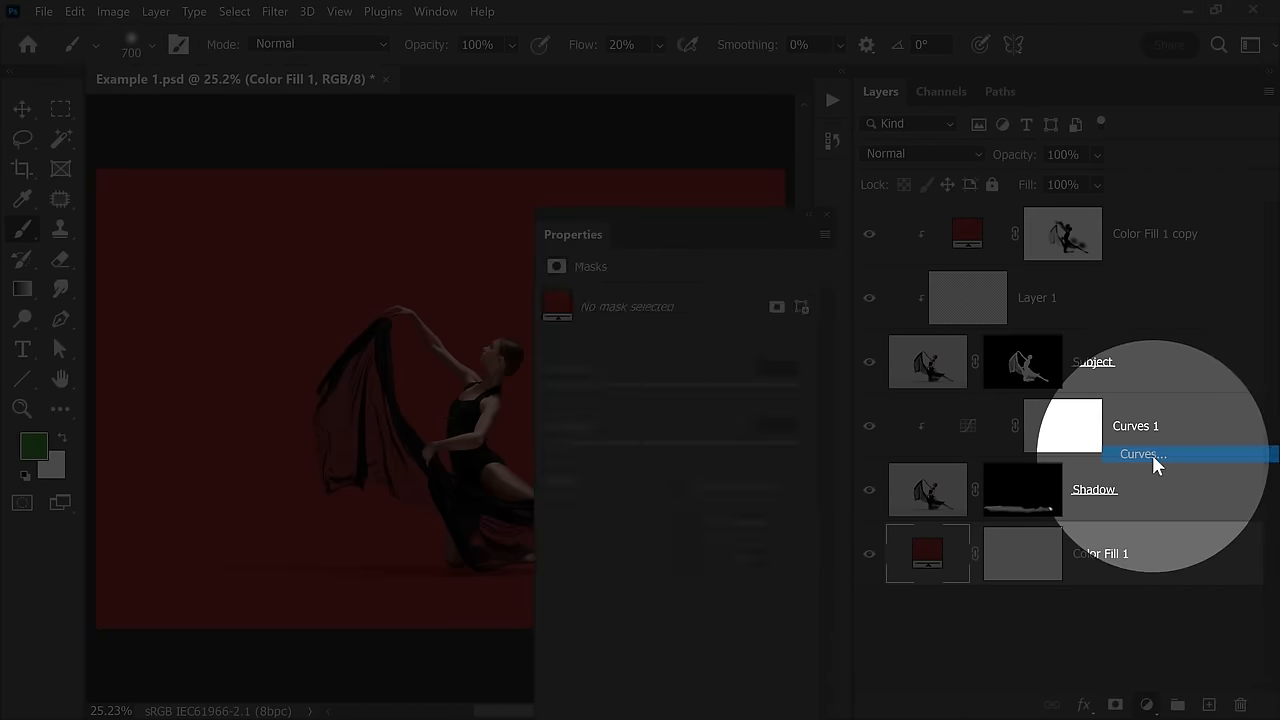
click(1144, 454)
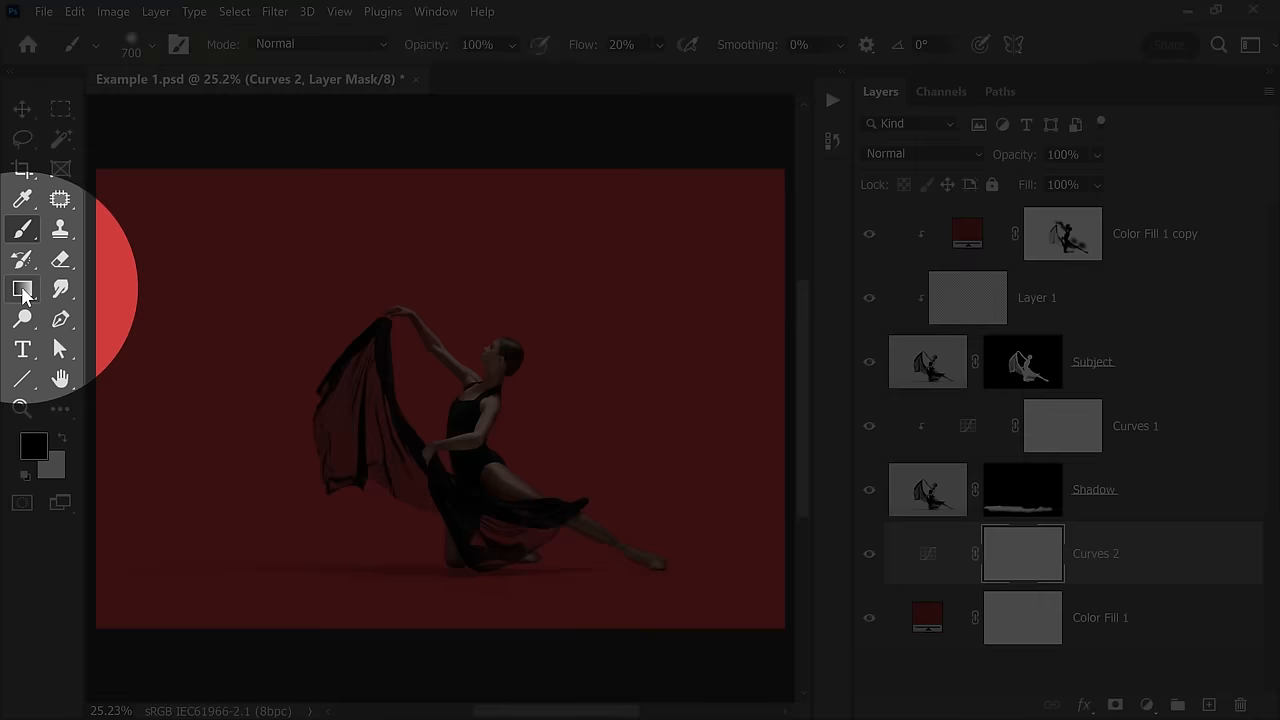
click(22, 288)
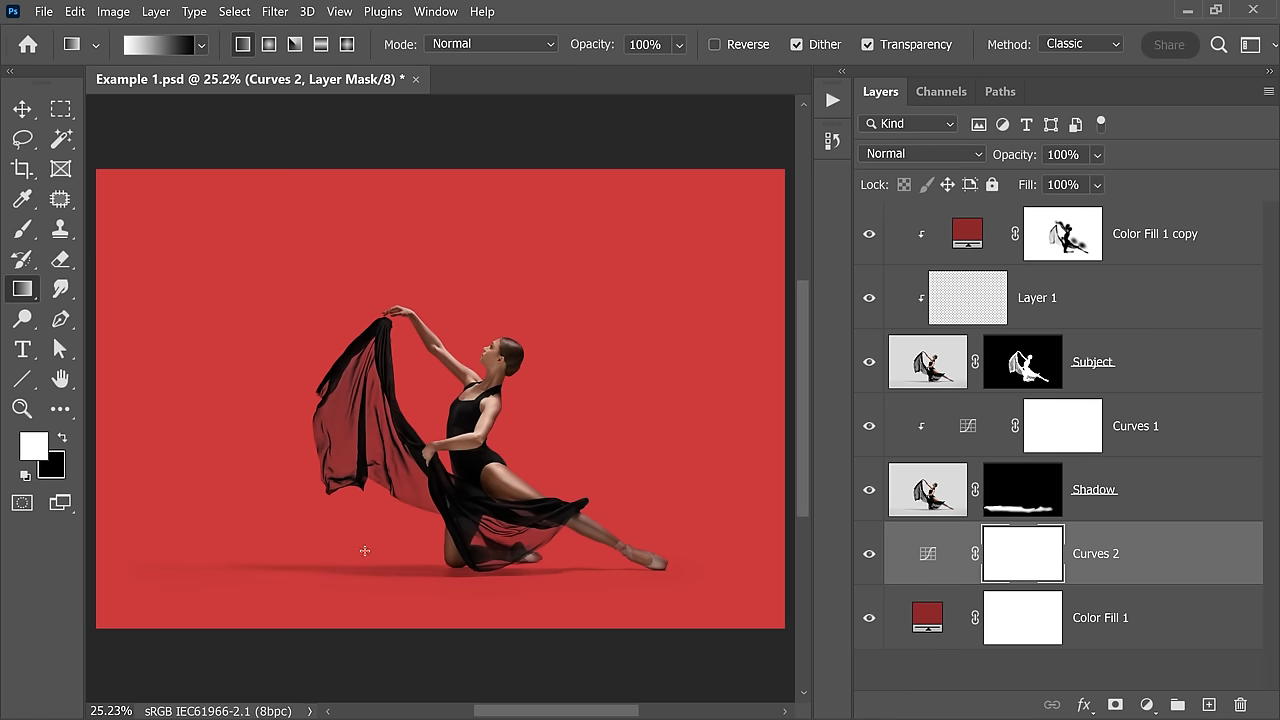
drag(364, 476, 368, 560)
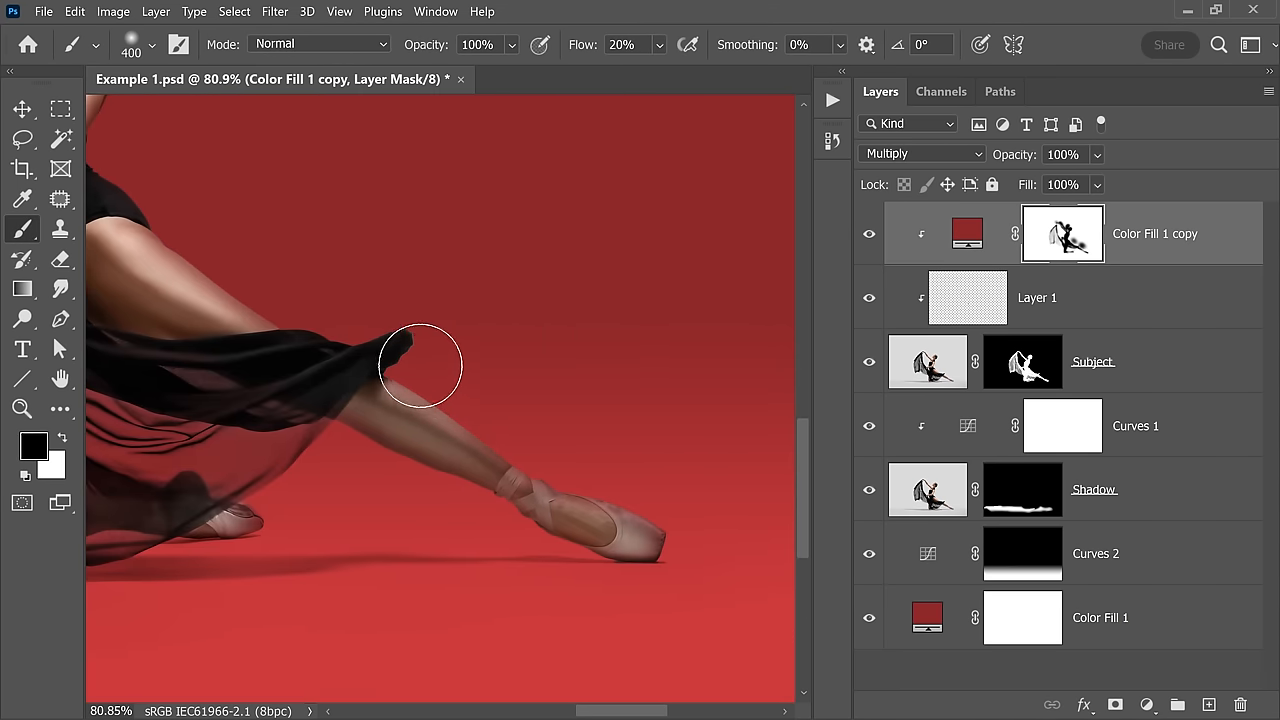
Brush away light wrap along the dancer's lower leg, then switch to the Example 2 bride image
drag(420, 364, 552, 442)
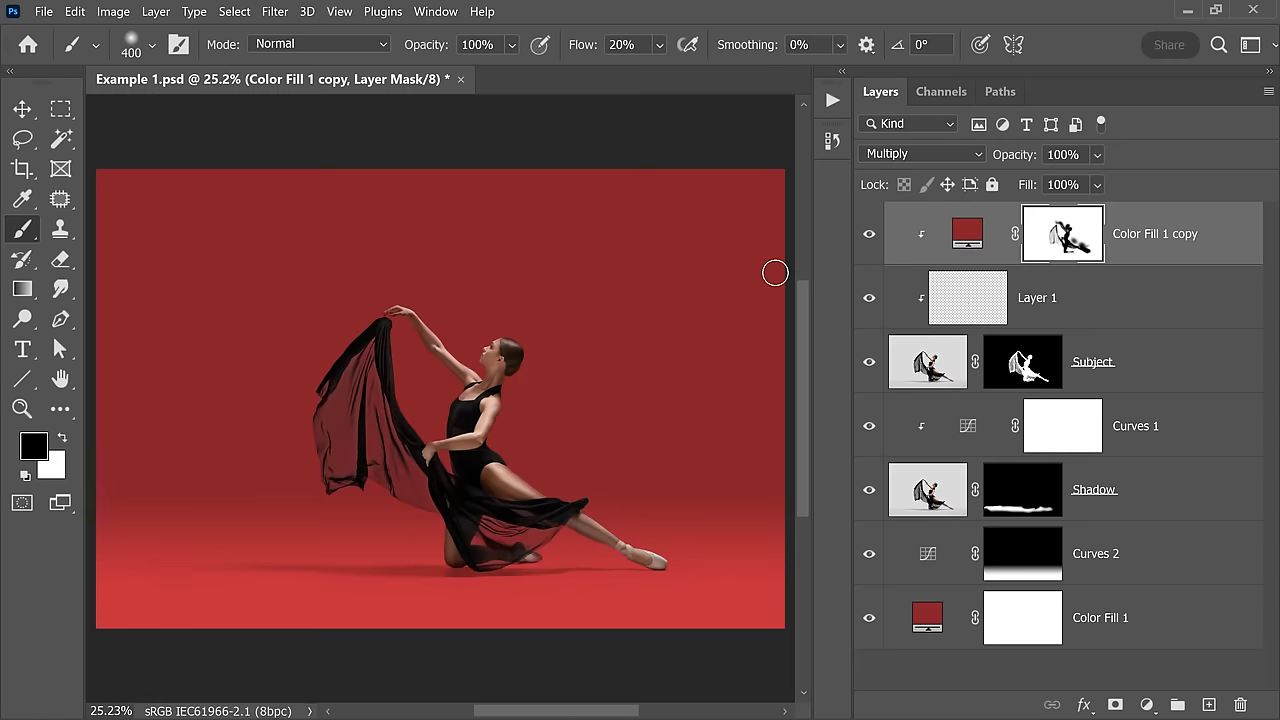
click(530, 80)
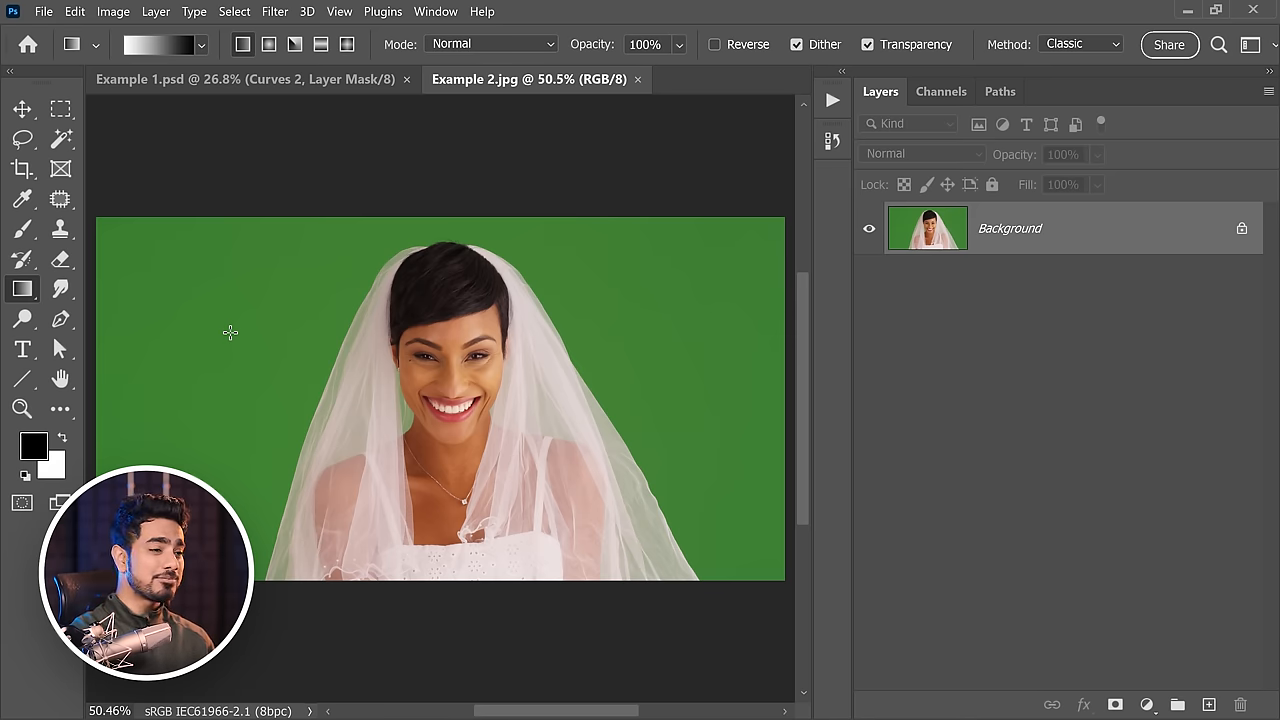
Start a Color Range selection of the green backdrop with grayscale preview
click(234, 12)
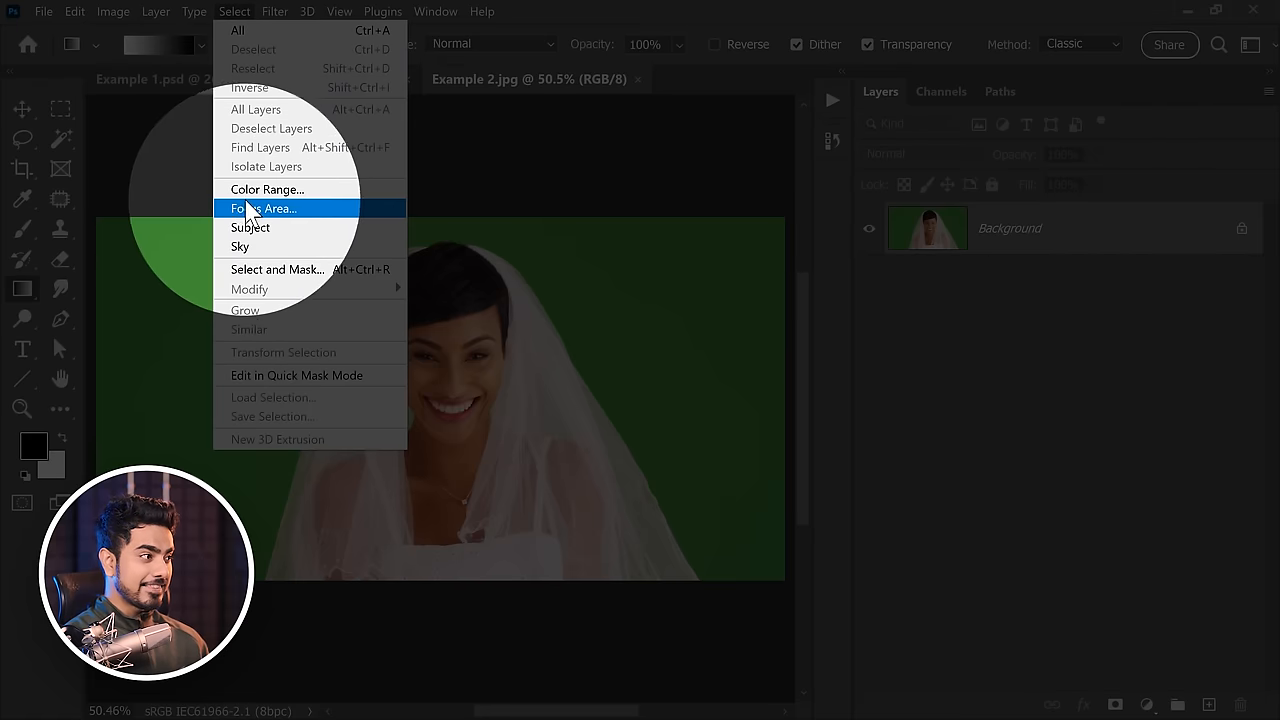
click(266, 188)
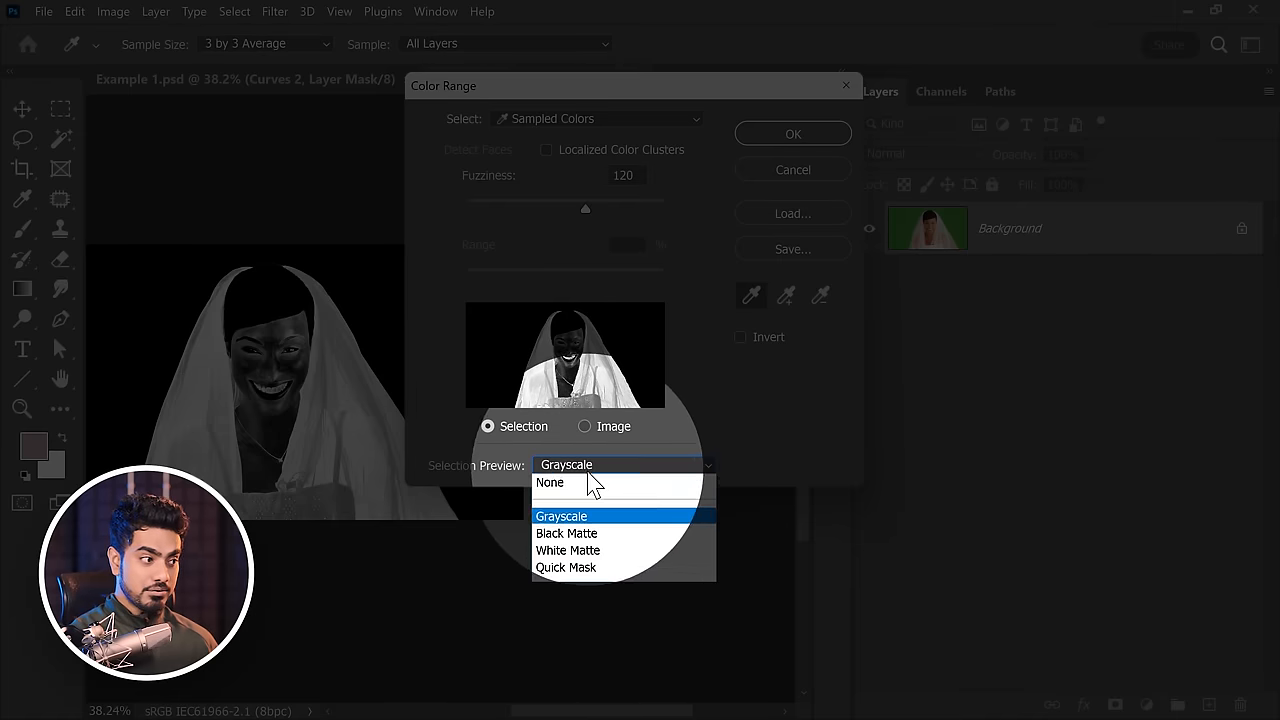
click(548, 482)
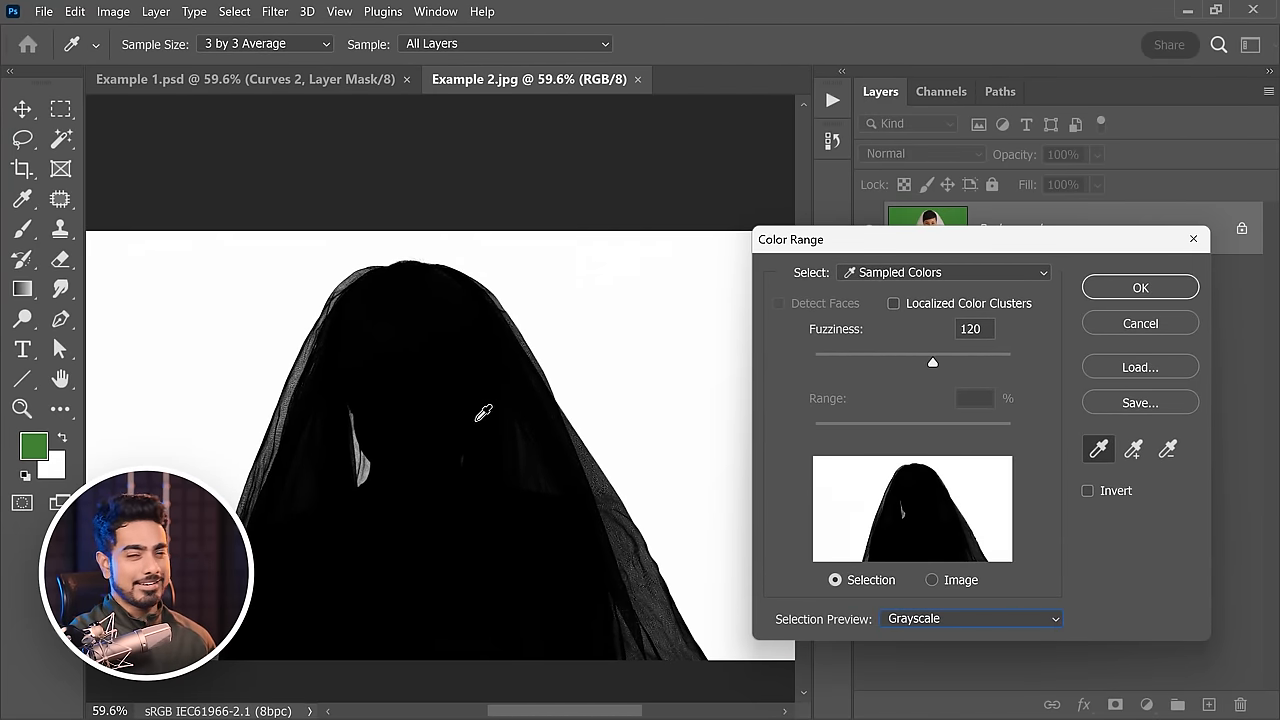
Tune the fuzziness to about 122, invert to select the bride and veil, and confirm
drag(932, 360, 848, 360)
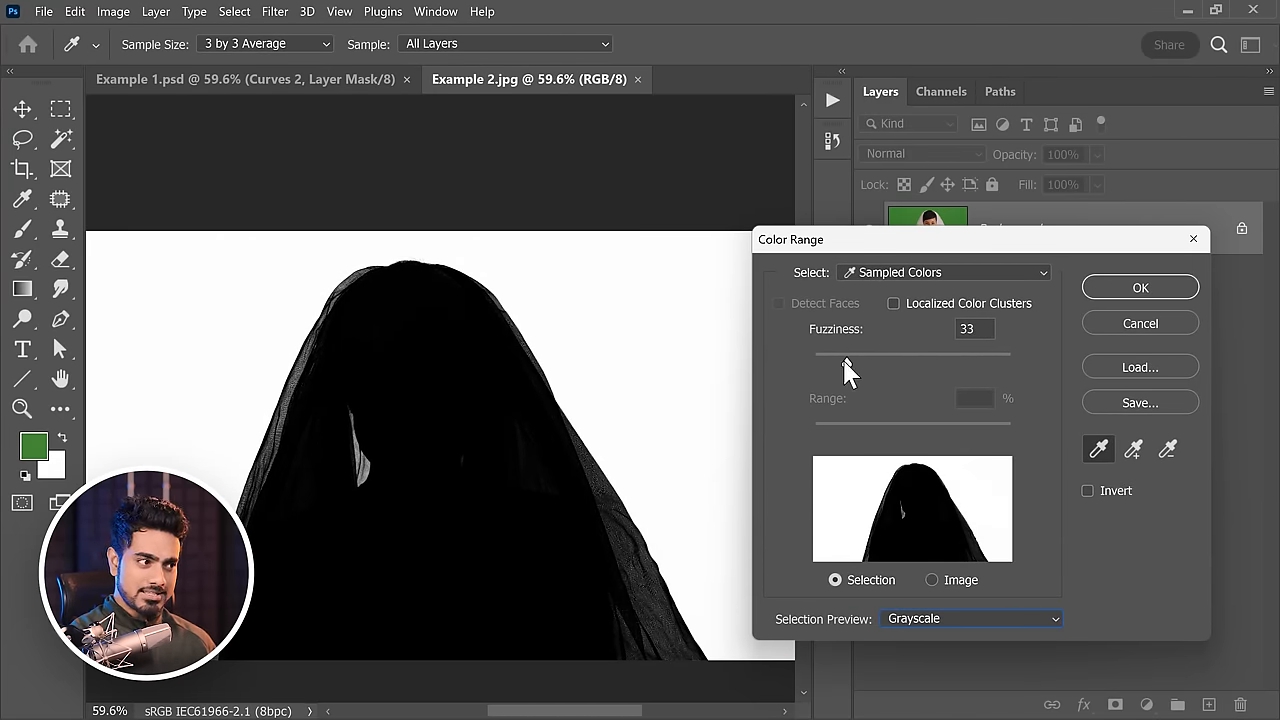
drag(848, 362, 818, 362)
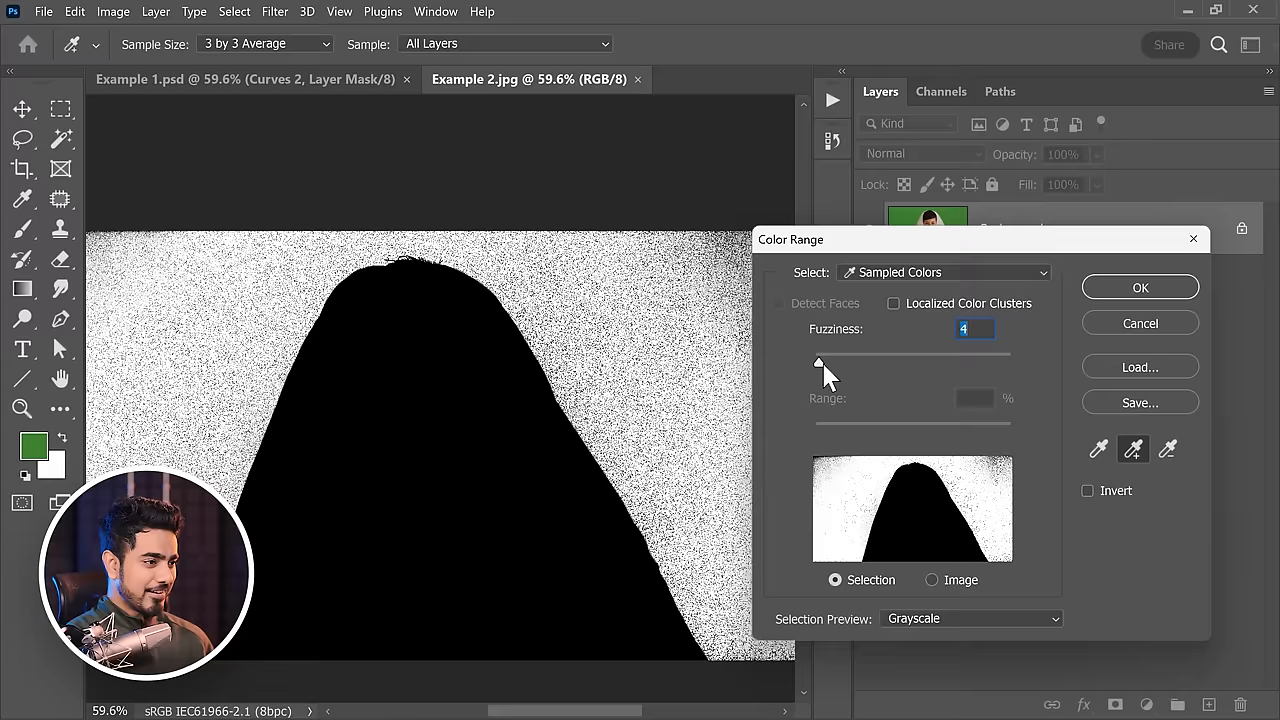
drag(818, 362, 918, 362)
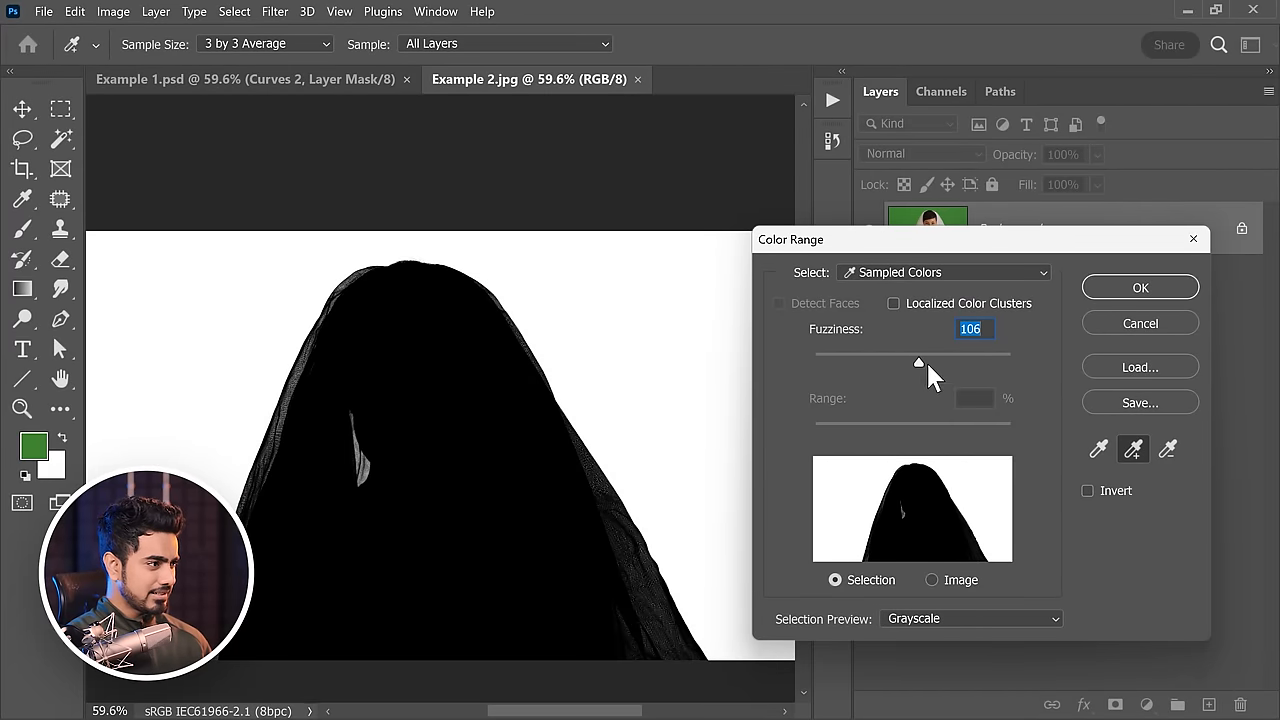
drag(918, 362, 936, 362)
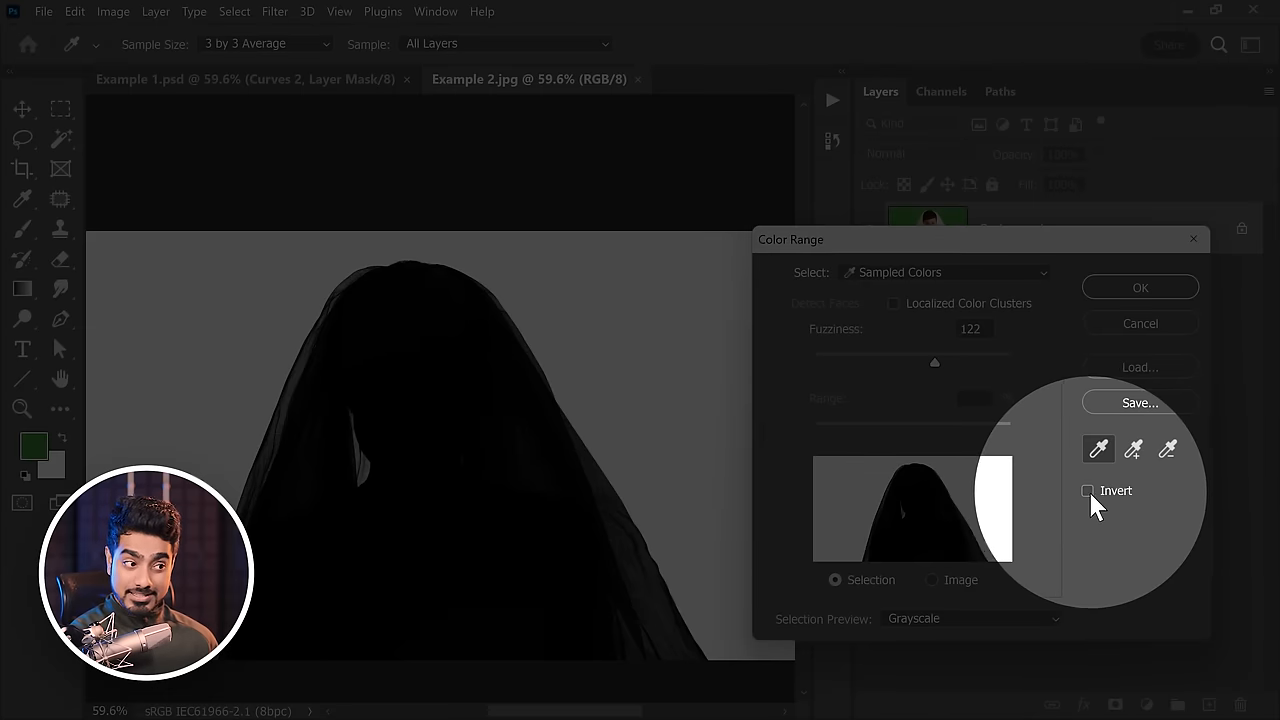
click(1088, 490)
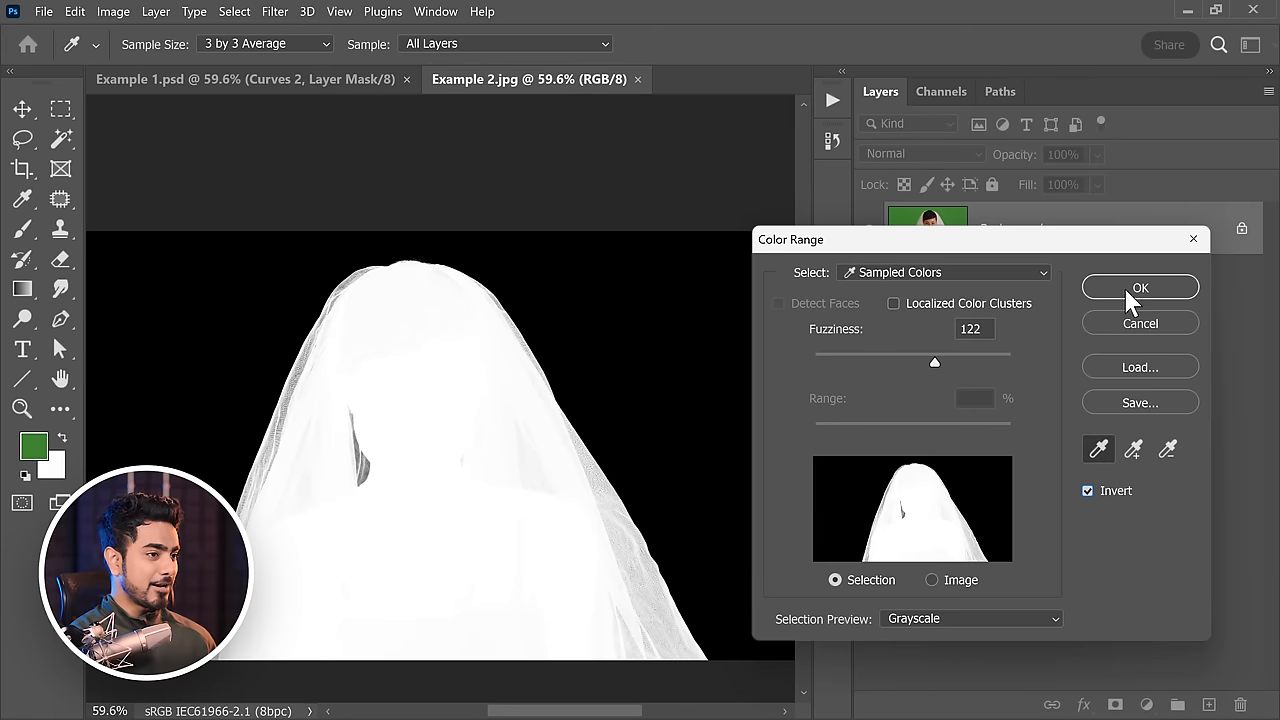
click(1140, 288)
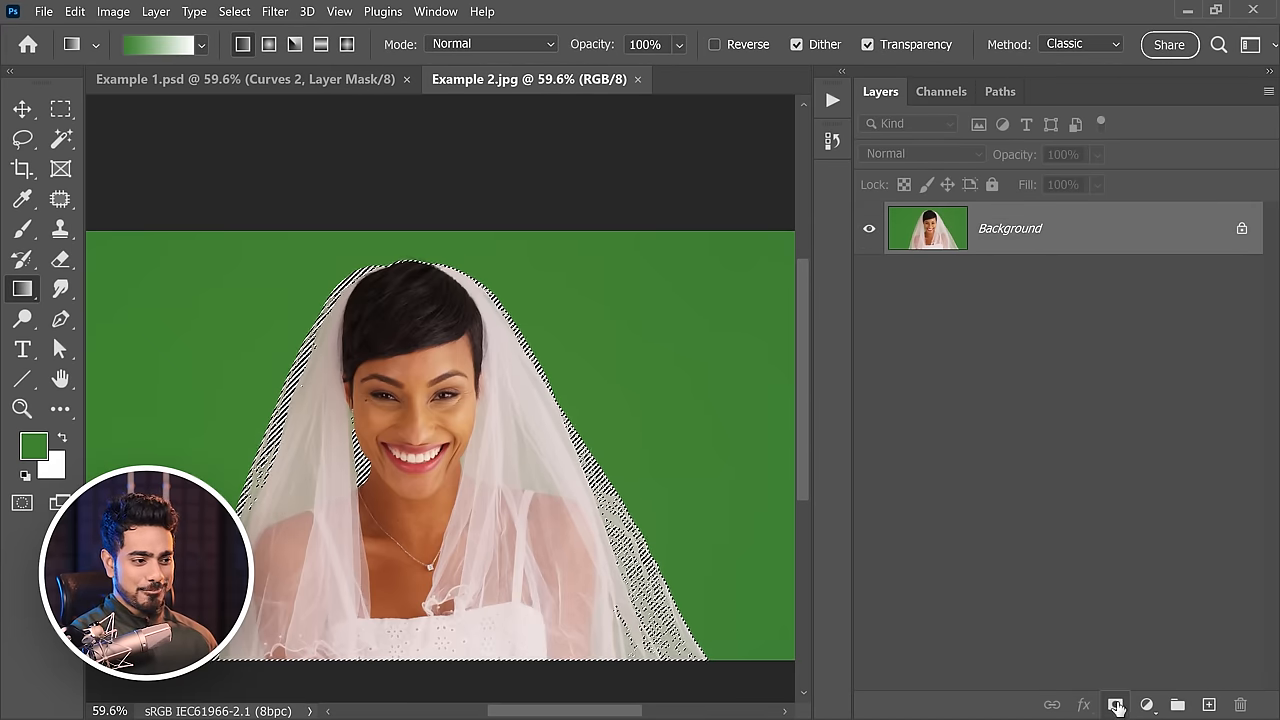
Turn the bride selection into a layer mask hiding the green backdrop
click(1116, 704)
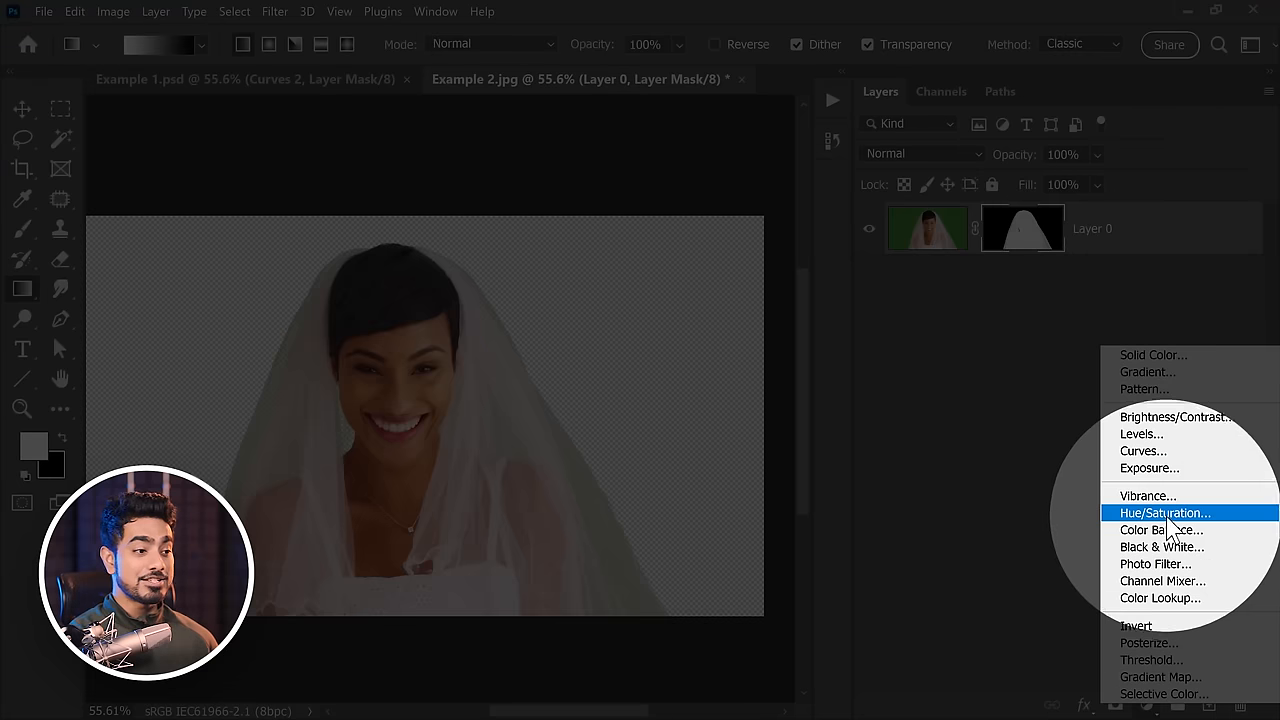
Add a Hue/Saturation adjustment targeting Greens with a widened colour range
click(1164, 512)
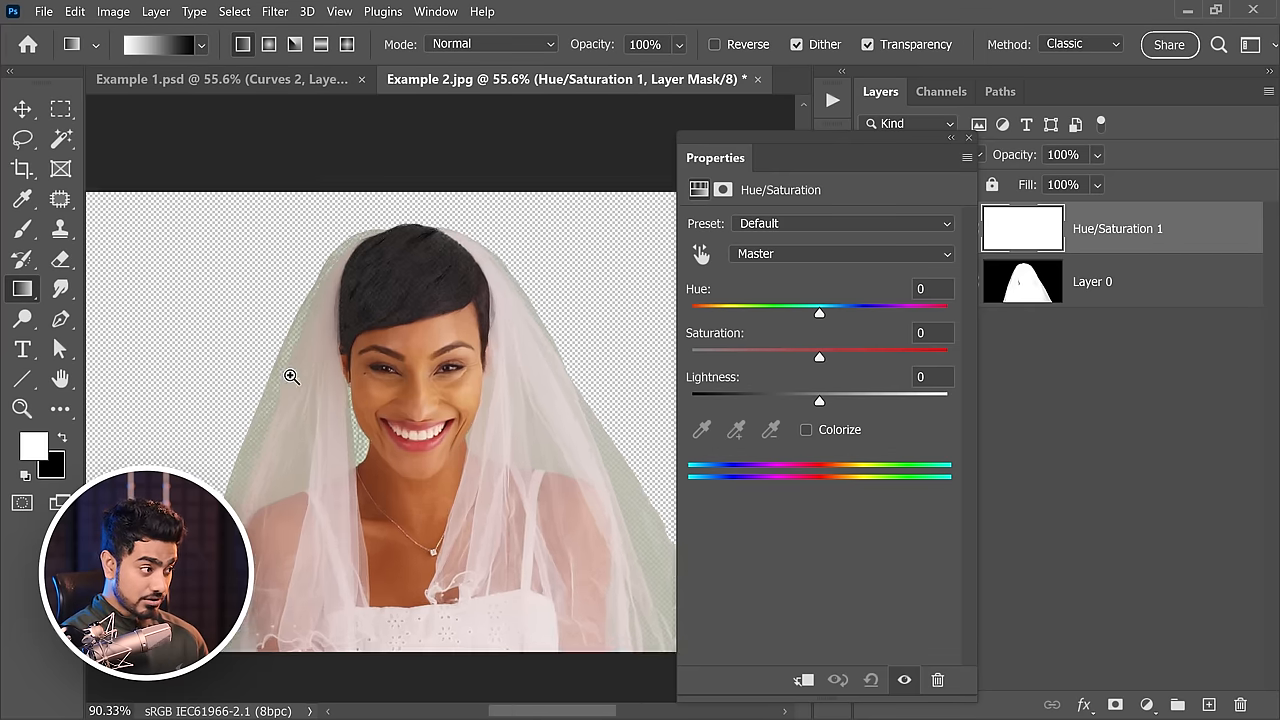
click(840, 252)
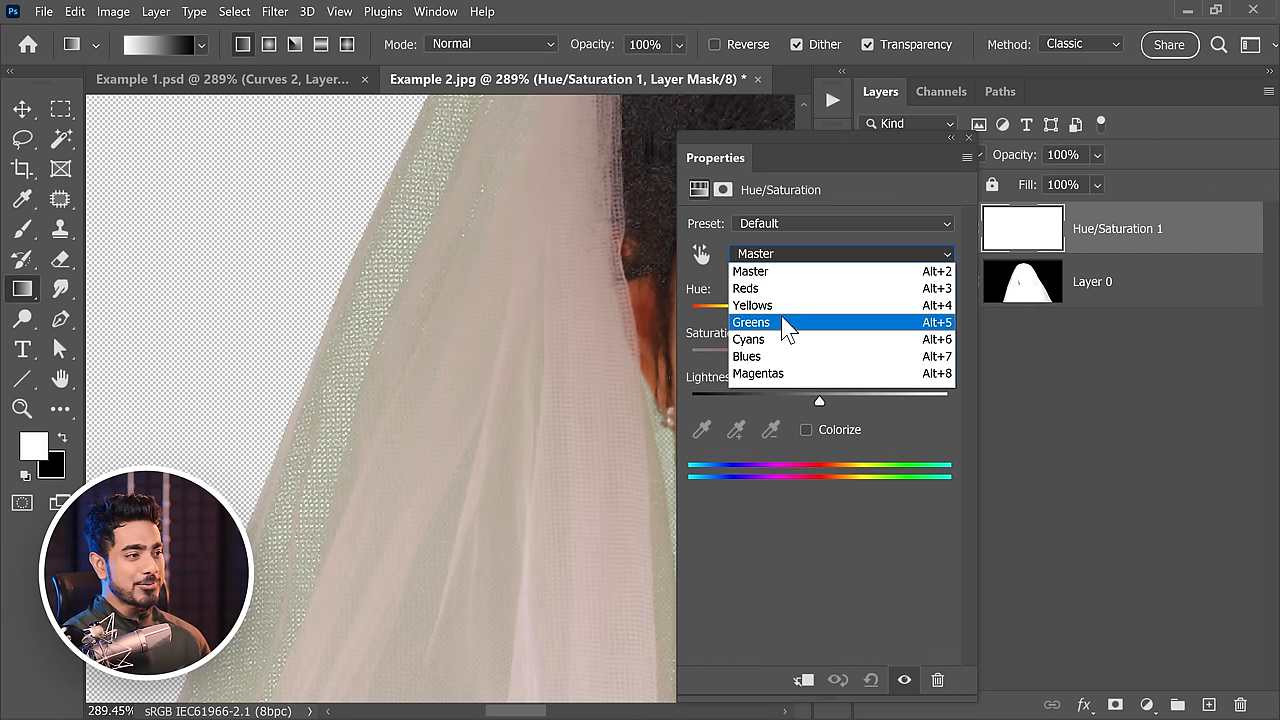
click(752, 322)
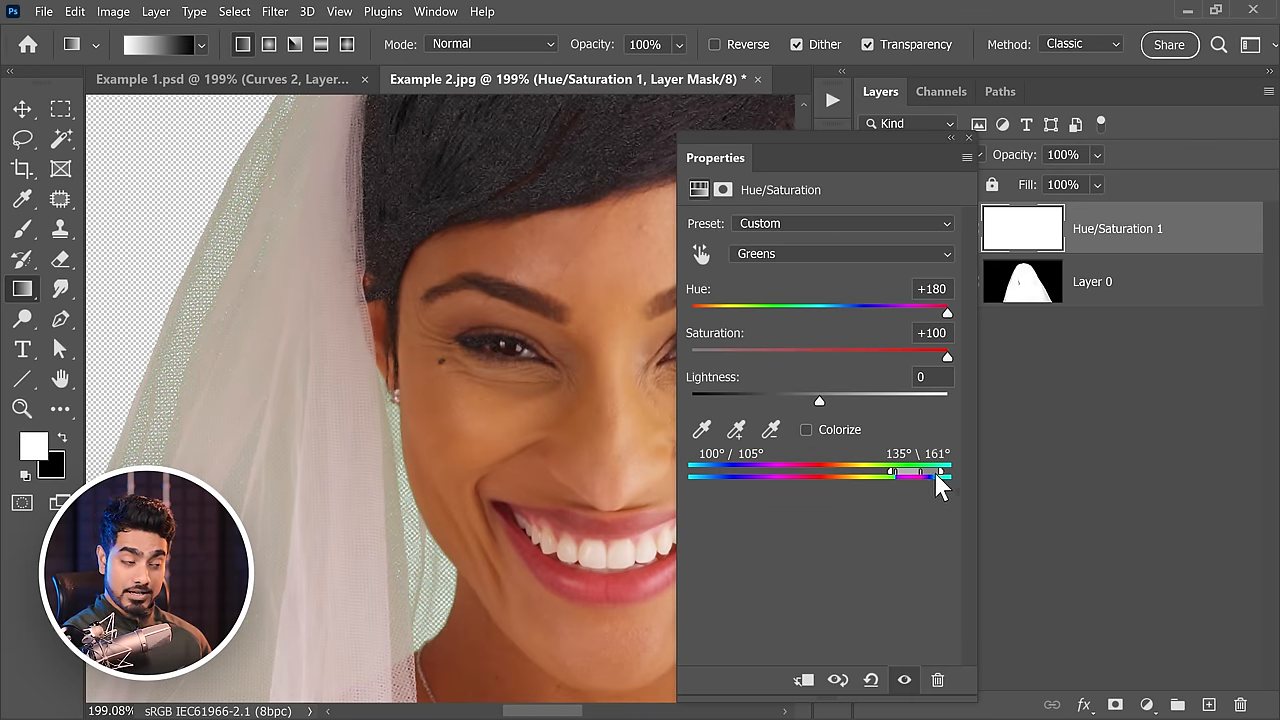
drag(940, 472, 890, 472)
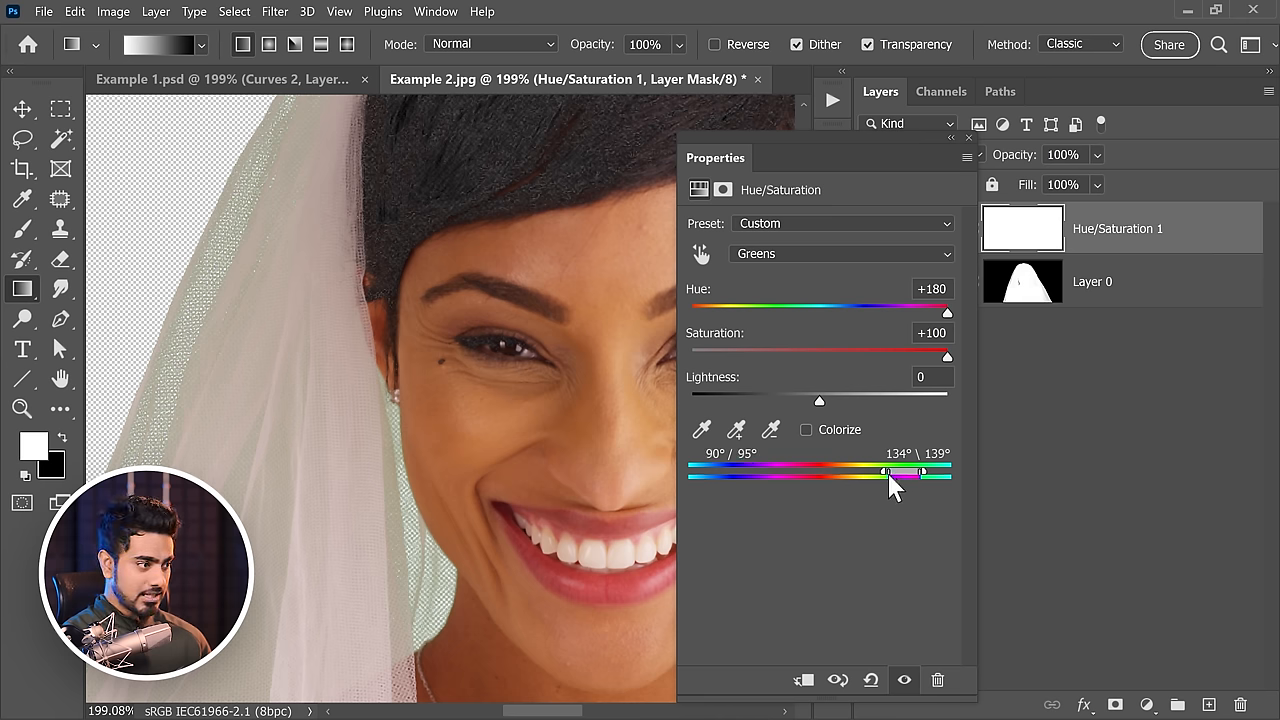
drag(884, 472, 862, 472)
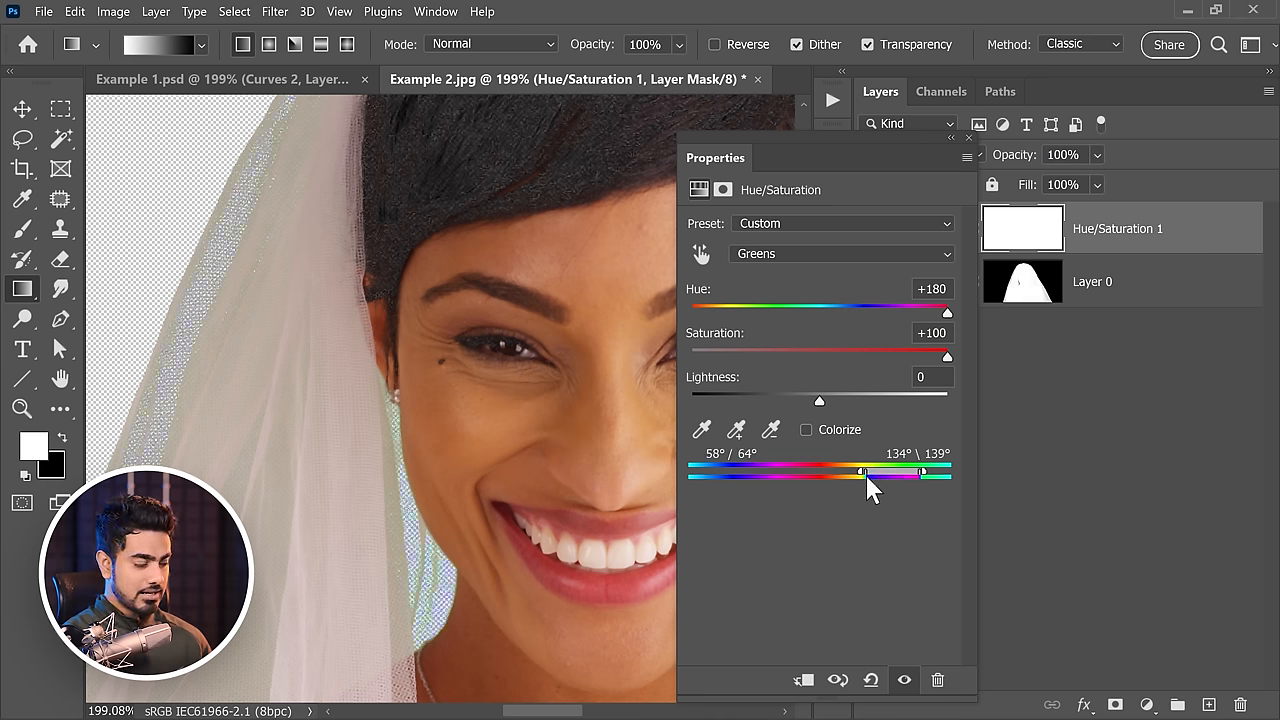
drag(862, 472, 836, 472)
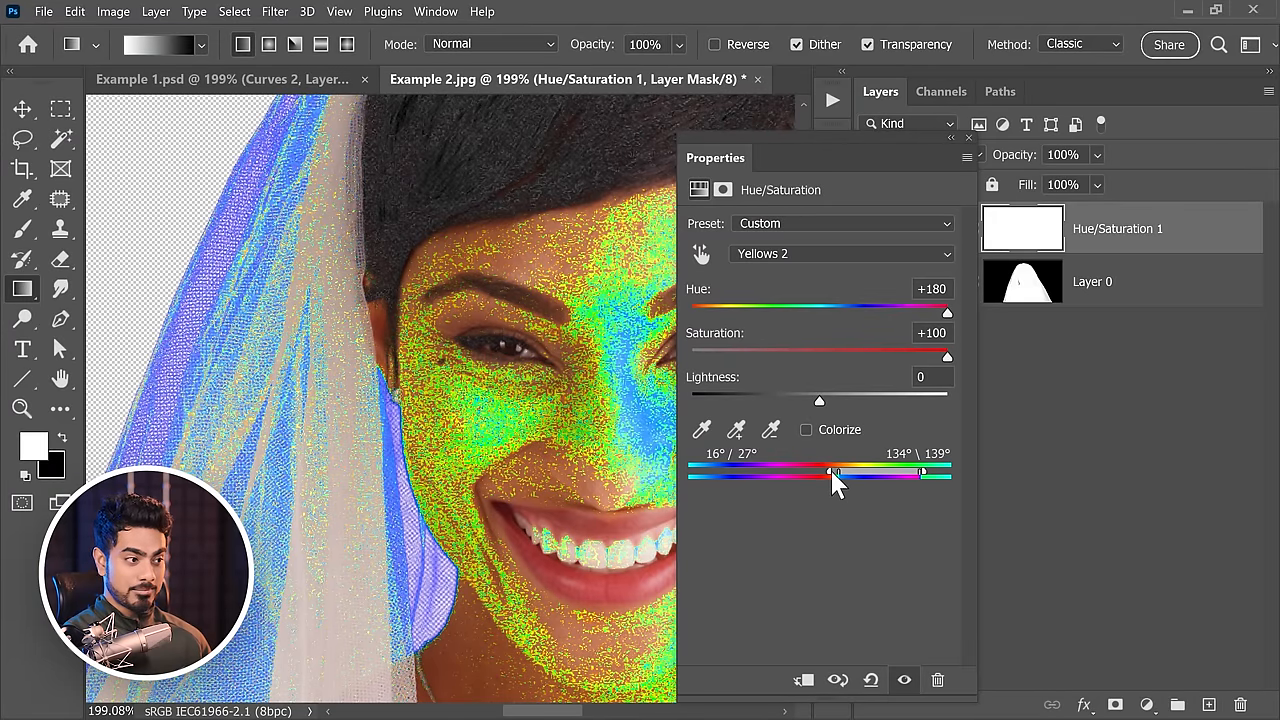
drag(836, 472, 850, 472)
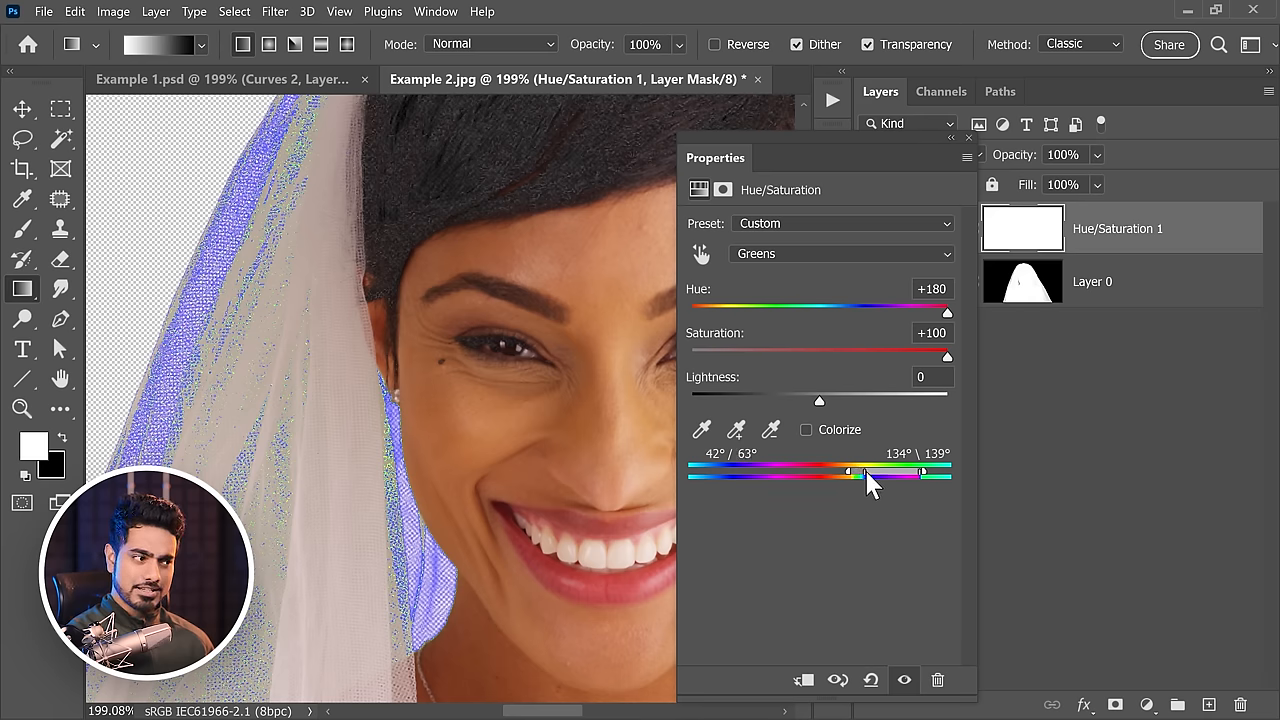
drag(848, 472, 872, 472)
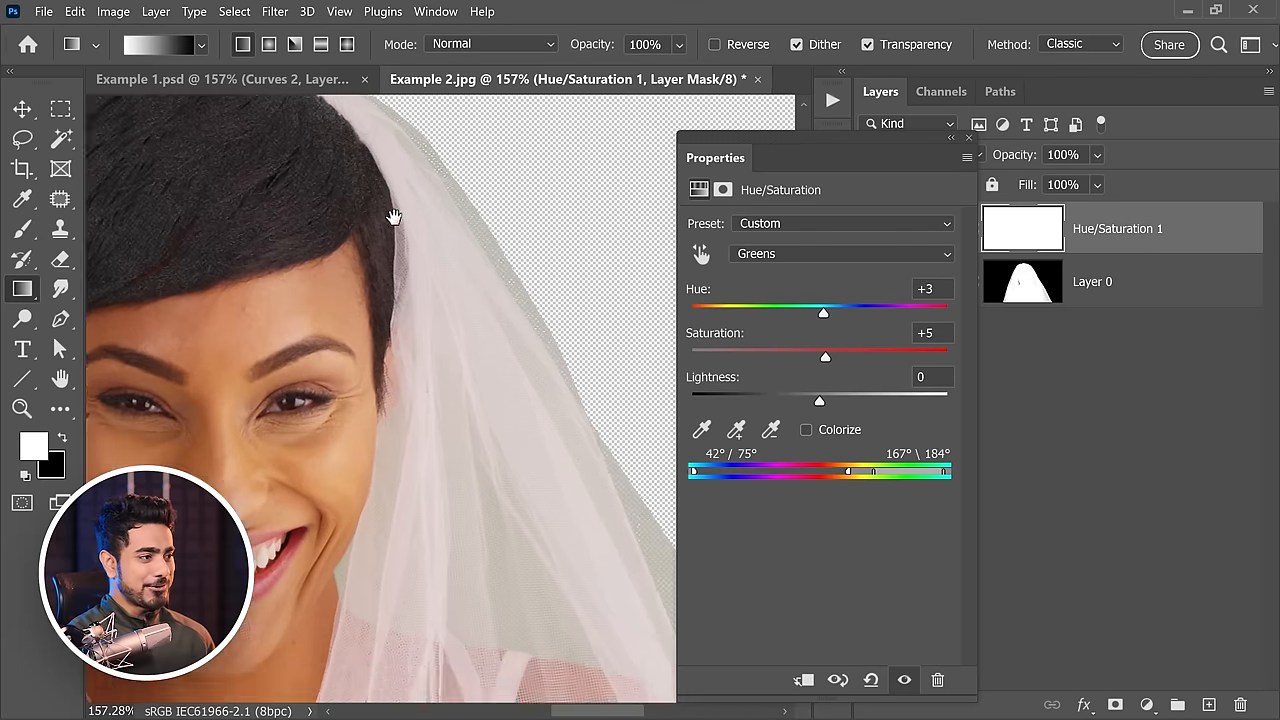
Set Greens saturation to -59 and hue to -65 to kill the veil's green spill
drag(824, 356, 738, 356)
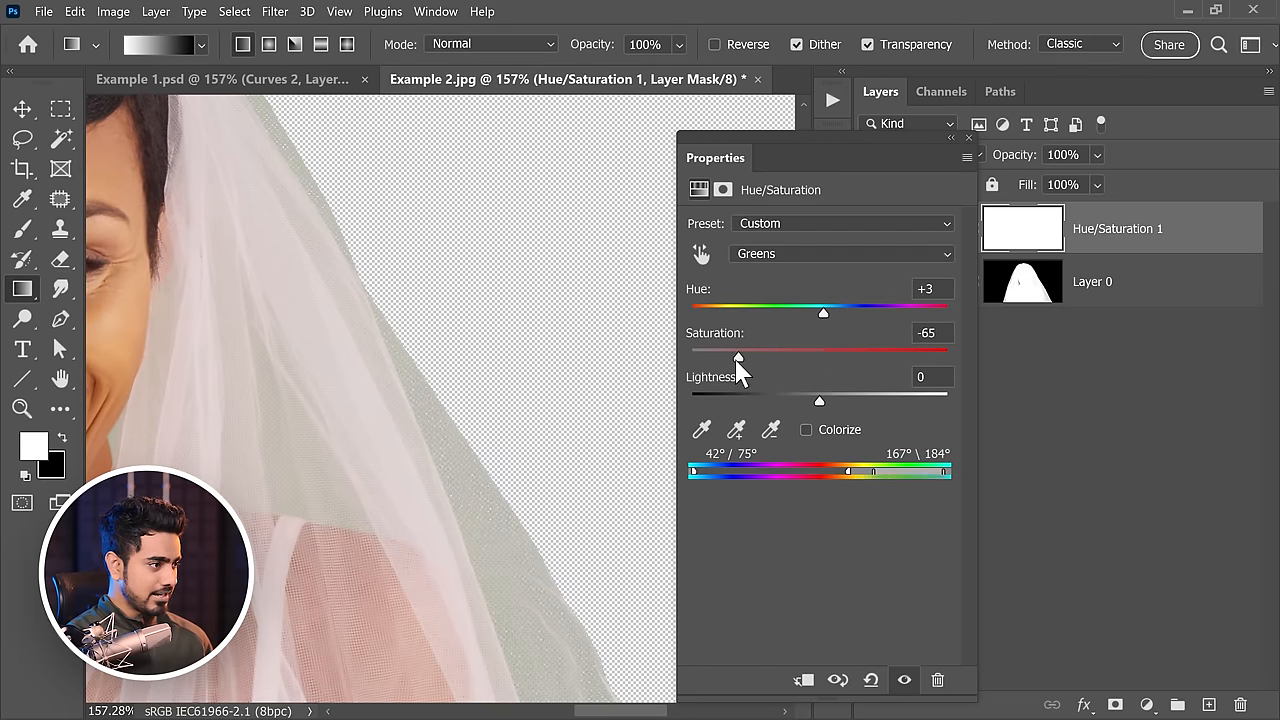
drag(738, 356, 744, 356)
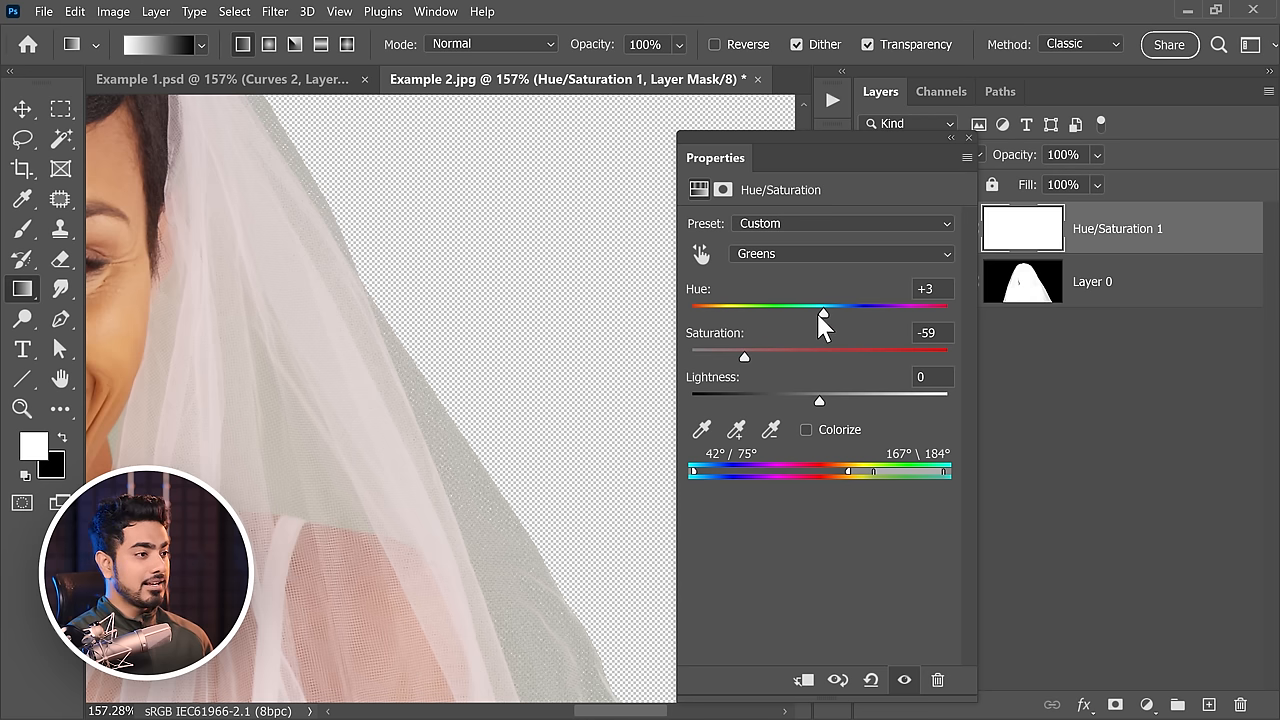
drag(822, 312, 752, 312)
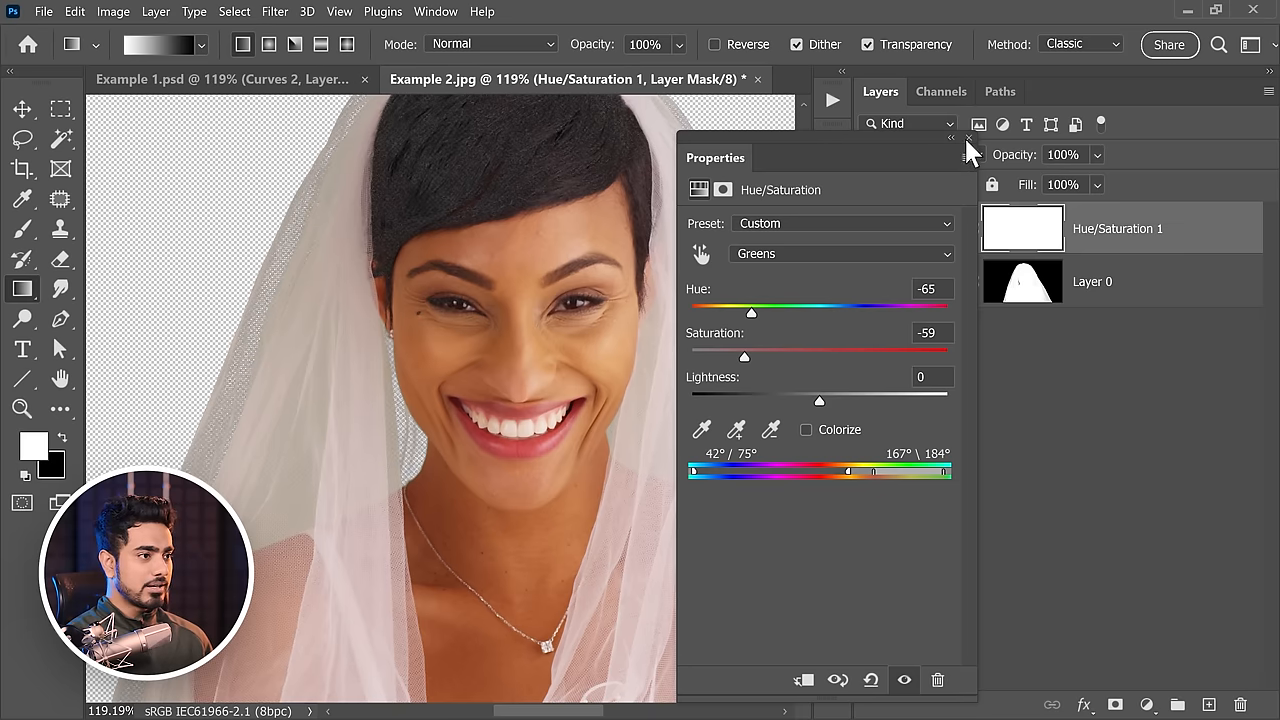
Clip the Hue/Saturation 1 adjustment to the bride's Layer 0 via a clipping mask
click(968, 138)
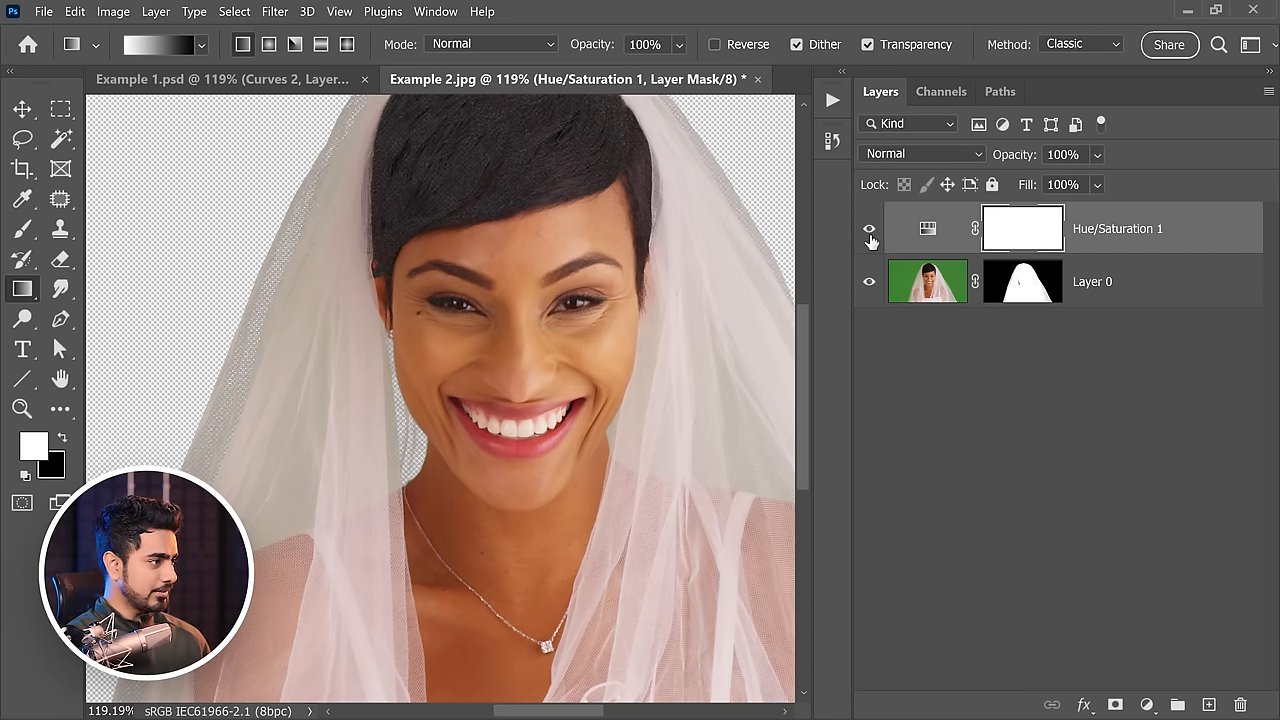
mouse_move(968, 252)
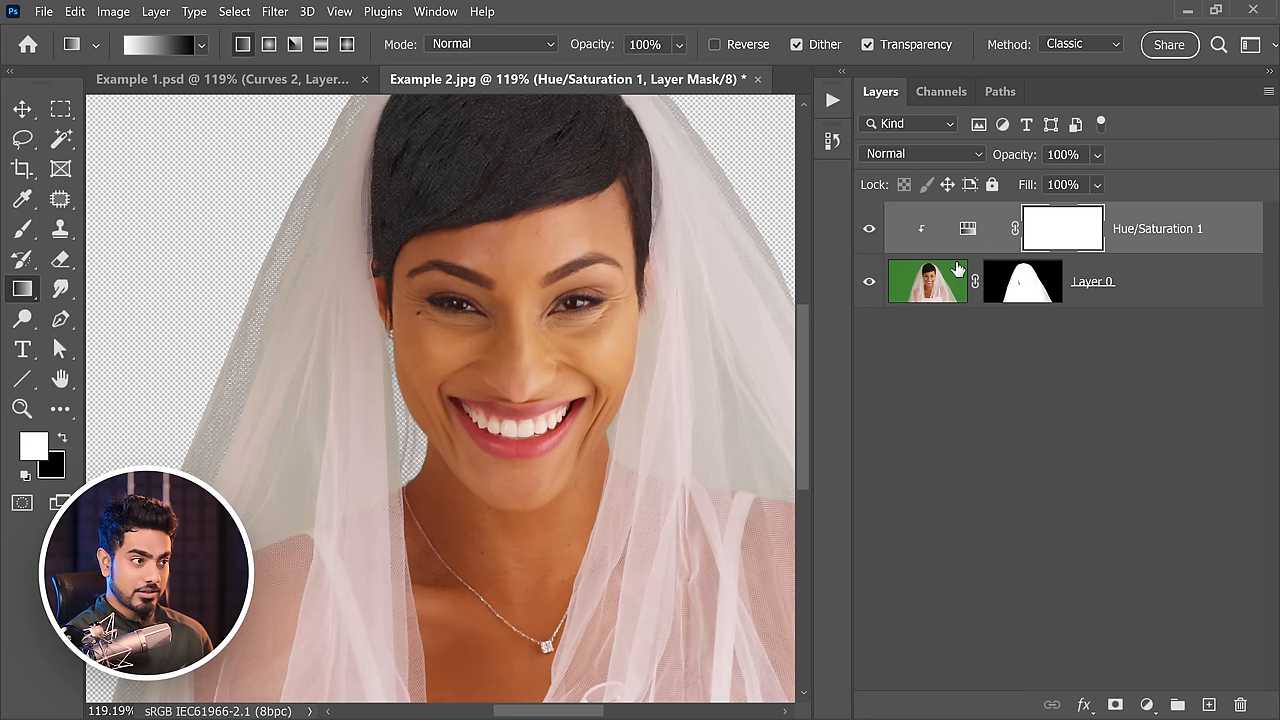
double_click(1062, 228)
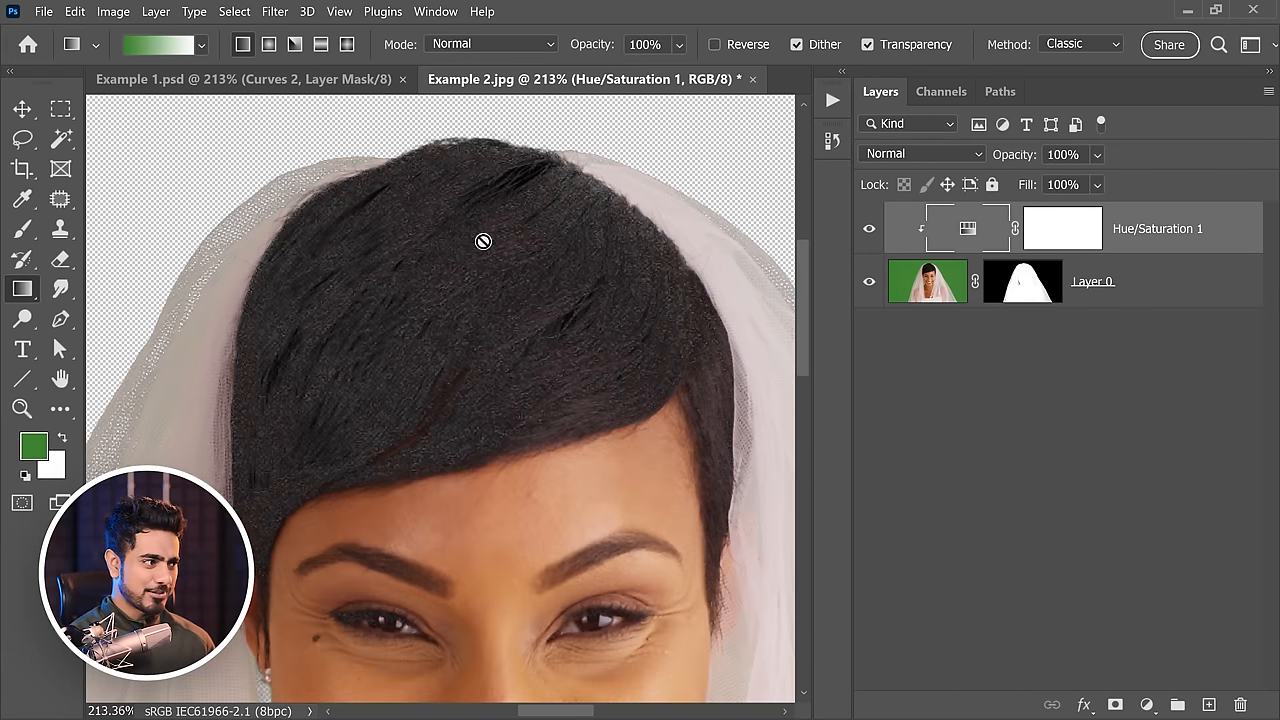
Display the bride's Layer 0 mask alone for overlay-brush edge touch-ups
click(1022, 280)
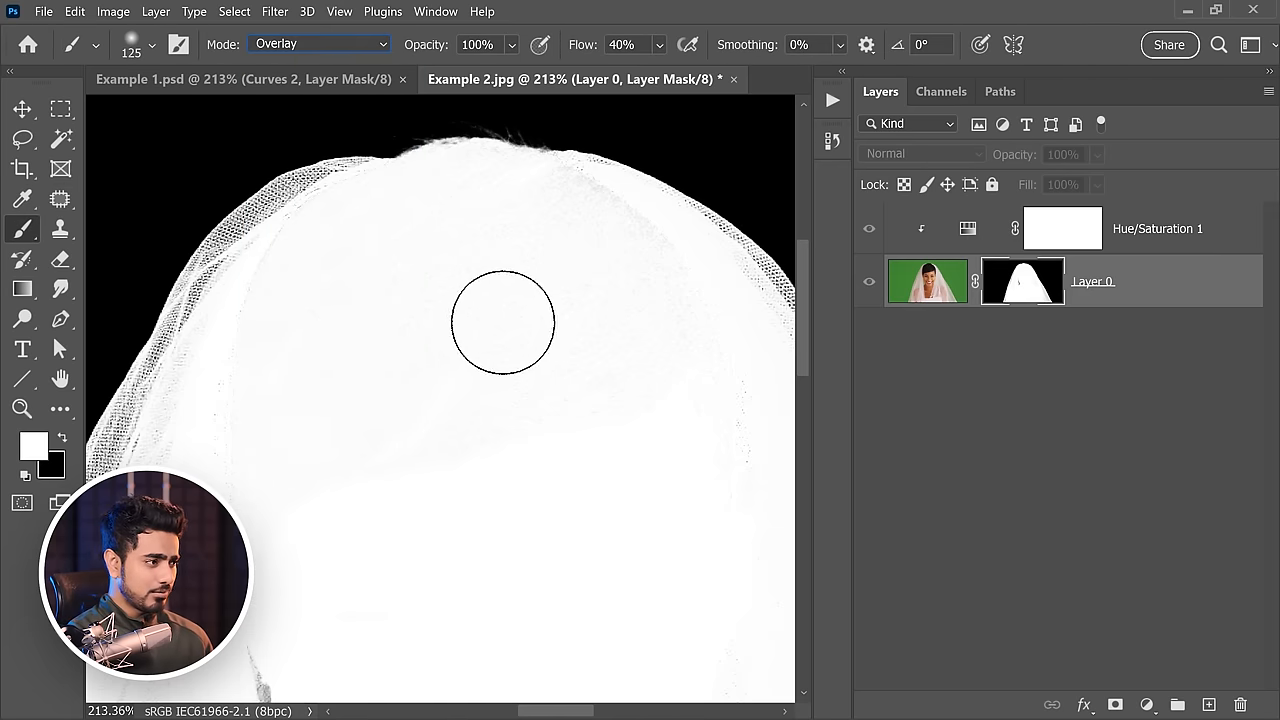
mouse_move(388, 250)
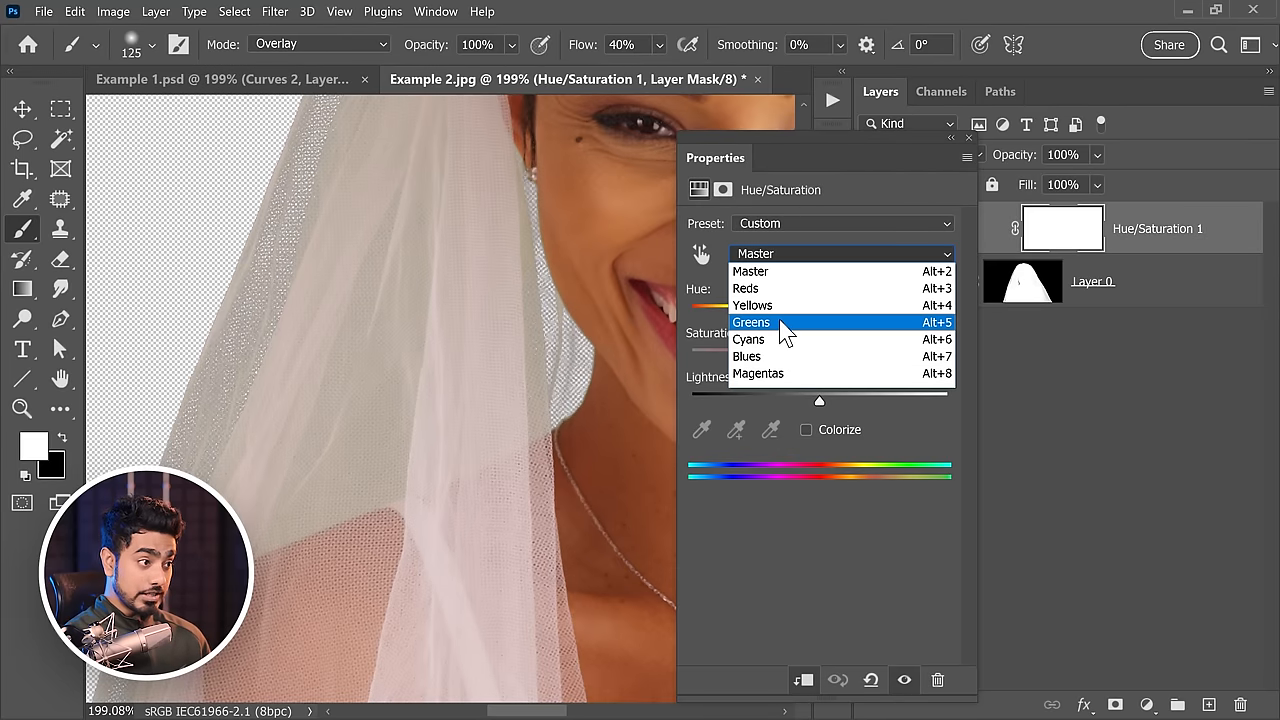
Push the Greens correction to hue -111, saturation -71 and widen its colour range
click(752, 322)
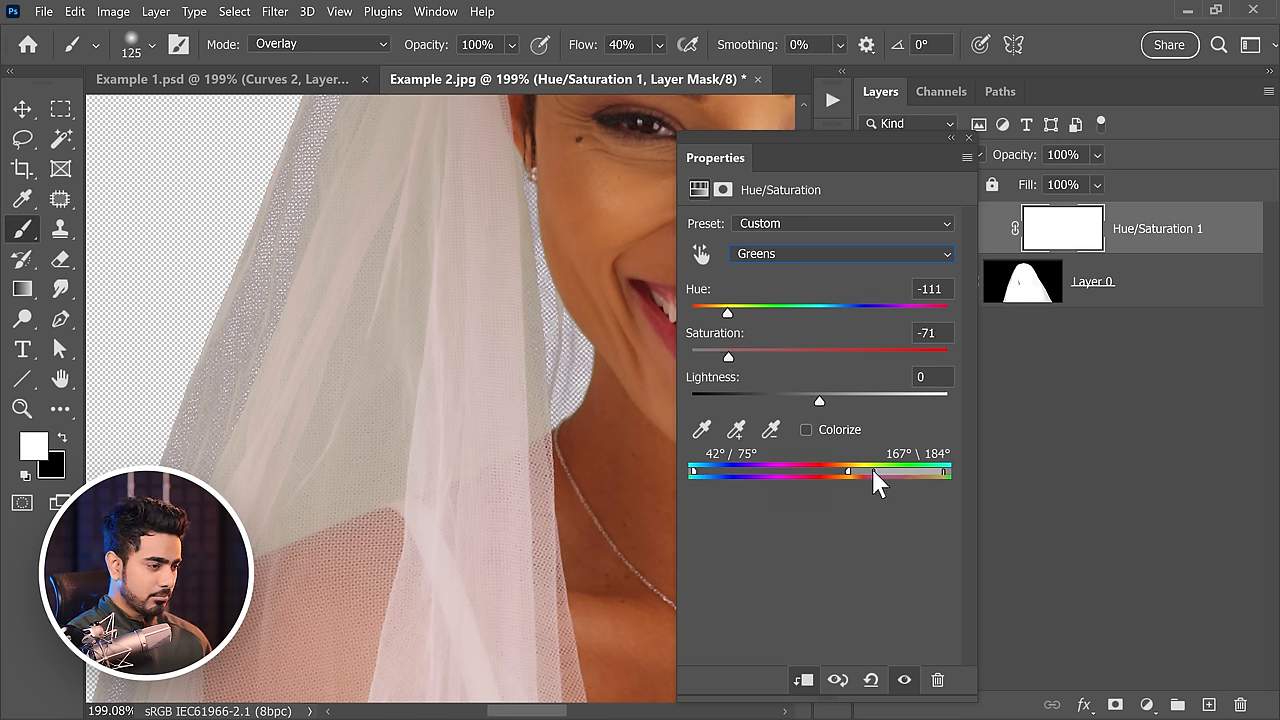
drag(848, 472, 836, 472)
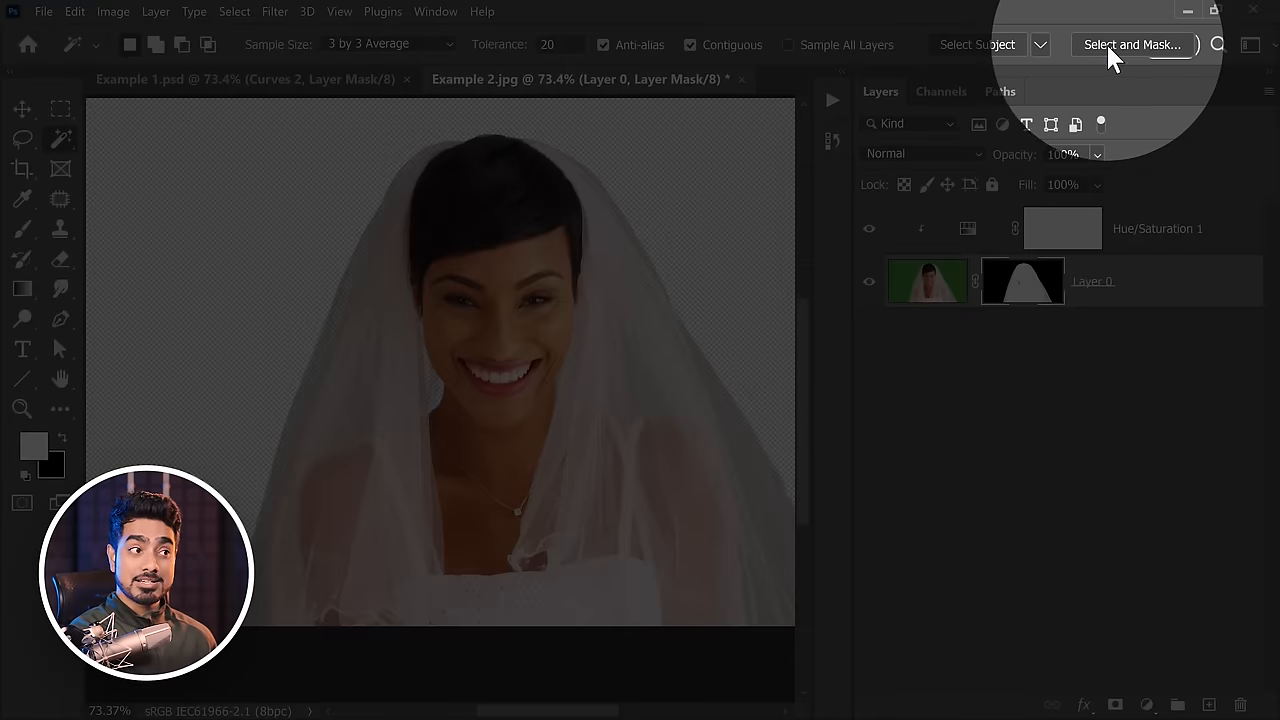
Enter Select and Mask for the bride layer and refine the lower veil edge
click(1132, 44)
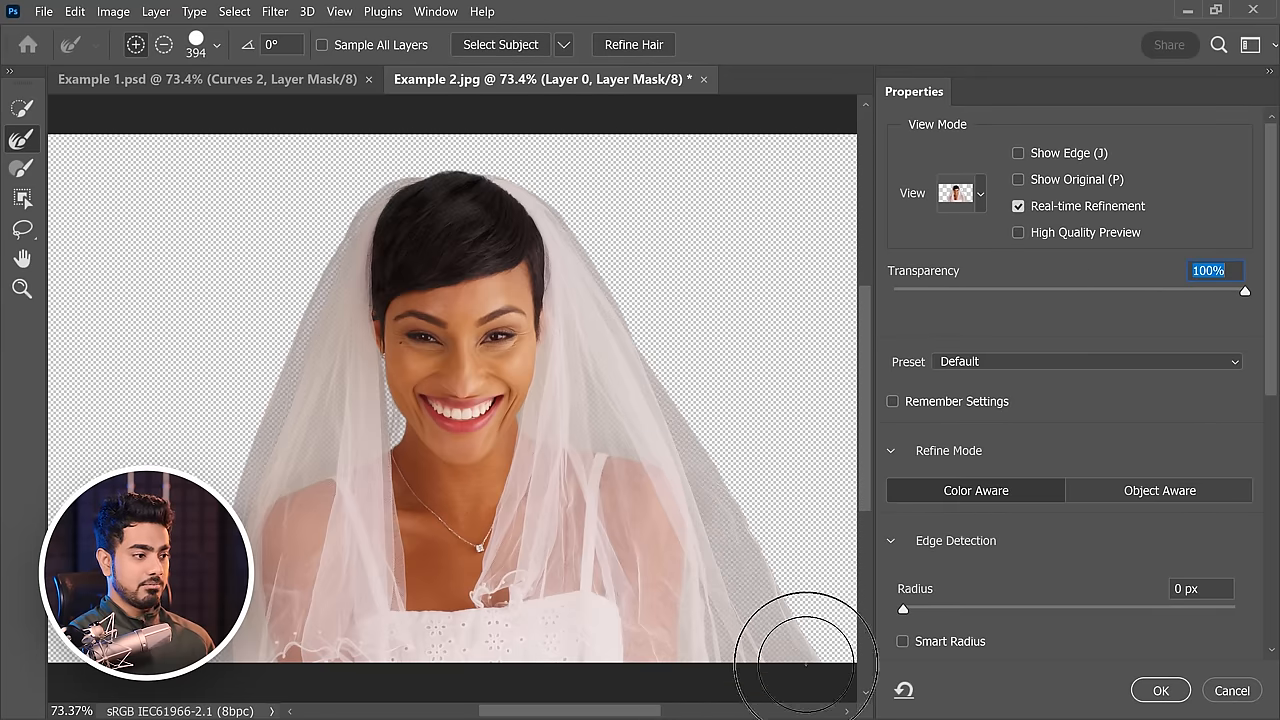
click(1160, 690)
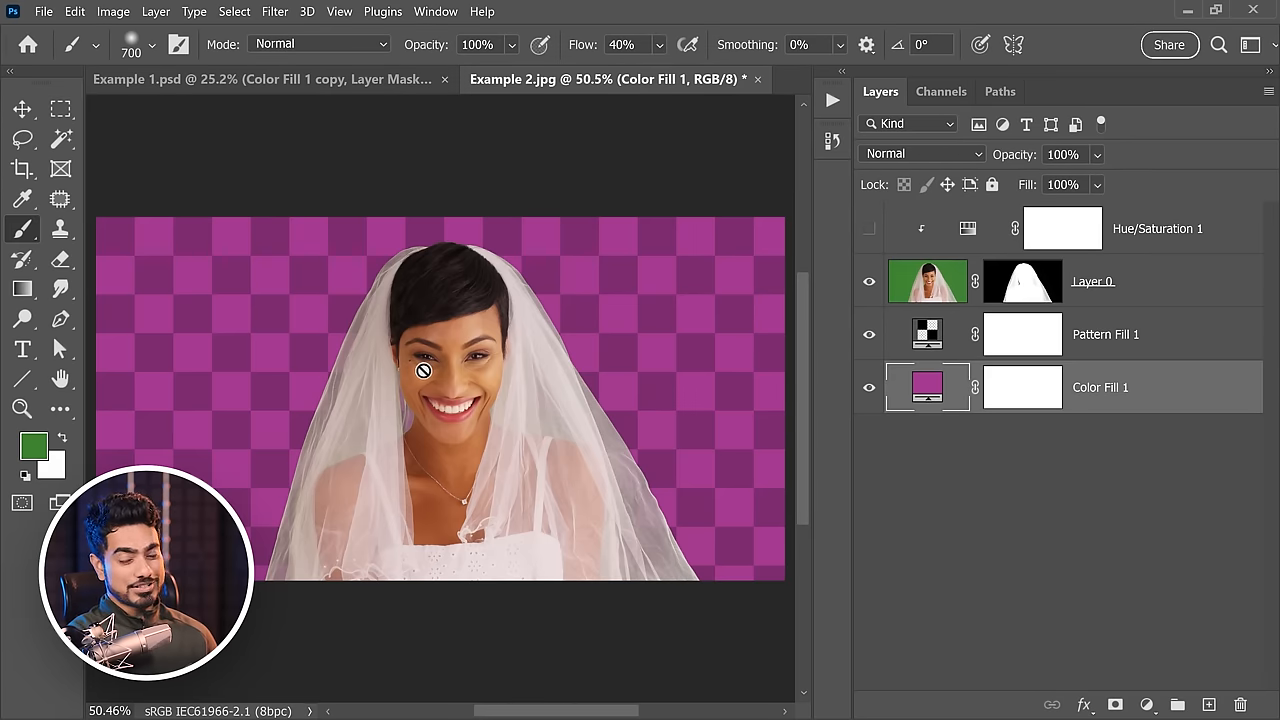
mouse_move(856, 268)
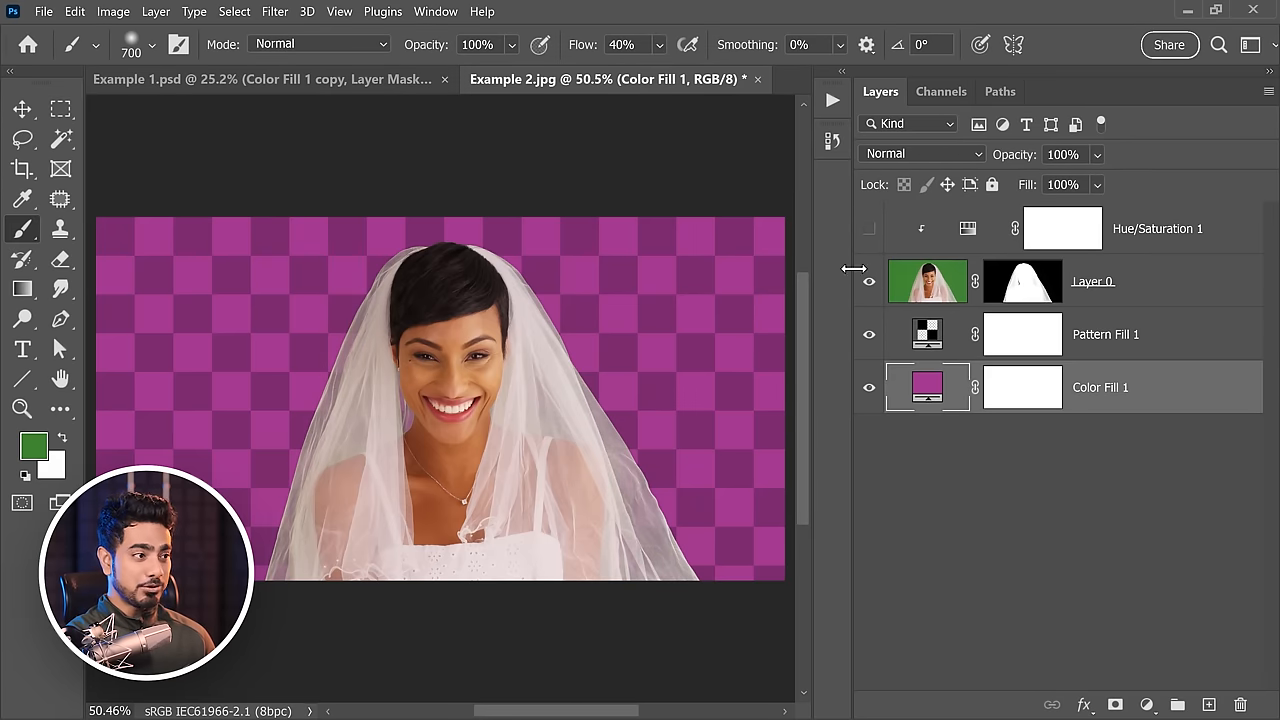